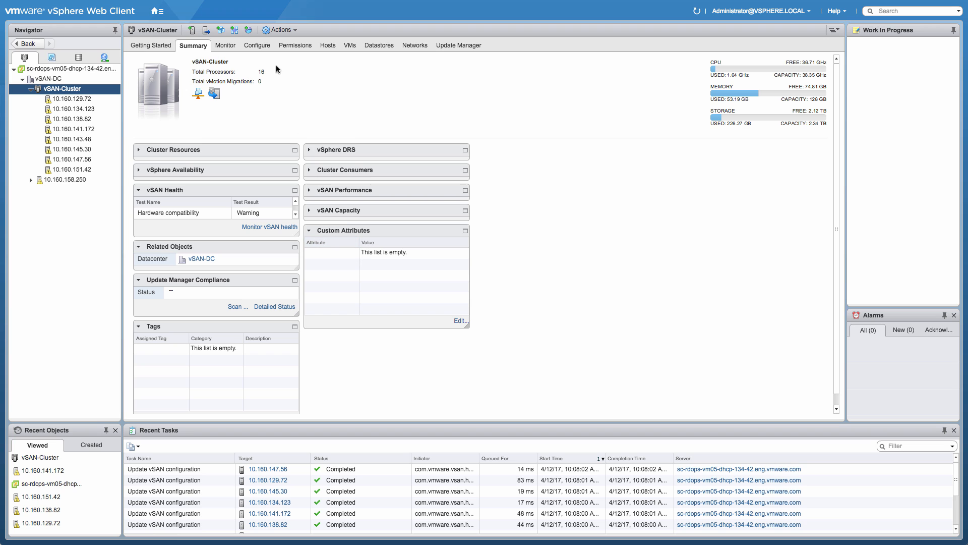
Step: Show the vSAN-Cluster's general vSAN settings with deduplication and compression enabled
{"action": "left_click", "coordinate": [256, 44]}
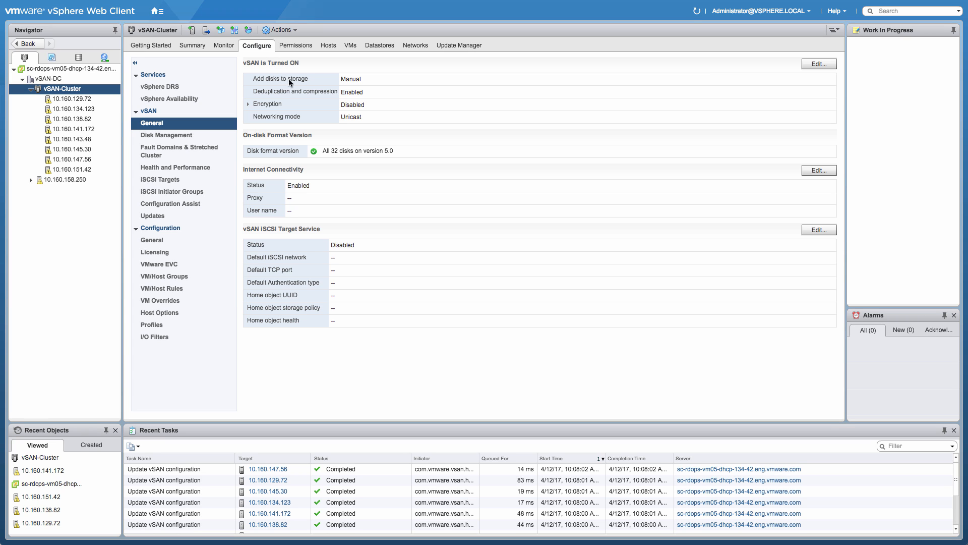
{"action": "mouse_move", "coordinate": [355, 95]}
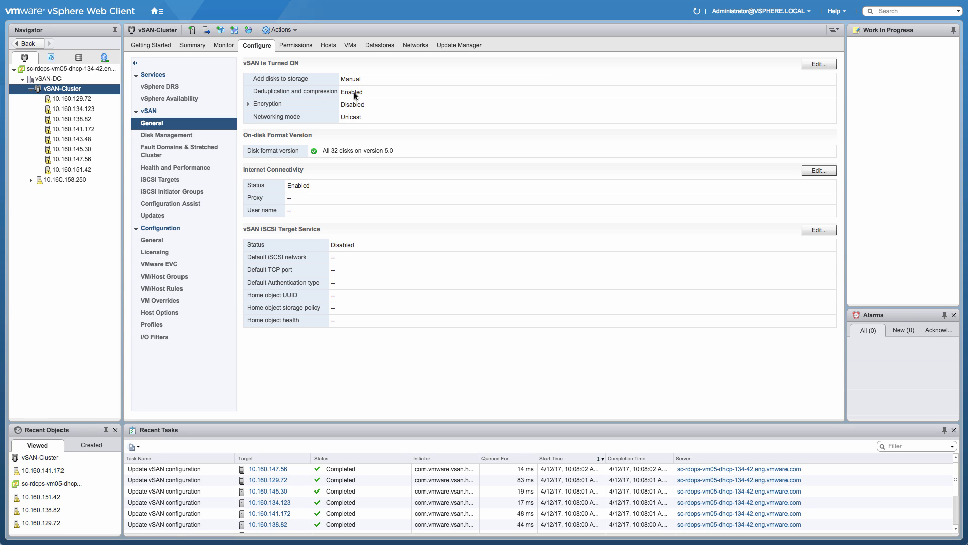
{"action": "mouse_move", "coordinate": [355, 122]}
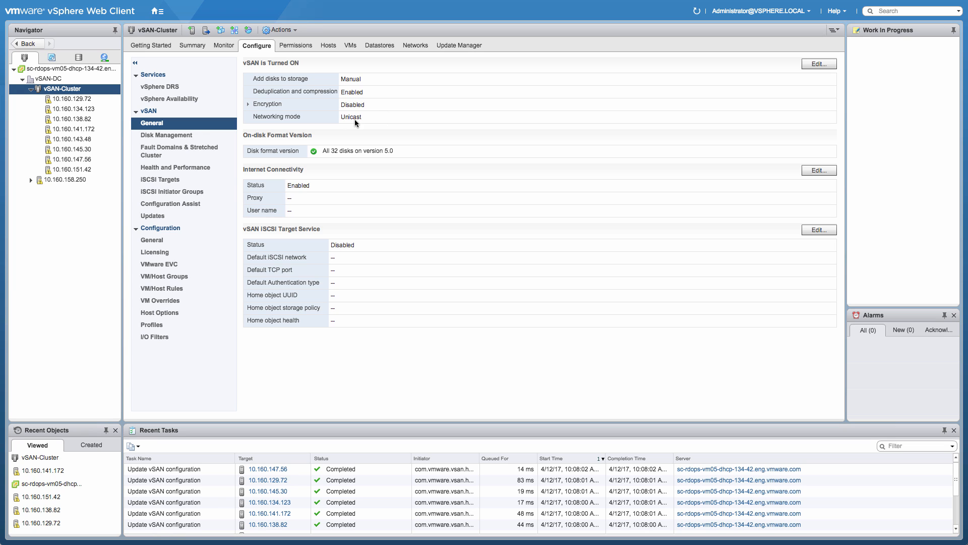
{"action": "mouse_move", "coordinate": [358, 131]}
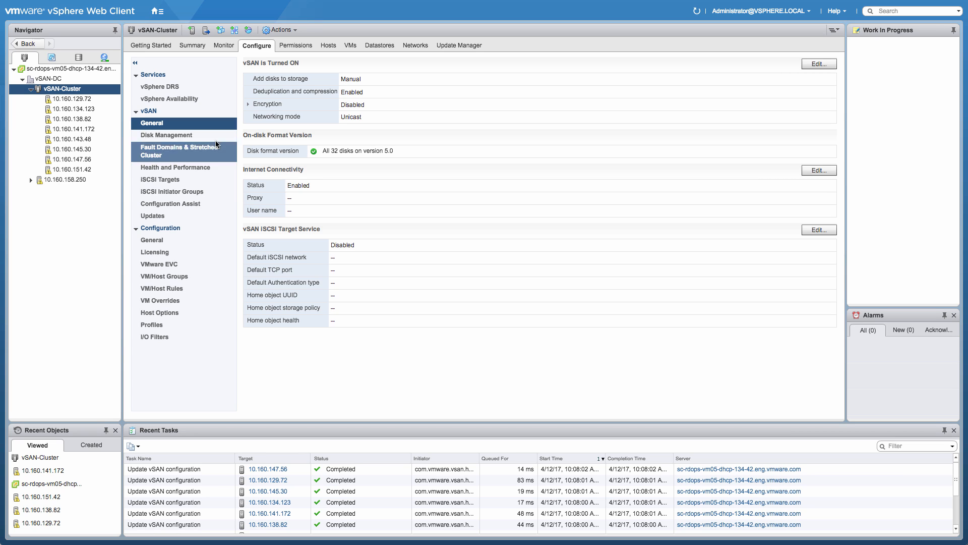
Step: List the disk groups under Disk Management for every host including the witness host's disks
{"action": "left_click", "coordinate": [165, 134]}
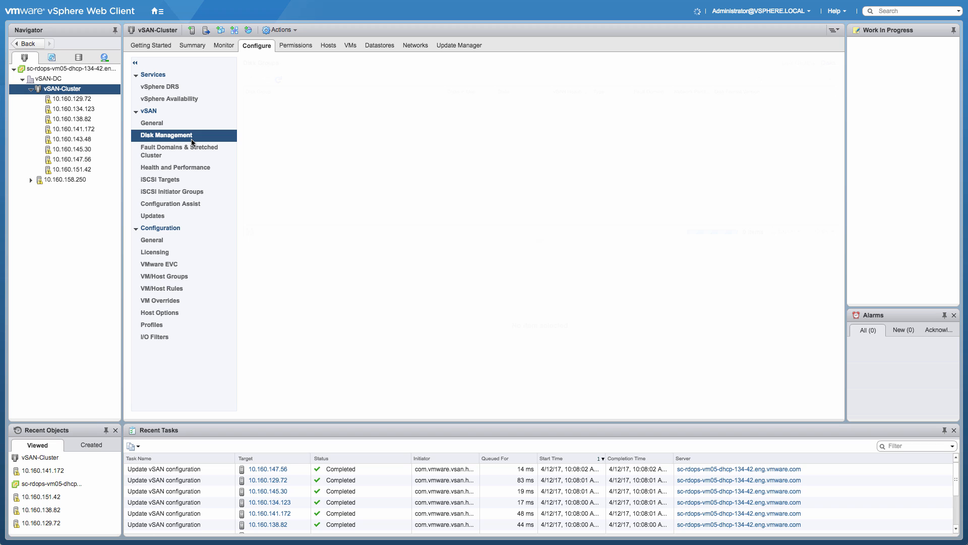
{"action": "left_click", "coordinate": [165, 135]}
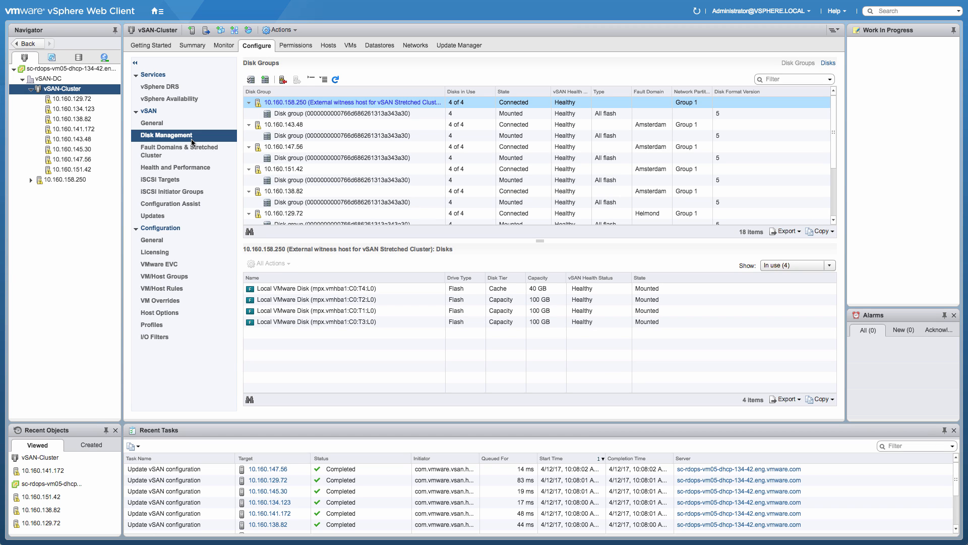
{"action": "left_click", "coordinate": [342, 158]}
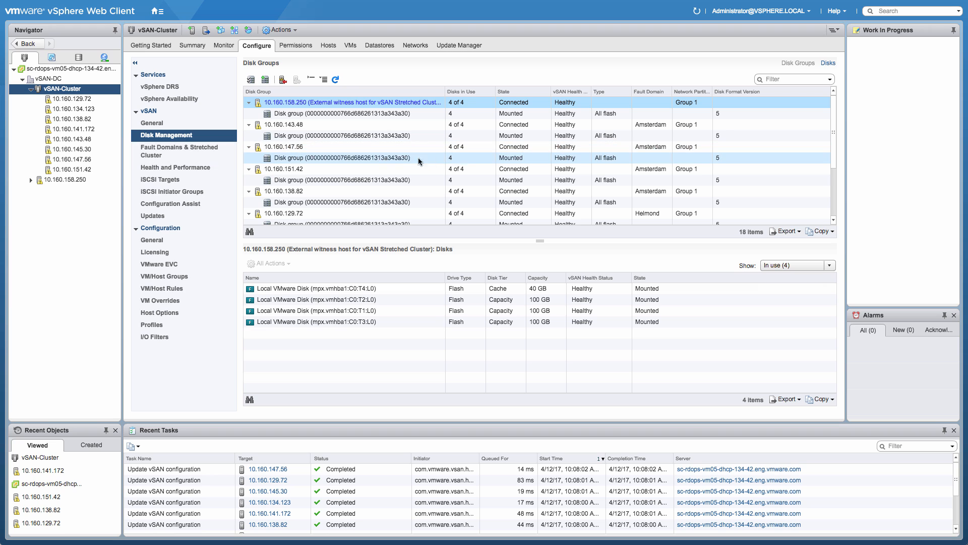
{"action": "scroll", "scroll_direction": "down", "scroll_amount": 3}
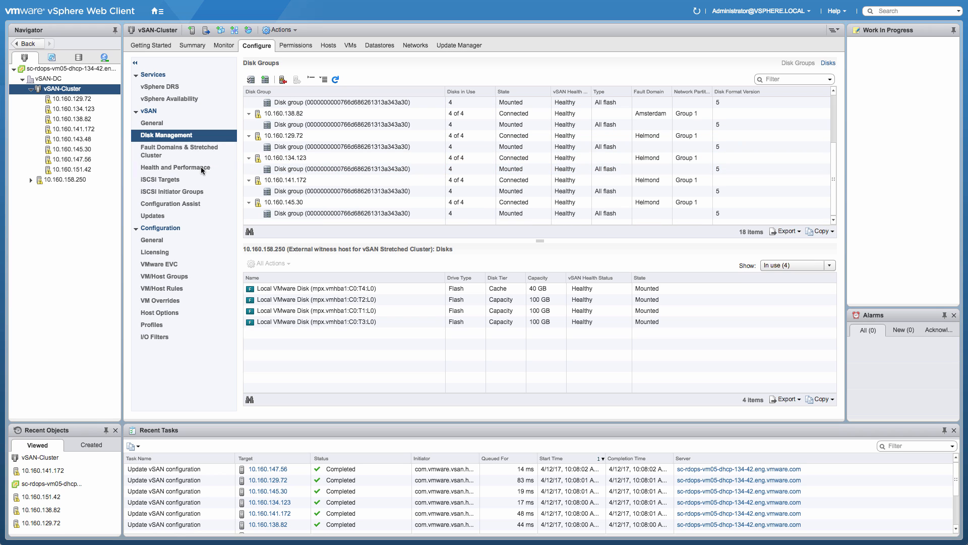
Step: Review the stretched cluster's Amsterdam and Helmond fault domains, four hosts each
{"action": "left_click", "coordinate": [180, 150]}
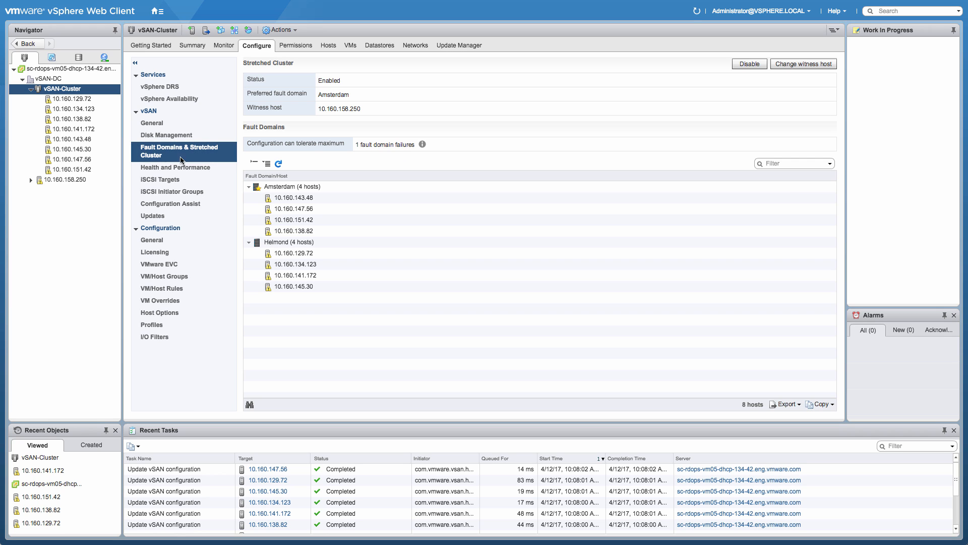
{"action": "left_click", "coordinate": [292, 186]}
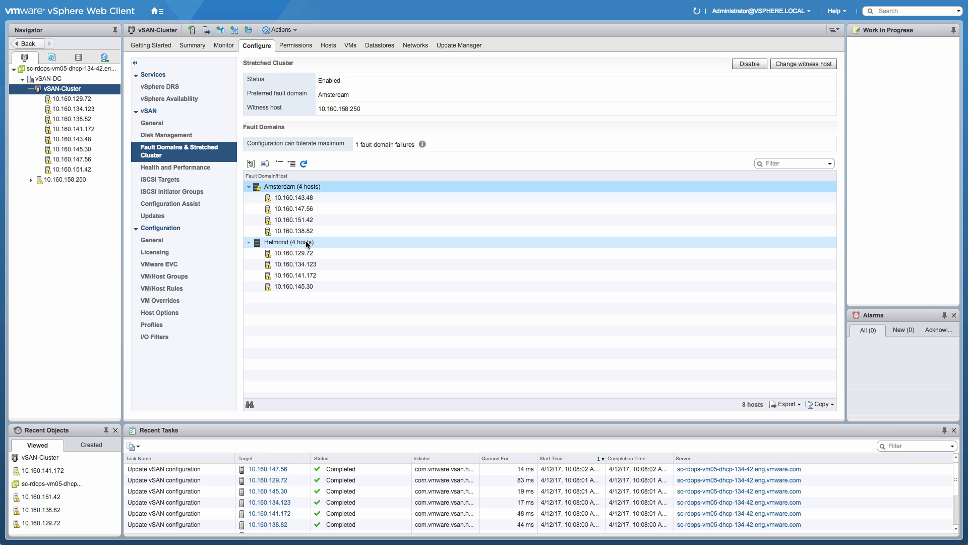
{"action": "left_click", "coordinate": [292, 286]}
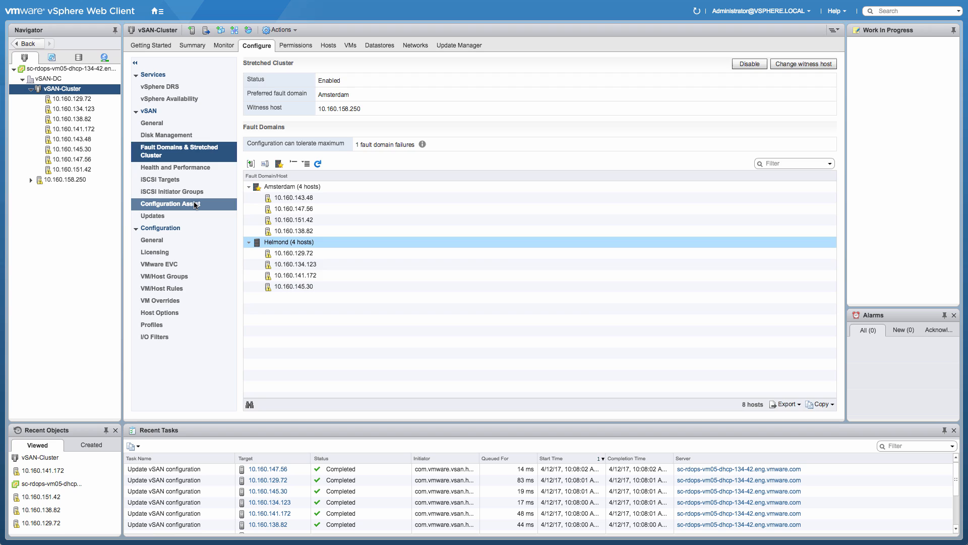
Step: Run Configuration Assist and inspect the Generic cluster DRS enabled and HA enabled test details
{"action": "left_click", "coordinate": [170, 204]}
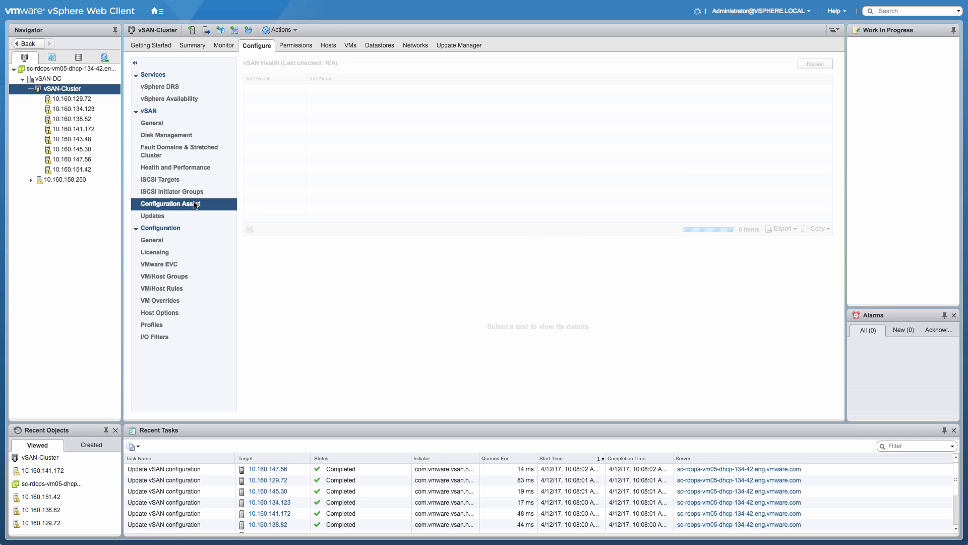
{"action": "left_click", "coordinate": [815, 63]}
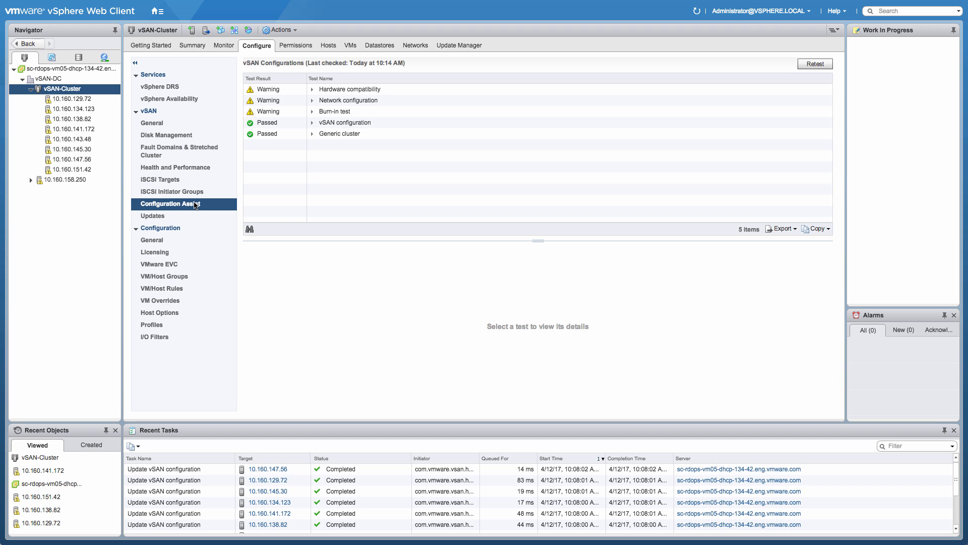
{"action": "mouse_move", "coordinate": [289, 177]}
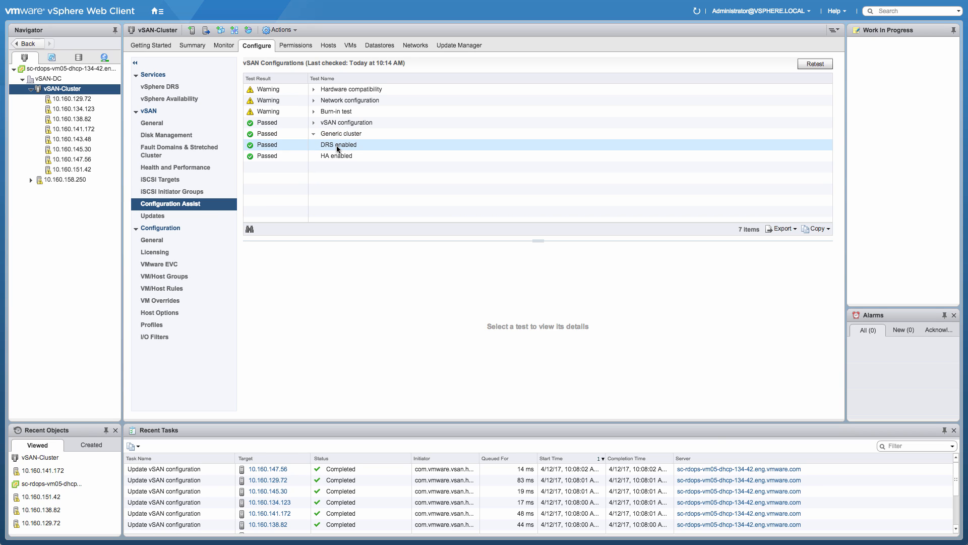
{"action": "left_click", "coordinate": [339, 145]}
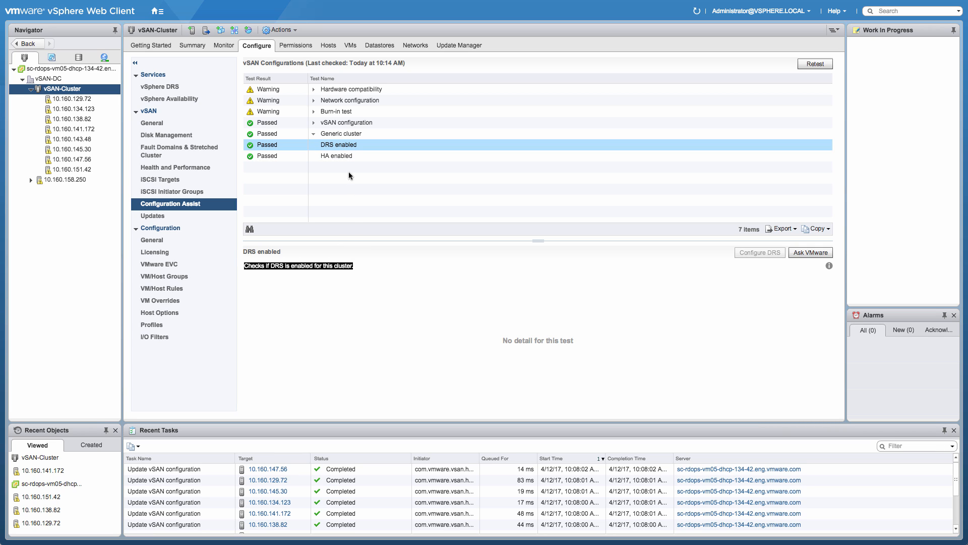
{"action": "left_click", "coordinate": [337, 156]}
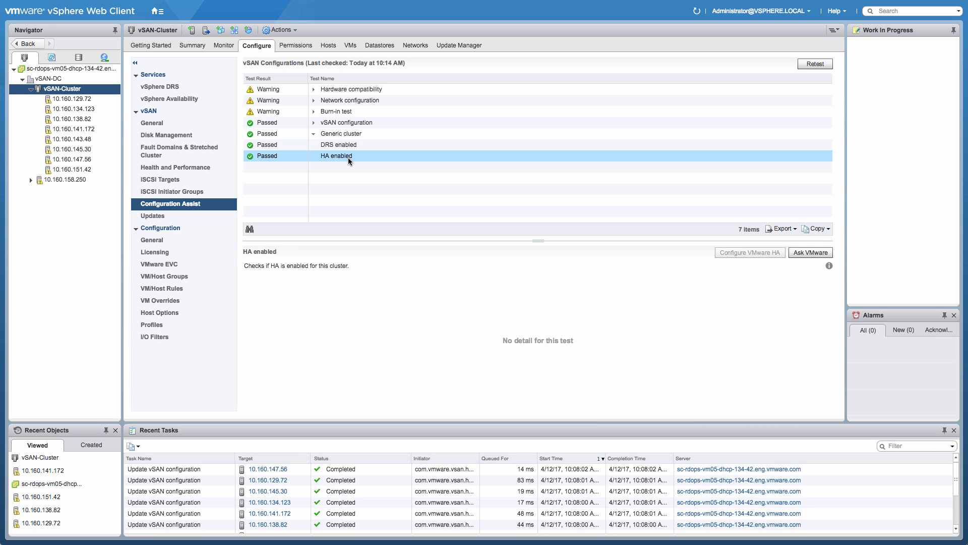
{"action": "mouse_move", "coordinate": [755, 257]}
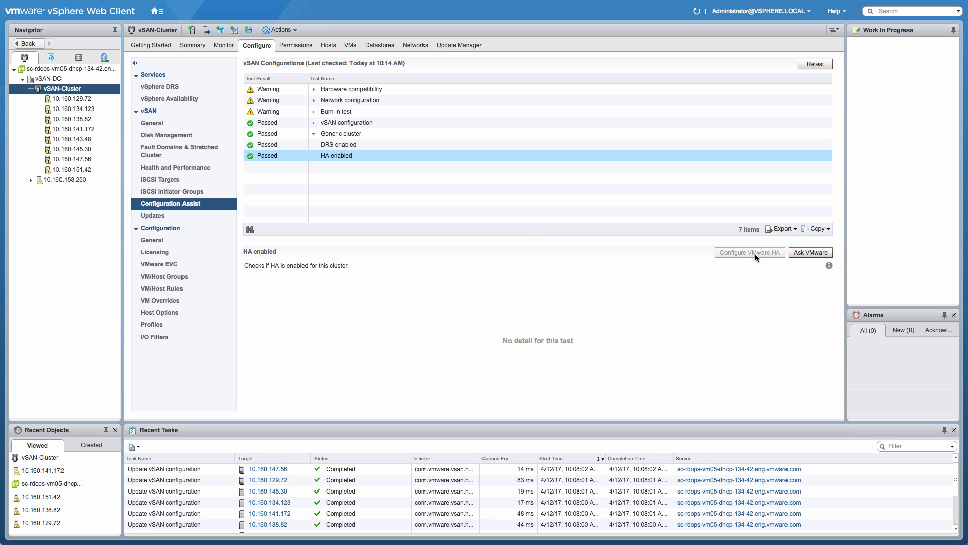
{"action": "mouse_move", "coordinate": [829, 266]}
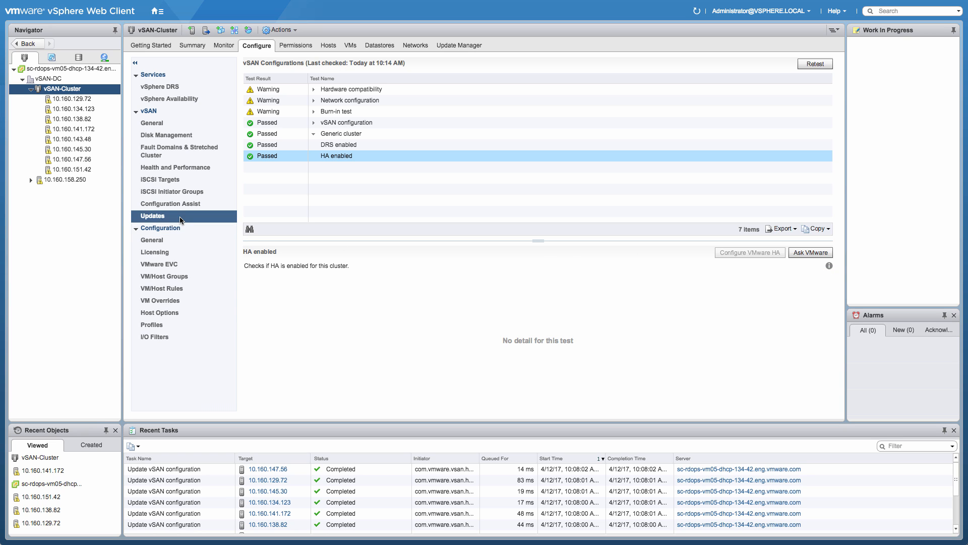
Step: Check the vSAN Updates list, which is empty
{"action": "left_click", "coordinate": [153, 214]}
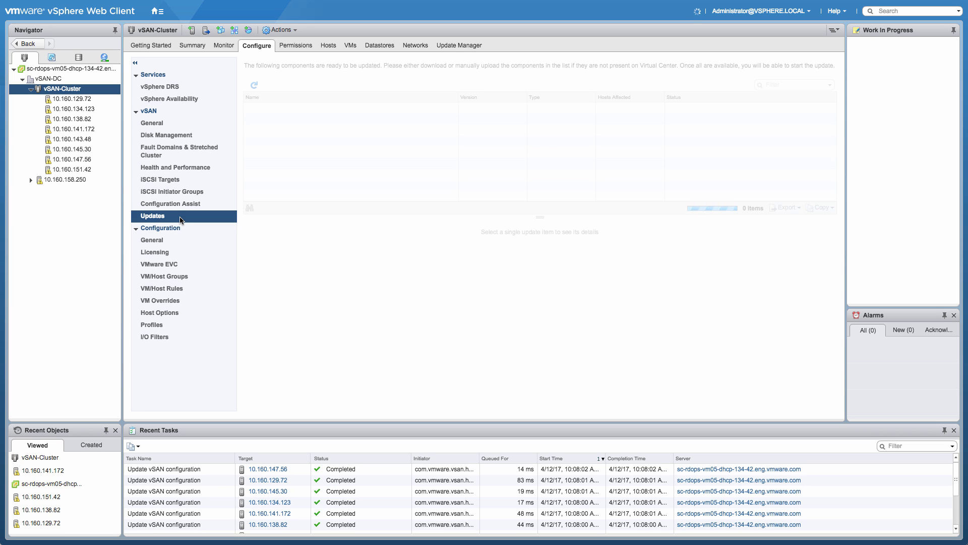
{"action": "left_click", "coordinate": [254, 85]}
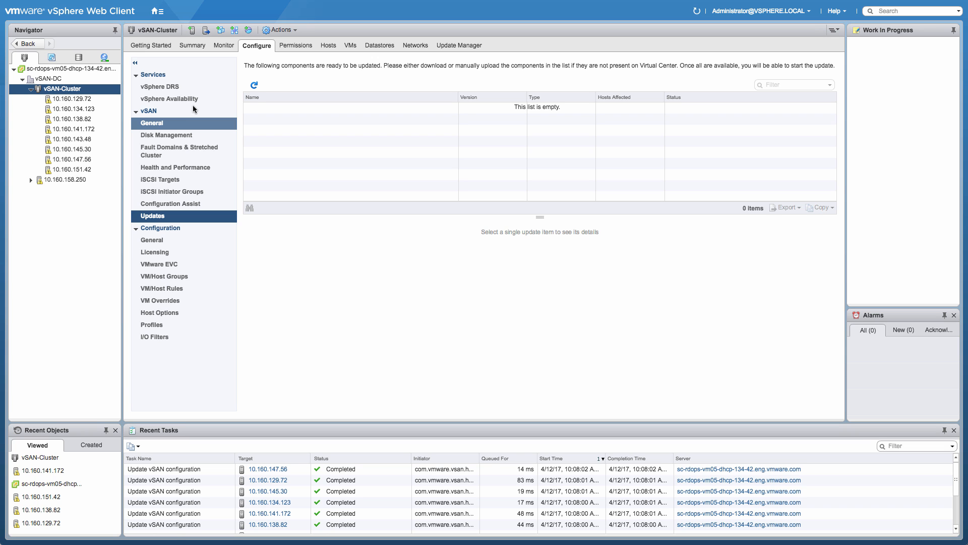
Step: Navigate via Home to Policies and Profiles and list the VM Storage Policies
{"action": "left_click", "coordinate": [157, 11]}
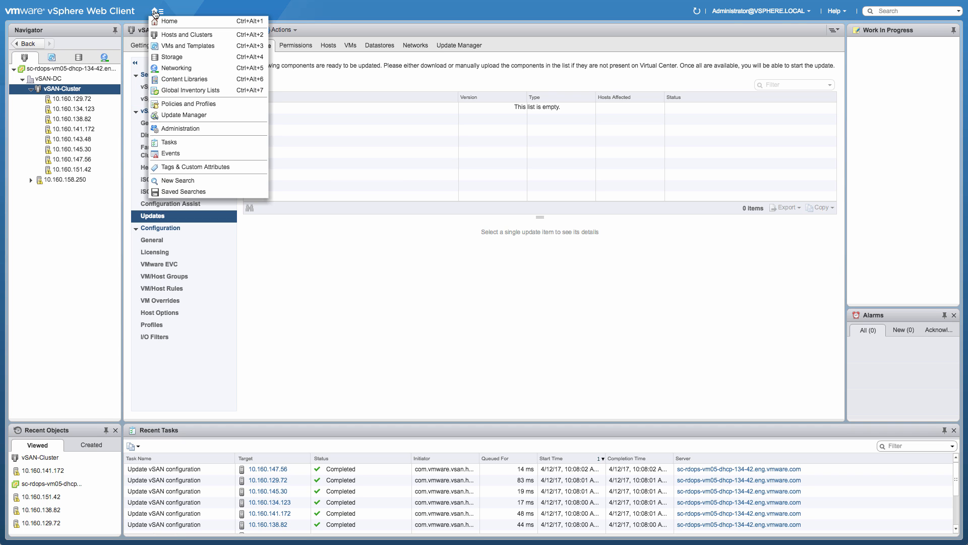
{"action": "mouse_move", "coordinate": [172, 101]}
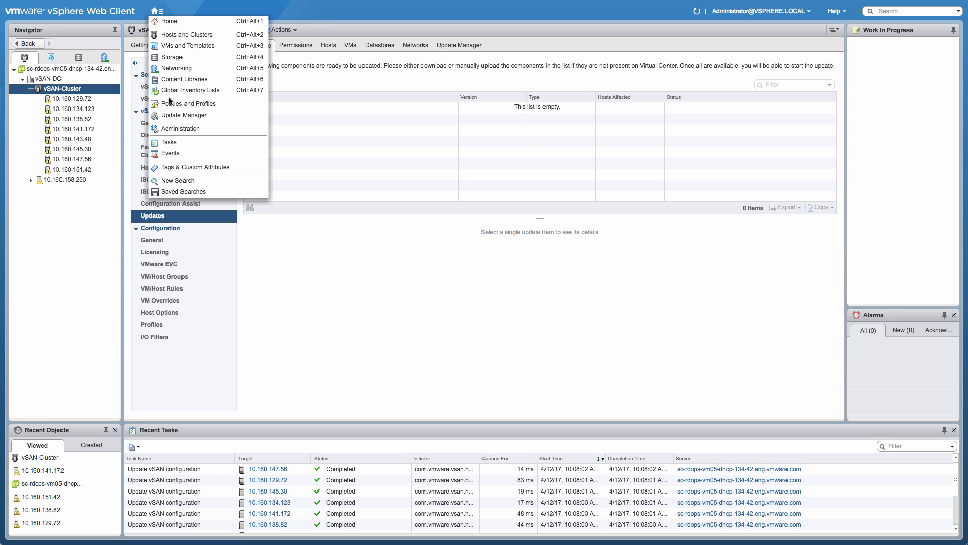
{"action": "left_click", "coordinate": [169, 21]}
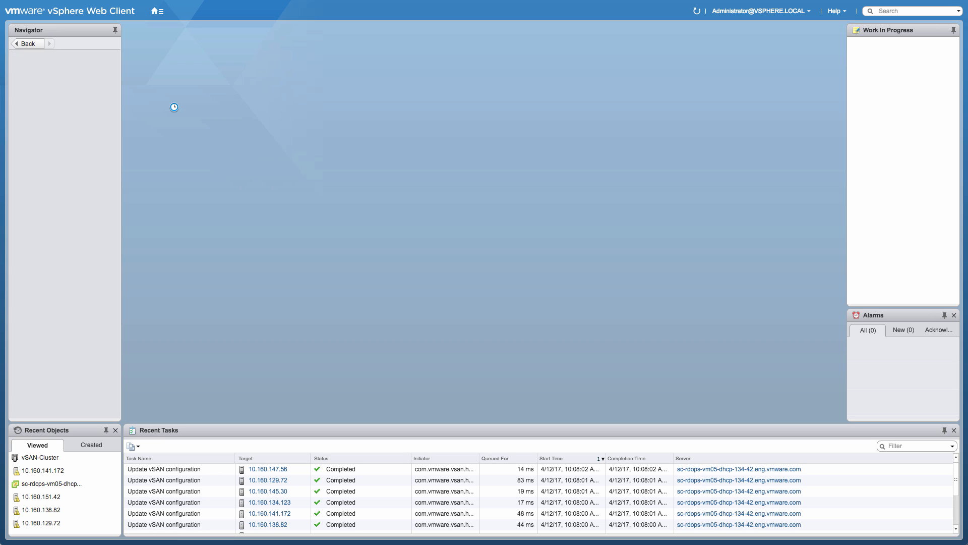
{"action": "left_click", "coordinate": [61, 69]}
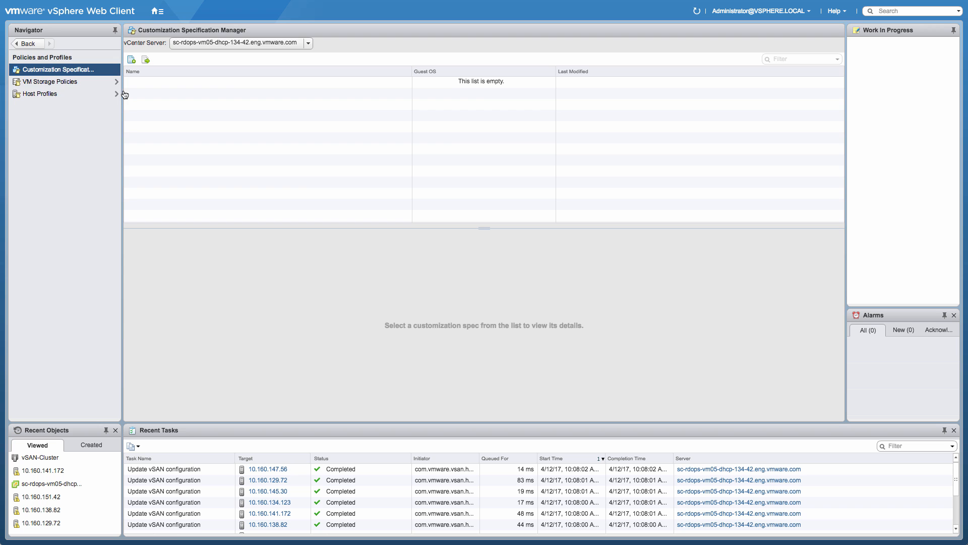
{"action": "left_click", "coordinate": [48, 81]}
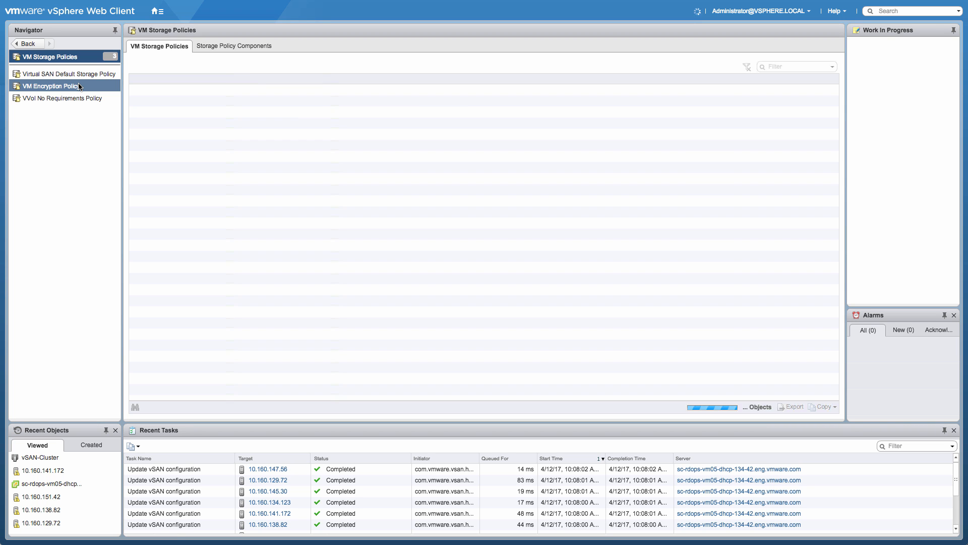
Step: Start a new VM storage policy named 'Stretched + RAID-5 locally'
{"action": "left_click", "coordinate": [179, 66]}
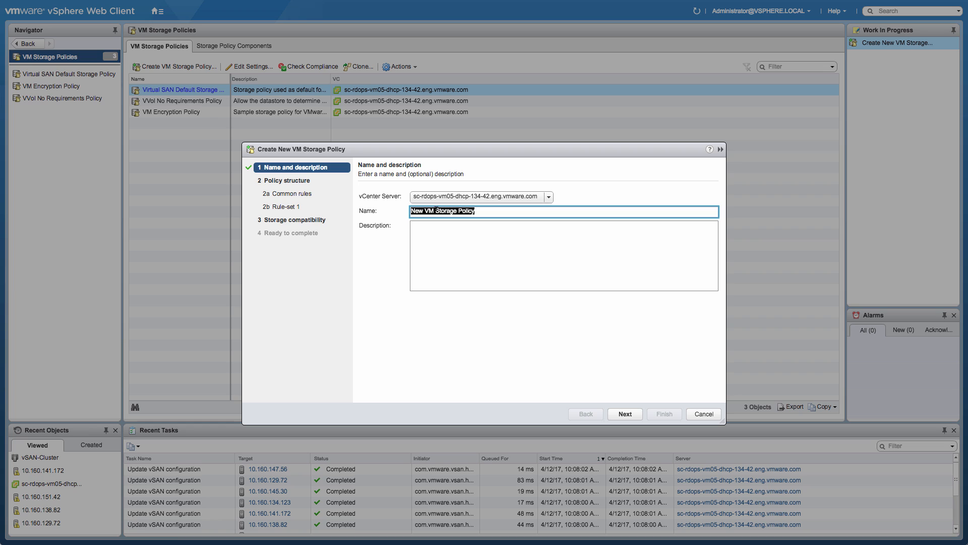
{"action": "type", "text": "Stre"}
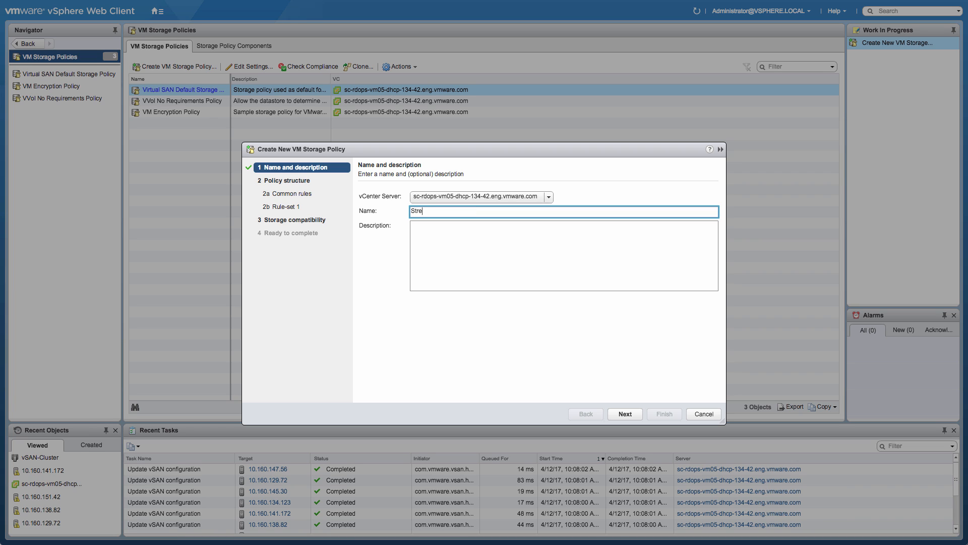
{"action": "type", "text": "tched"}
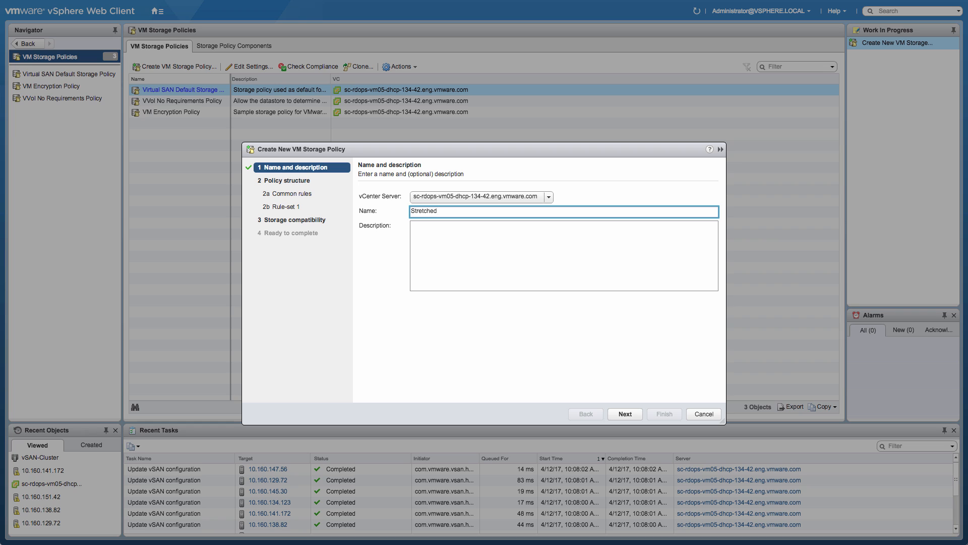
{"action": "type", "text": "+ RAID"}
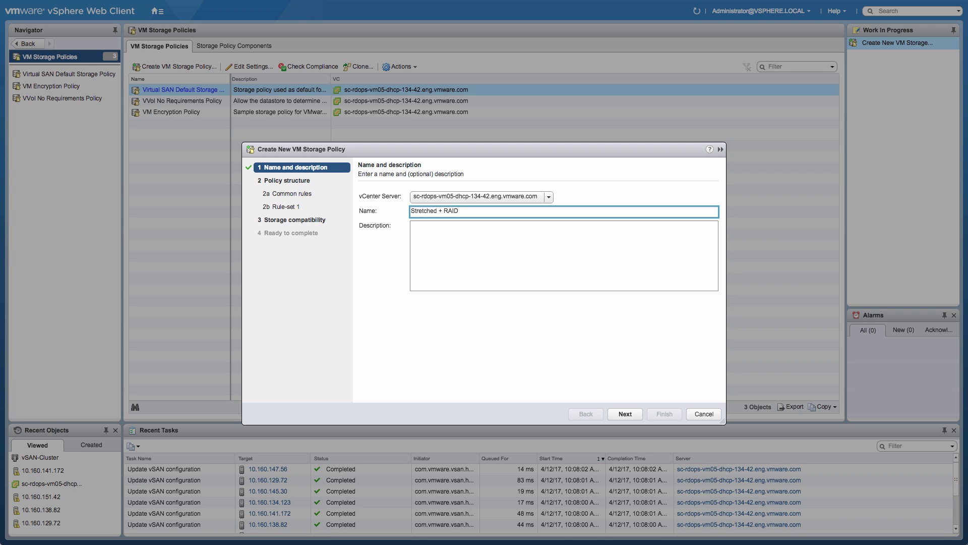
{"action": "type", "text": "-5 locally"}
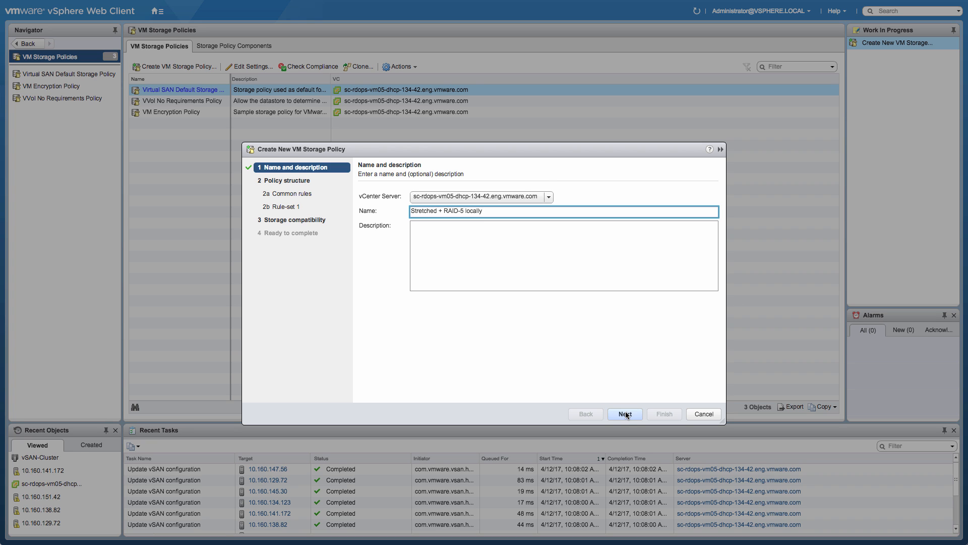
Step: Make rule-set 1 a VSAN storage type and add a secondary failures to tolerate rule
{"action": "left_click", "coordinate": [624, 414]}
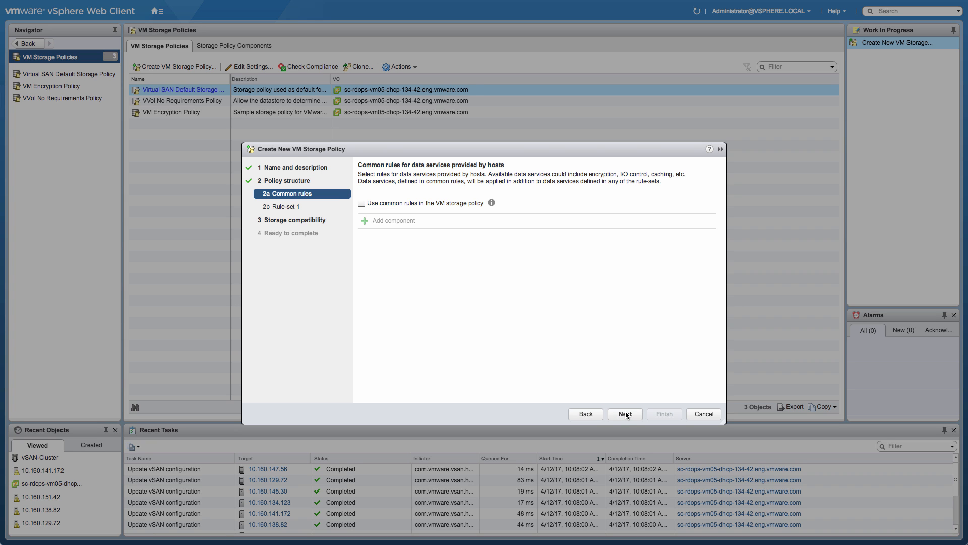
{"action": "left_click", "coordinate": [624, 413]}
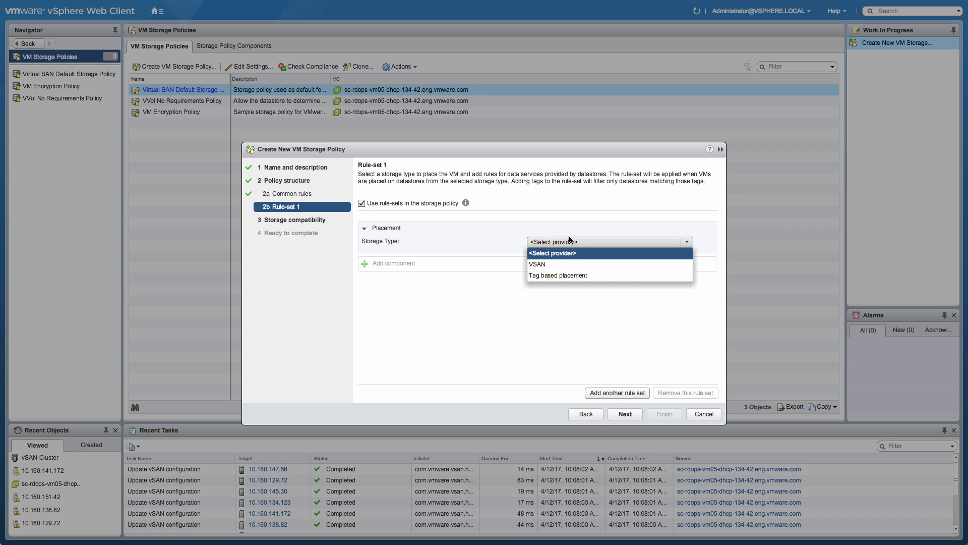
{"action": "left_click", "coordinate": [536, 263]}
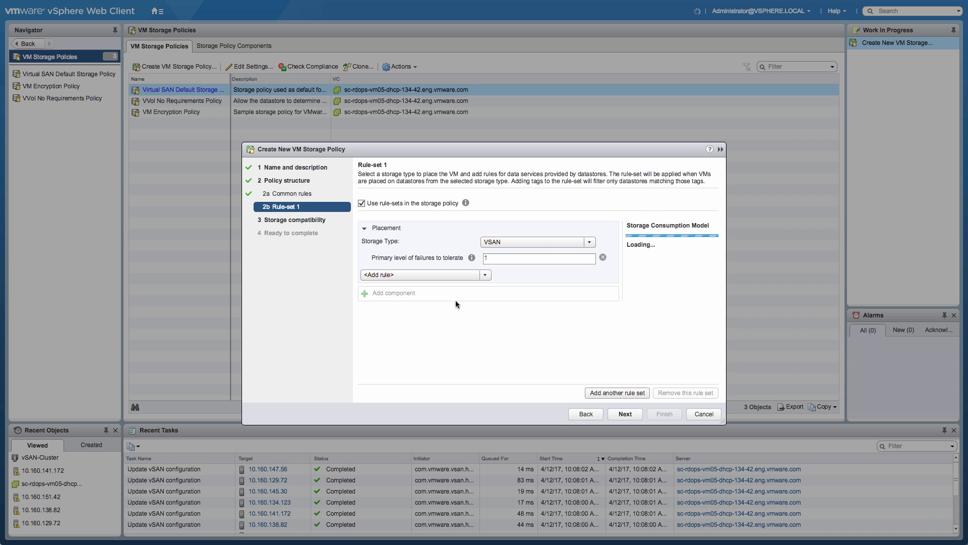
{"action": "left_click", "coordinate": [485, 275]}
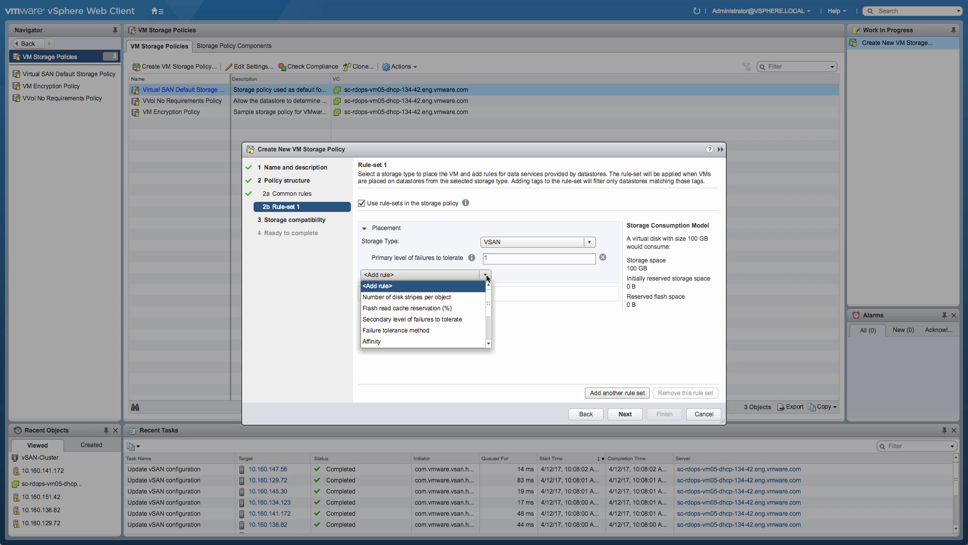
{"action": "left_click", "coordinate": [412, 318]}
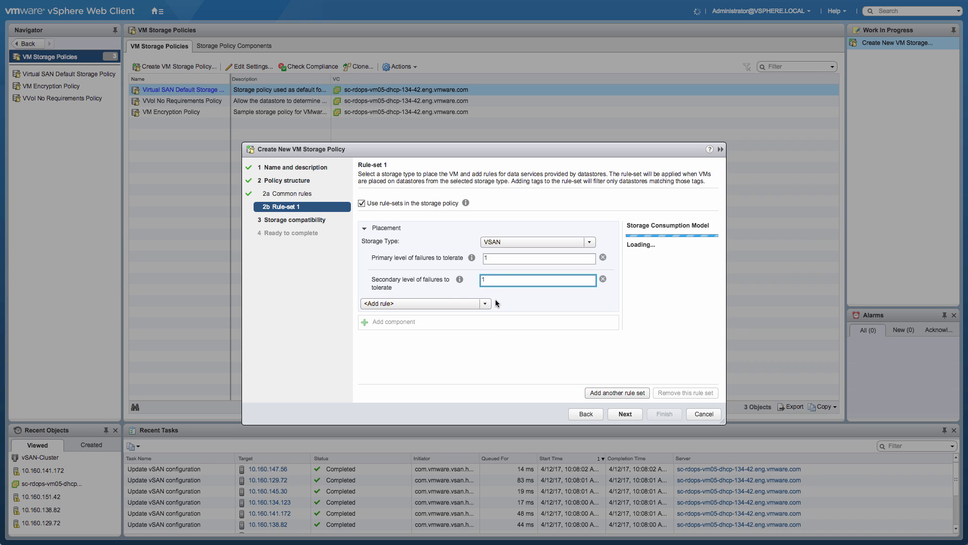
Step: Add a failure tolerance method rule set to RAID-5/6 erasure coding
{"action": "left_click", "coordinate": [485, 304]}
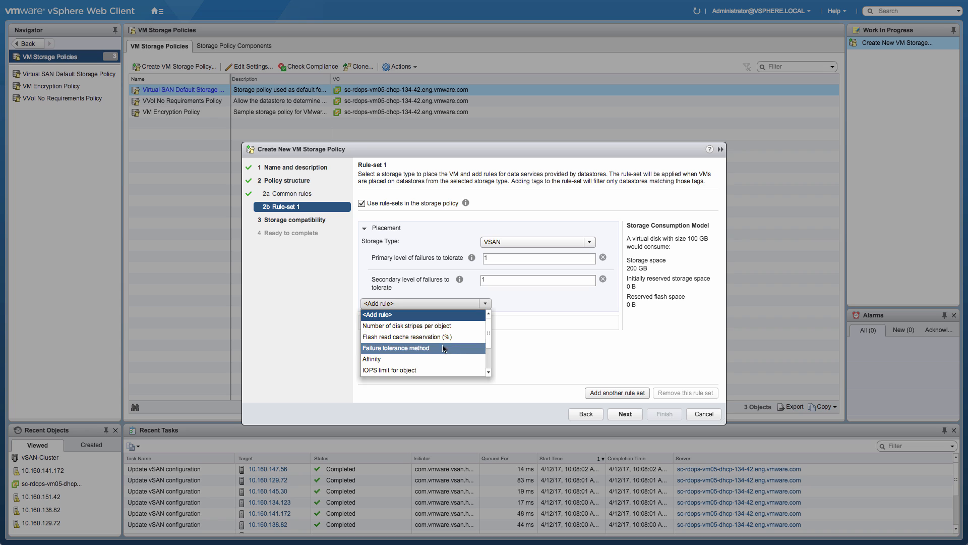
{"action": "left_click", "coordinate": [396, 348]}
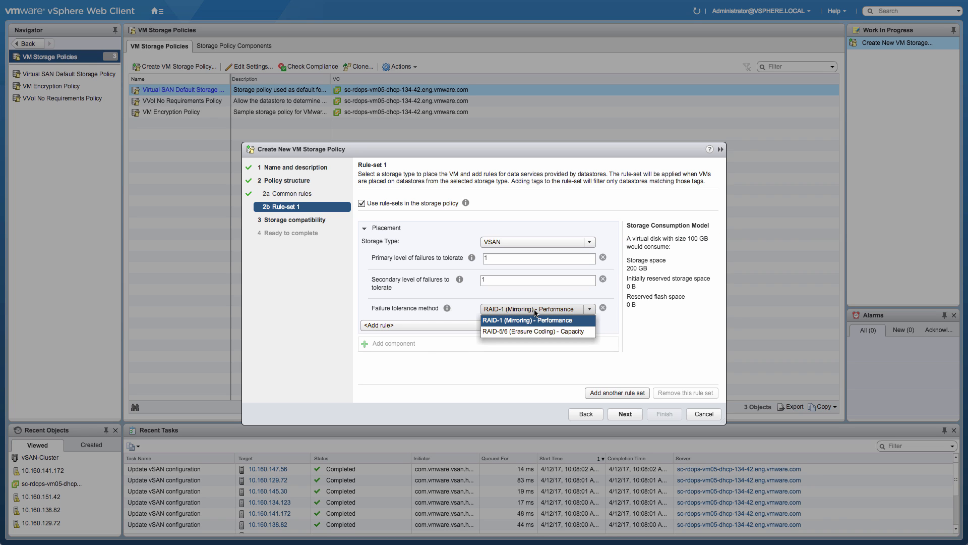
{"action": "left_click", "coordinate": [534, 331]}
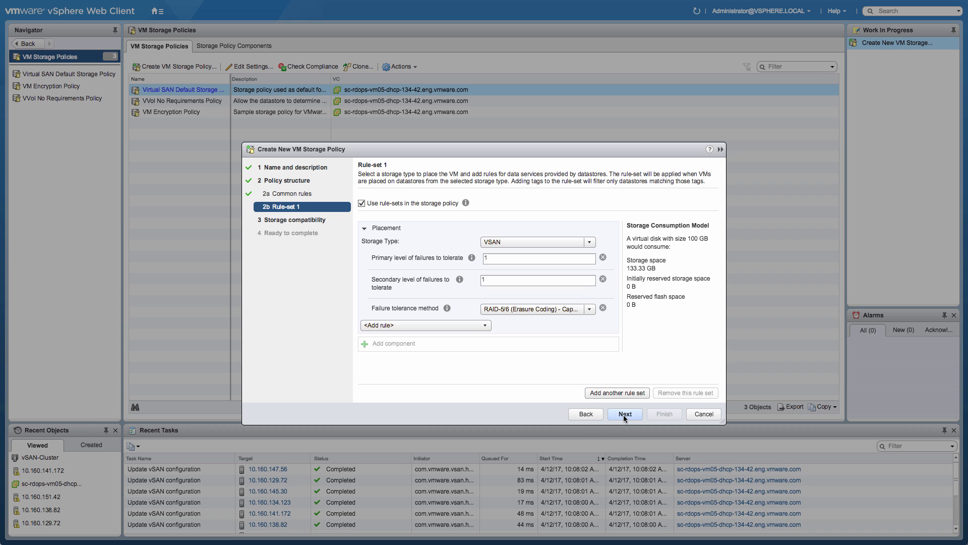
Step: Confirm vsanDatastore is compatible and finish the Stretched + RAID-5 locally policy
{"action": "left_click", "coordinate": [624, 413]}
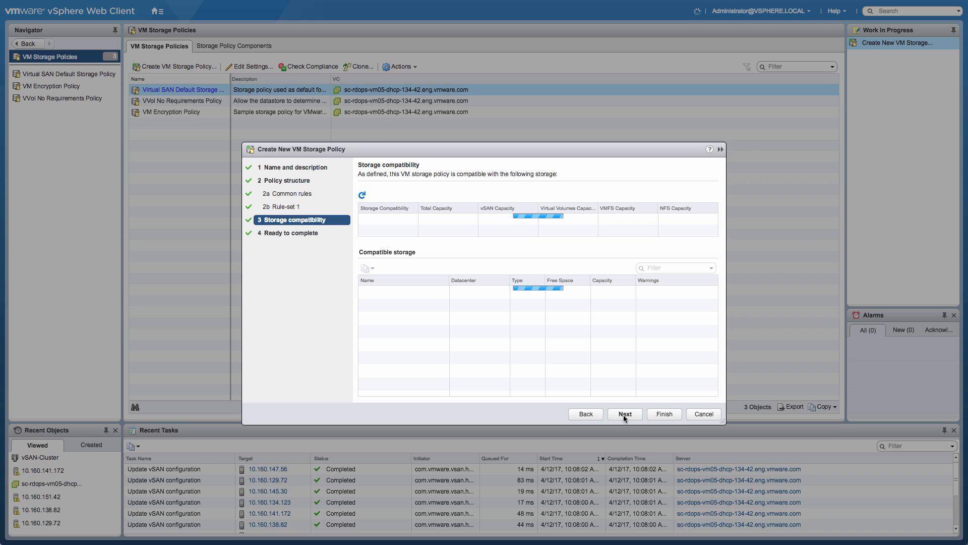
{"action": "left_click", "coordinate": [361, 194]}
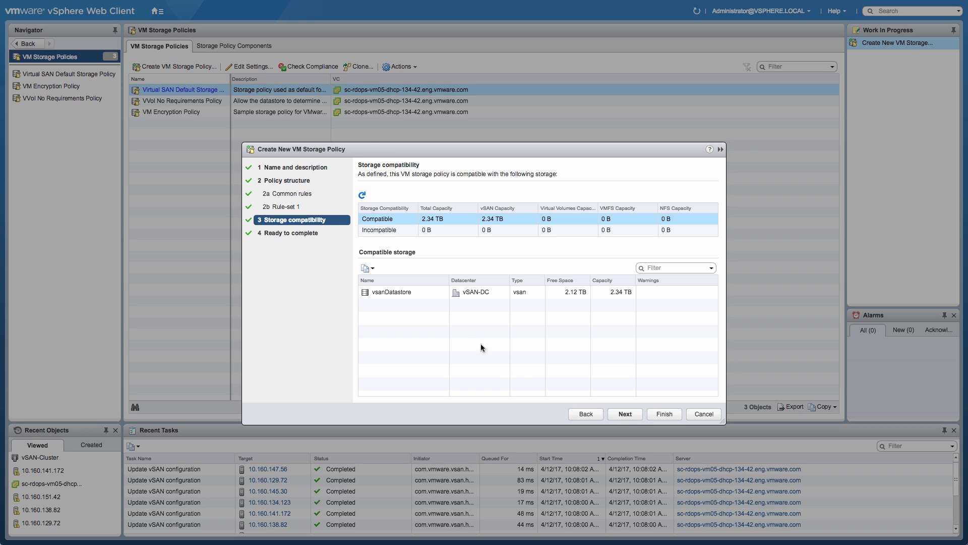
{"action": "mouse_move", "coordinate": [532, 310]}
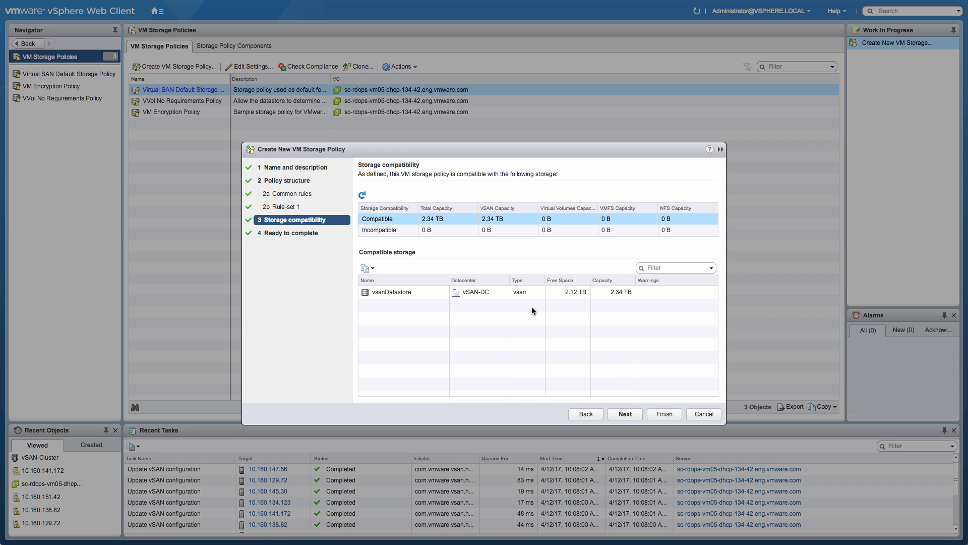
{"action": "left_click", "coordinate": [623, 413]}
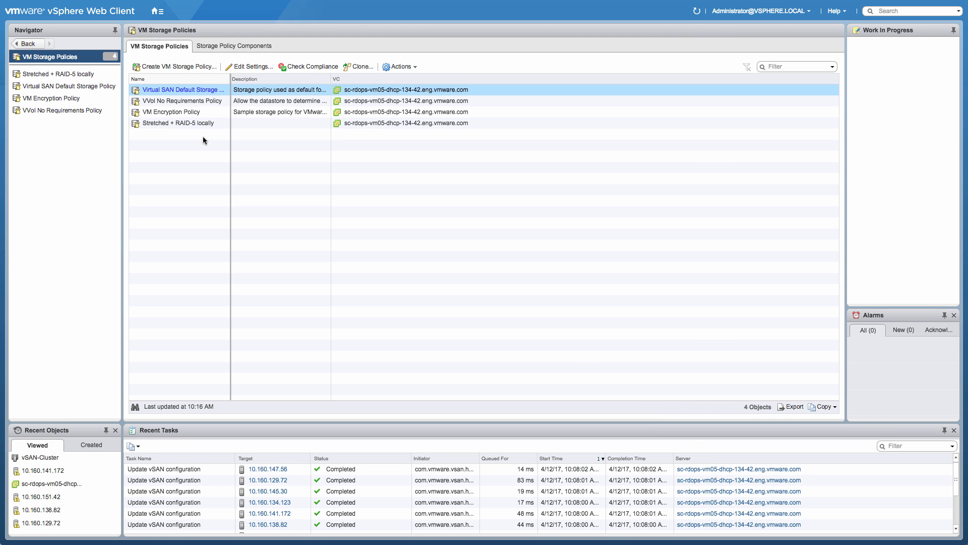
{"action": "mouse_move", "coordinate": [189, 79]}
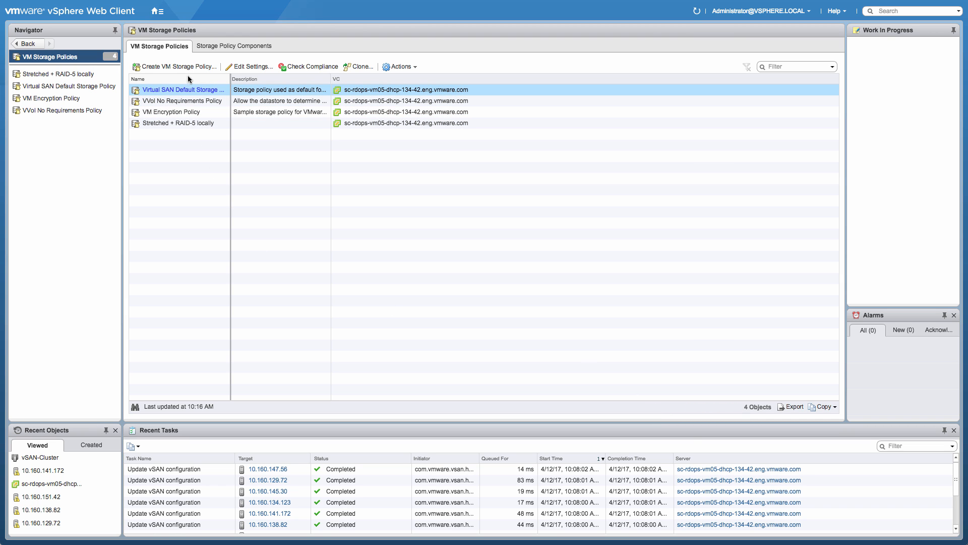
Step: Start a second VM storage policy named 'Not Stretched - Affinity Helmond'
{"action": "left_click", "coordinate": [178, 67]}
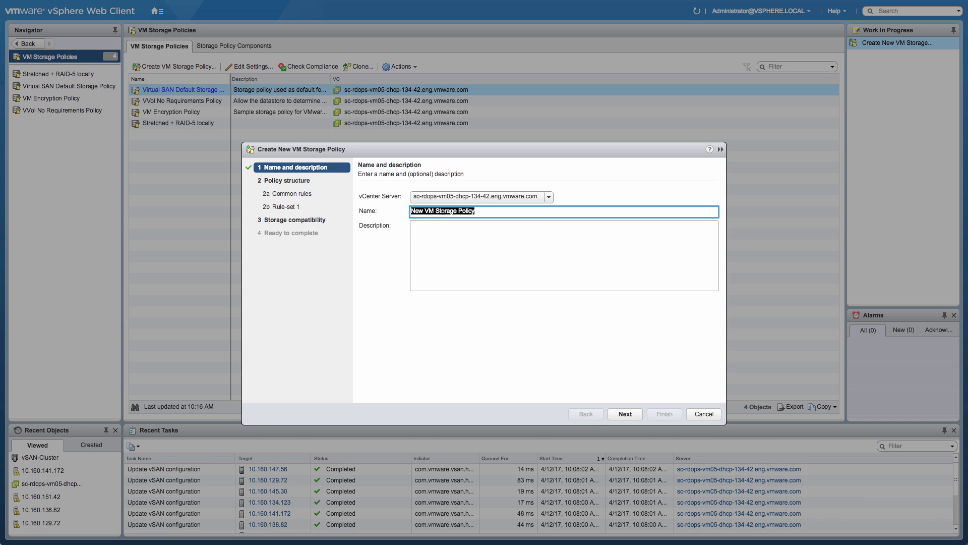
{"action": "type", "text": "Not S"}
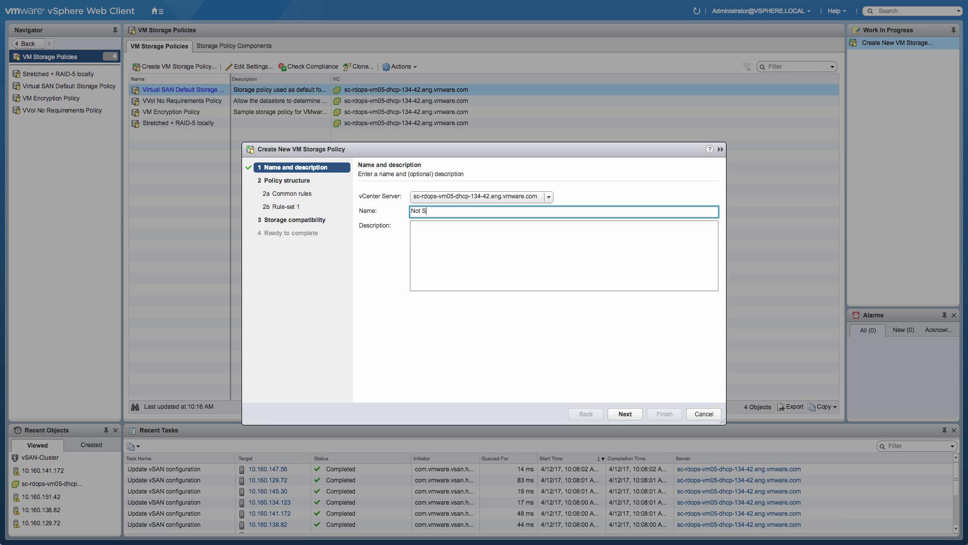
{"action": "type", "text": "tretched - A"}
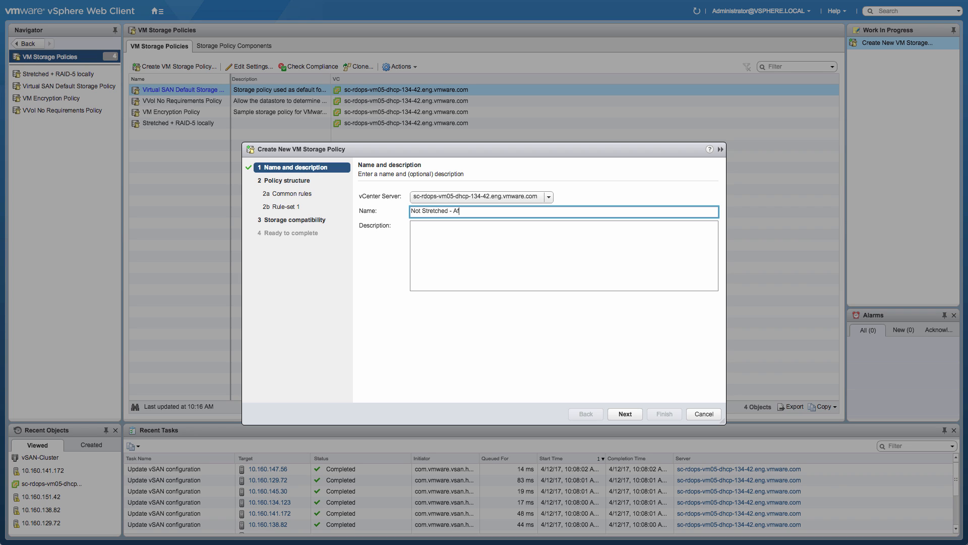
{"action": "type", "text": "finity"}
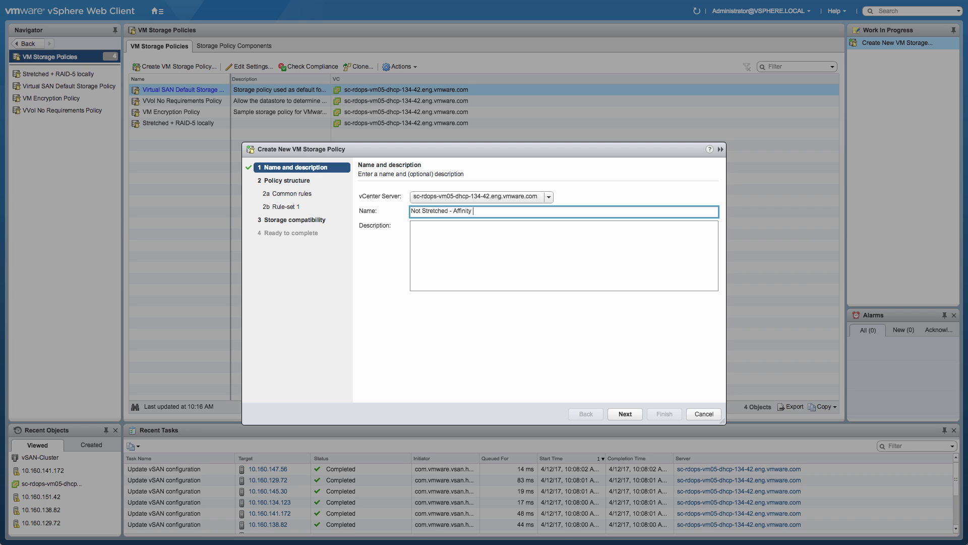
{"action": "type", "text": "Helmond"}
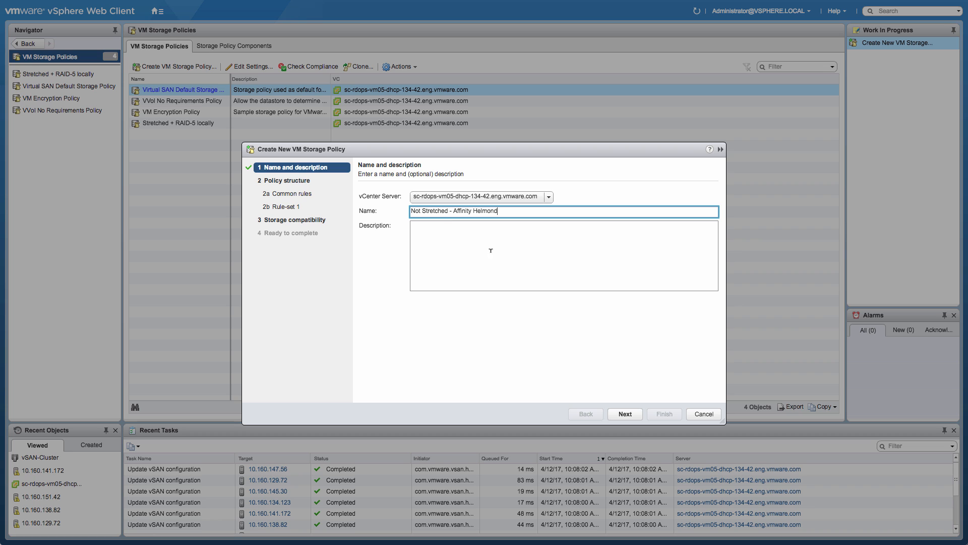
{"action": "left_click", "coordinate": [624, 414]}
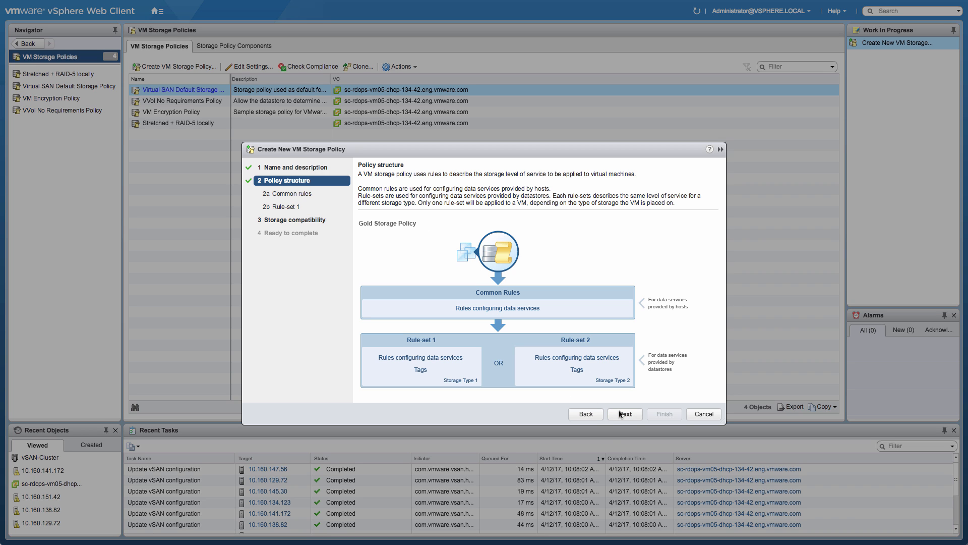
Step: Make rule-set 1 VSAN with primary failures to tolerate 0 and secondary 1
{"action": "left_click", "coordinate": [624, 414]}
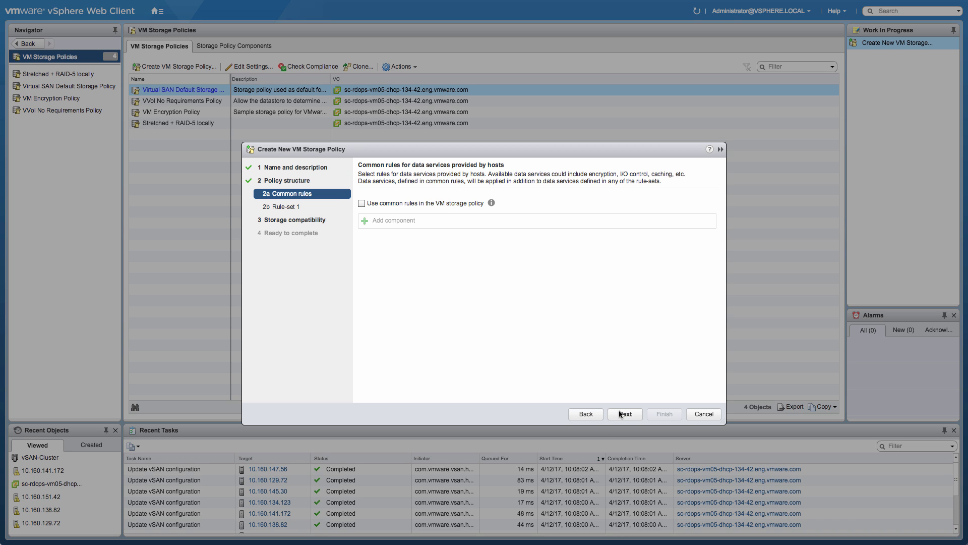
{"action": "left_click", "coordinate": [624, 413]}
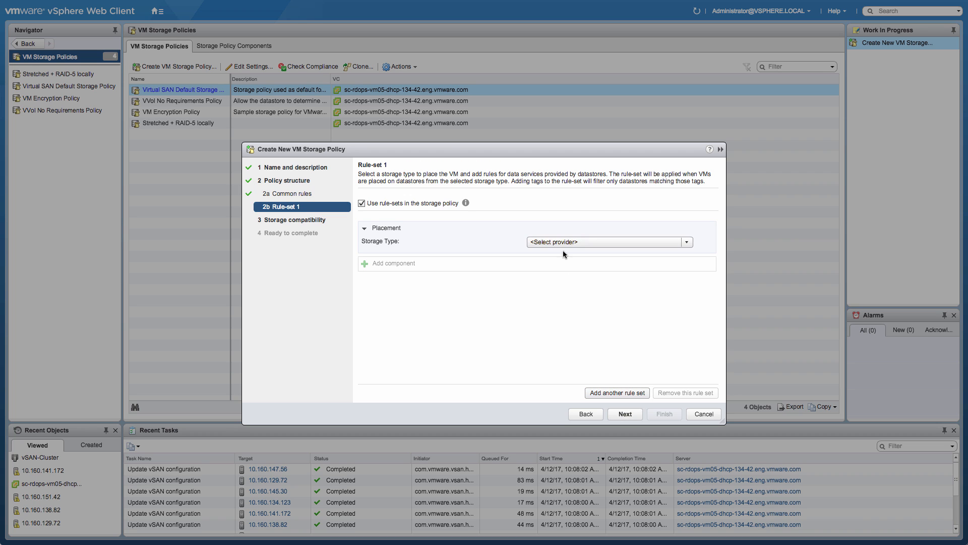
{"action": "left_click", "coordinate": [608, 241]}
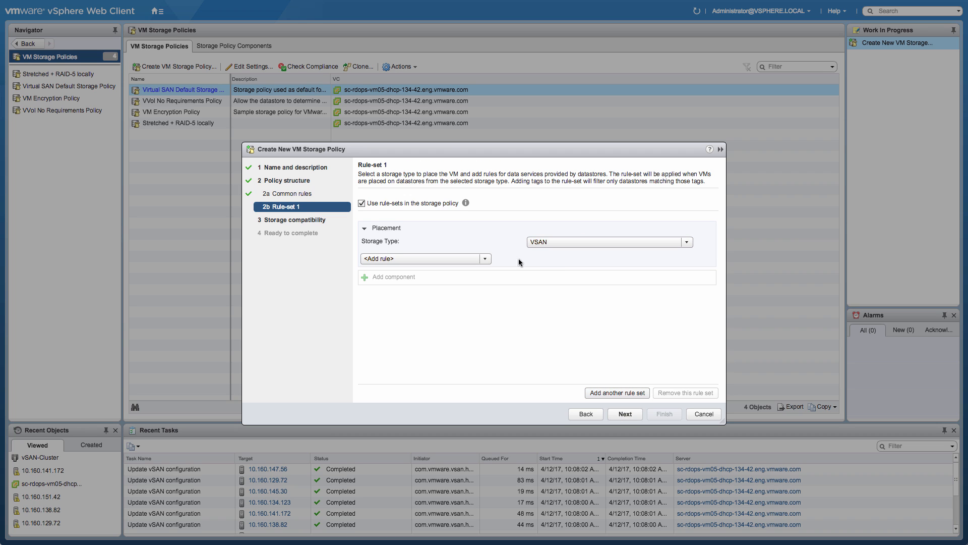
{"action": "left_click", "coordinate": [485, 258]}
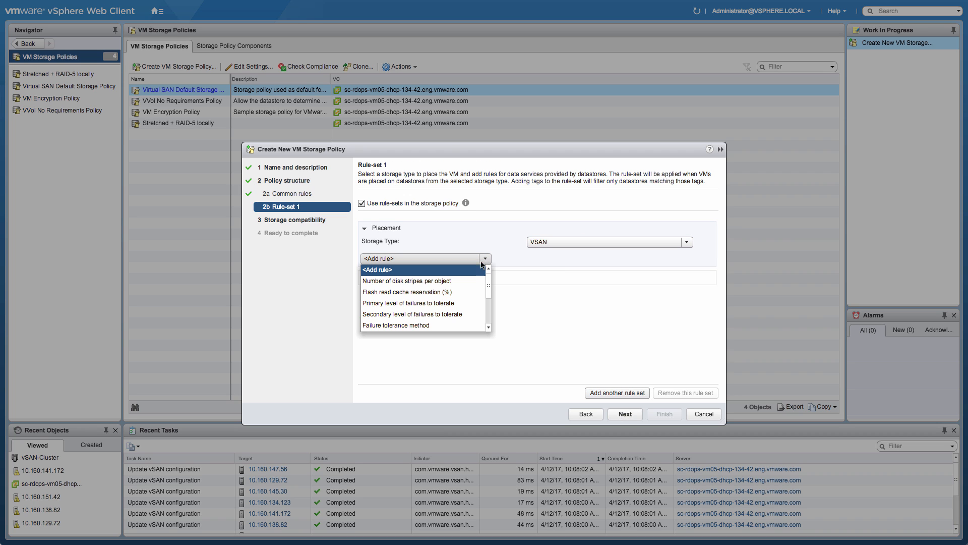
{"action": "left_click", "coordinate": [408, 302]}
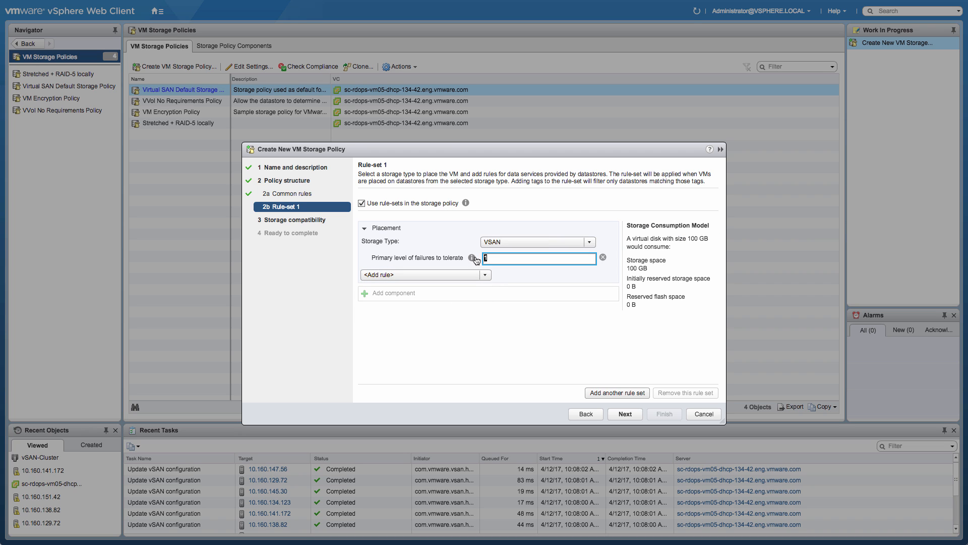
{"action": "type", "text": "0"}
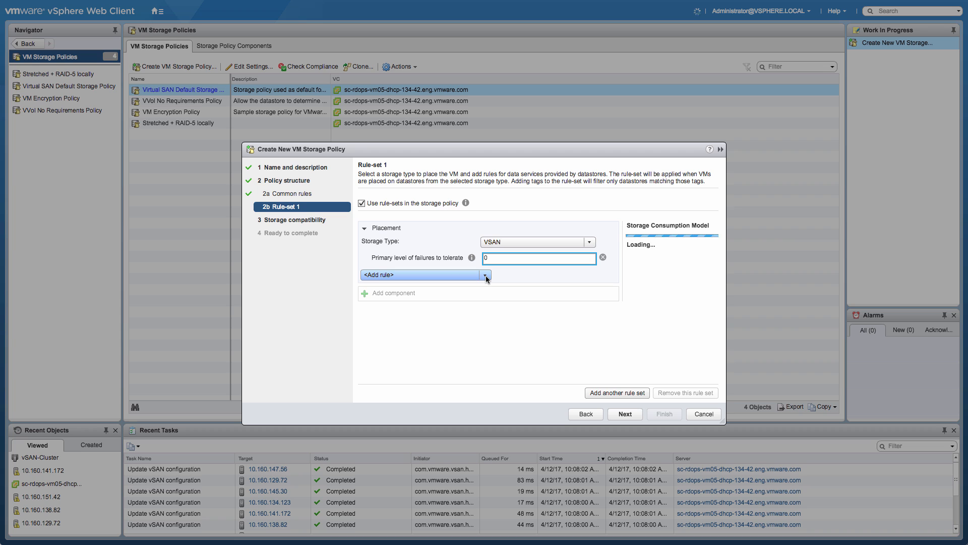
{"action": "left_click", "coordinate": [486, 275]}
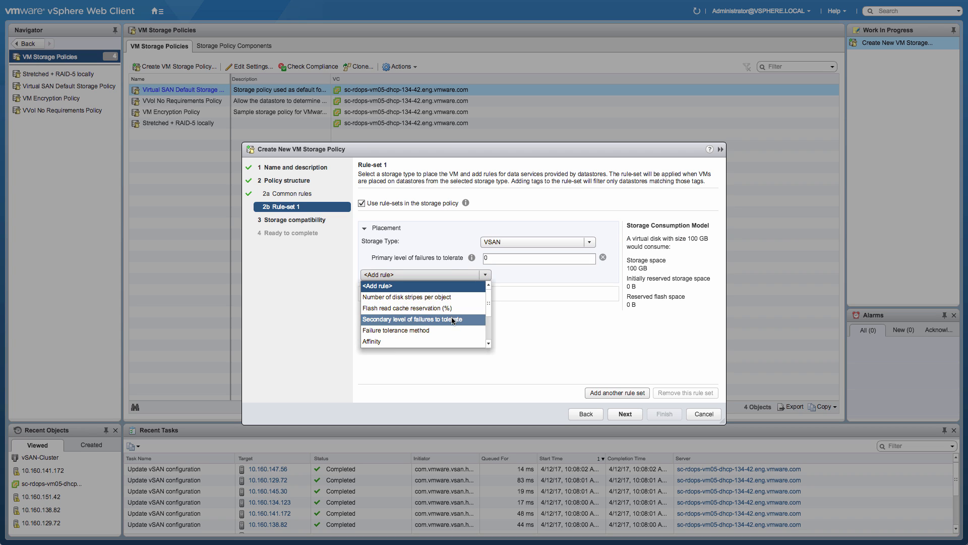
{"action": "left_click", "coordinate": [421, 319]}
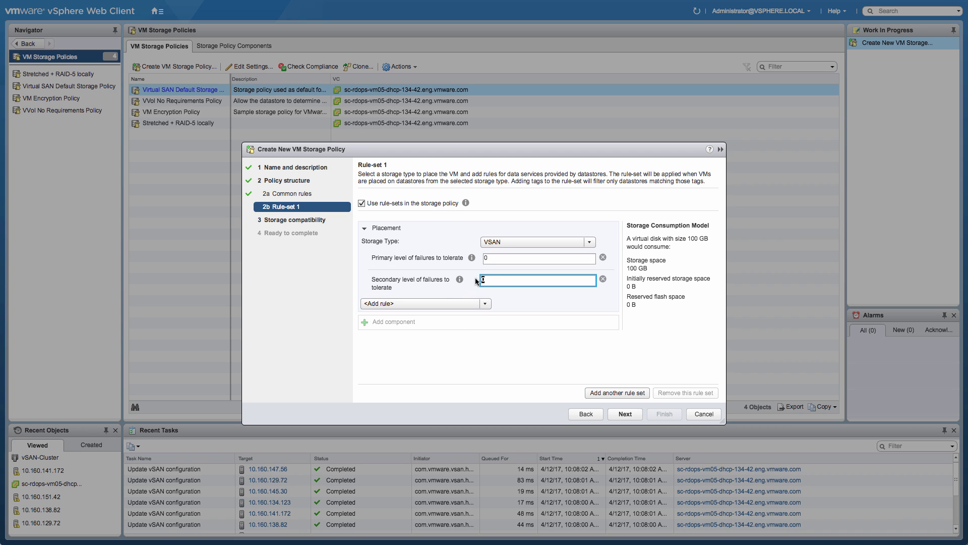
{"action": "type", "text": "1"}
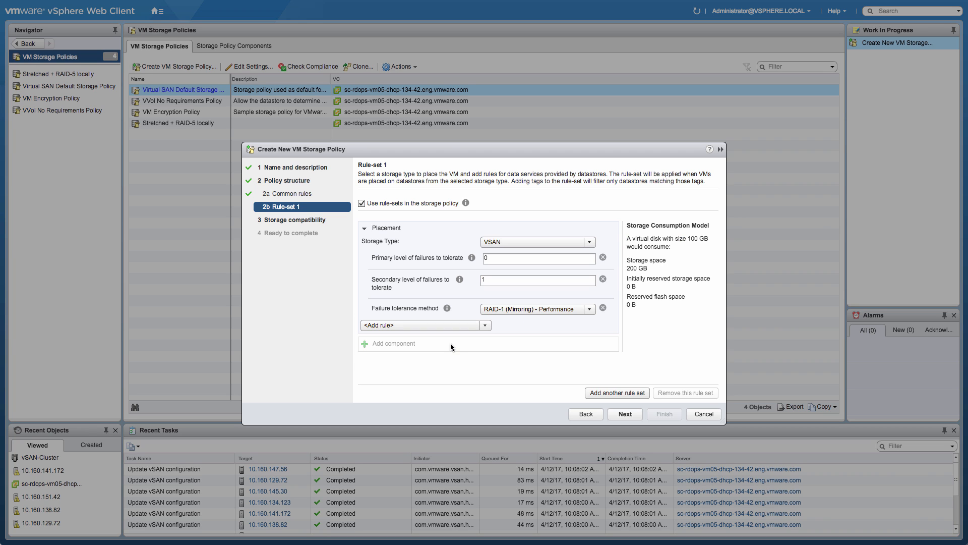
Step: Set RAID-5/6 erasure coding and Secondary Fault Domain affinity, then continue to storage compatibility
{"action": "left_click", "coordinate": [589, 309]}
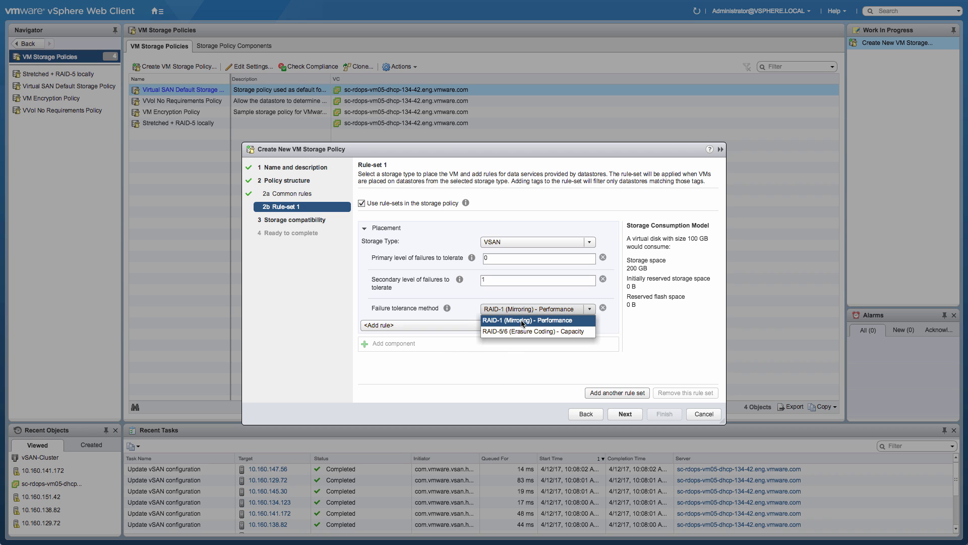
{"action": "left_click", "coordinate": [535, 331]}
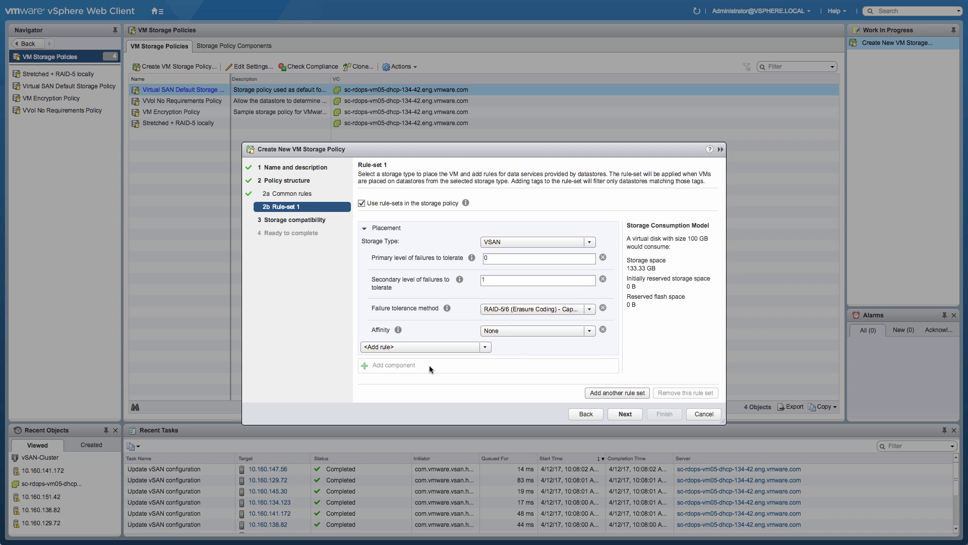
{"action": "left_click", "coordinate": [588, 331]}
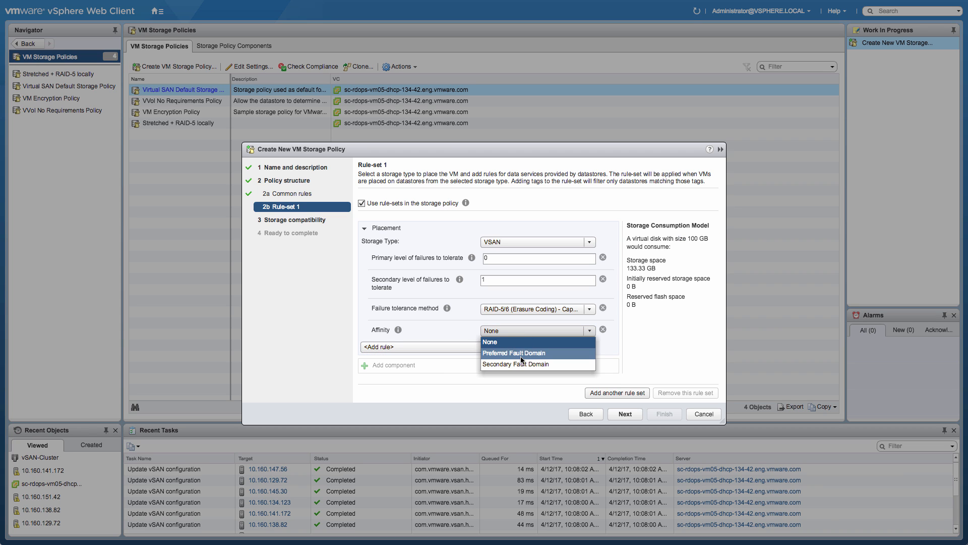
{"action": "left_click", "coordinate": [515, 364]}
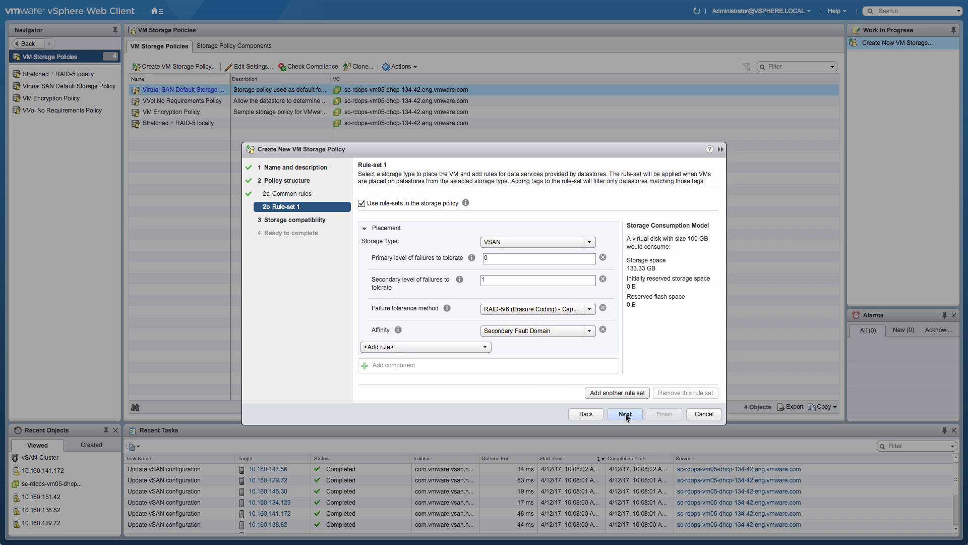
{"action": "left_click", "coordinate": [624, 413]}
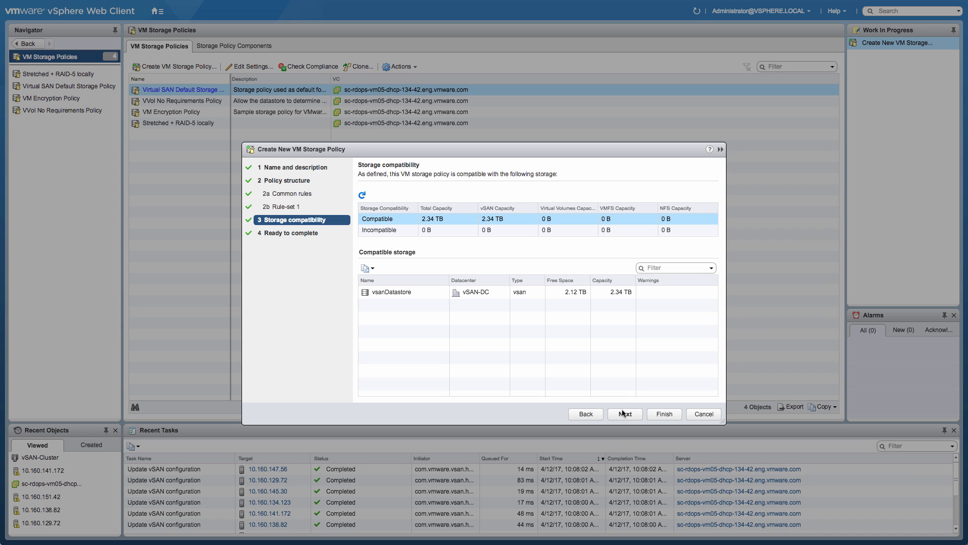
{"action": "mouse_move", "coordinate": [472, 318]}
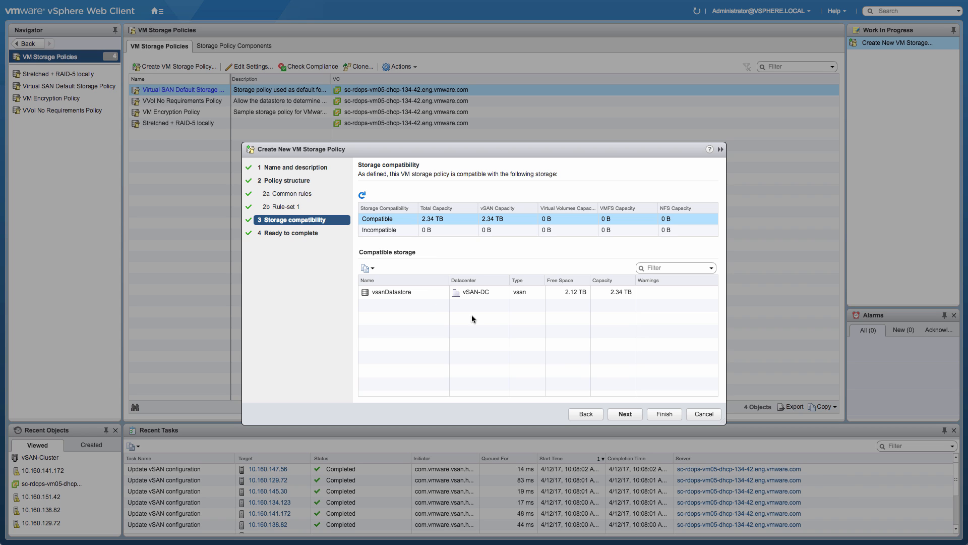
Step: Review and finish creating the Not Stretched - Affinity Helmond storage policy
{"action": "left_click", "coordinate": [624, 413]}
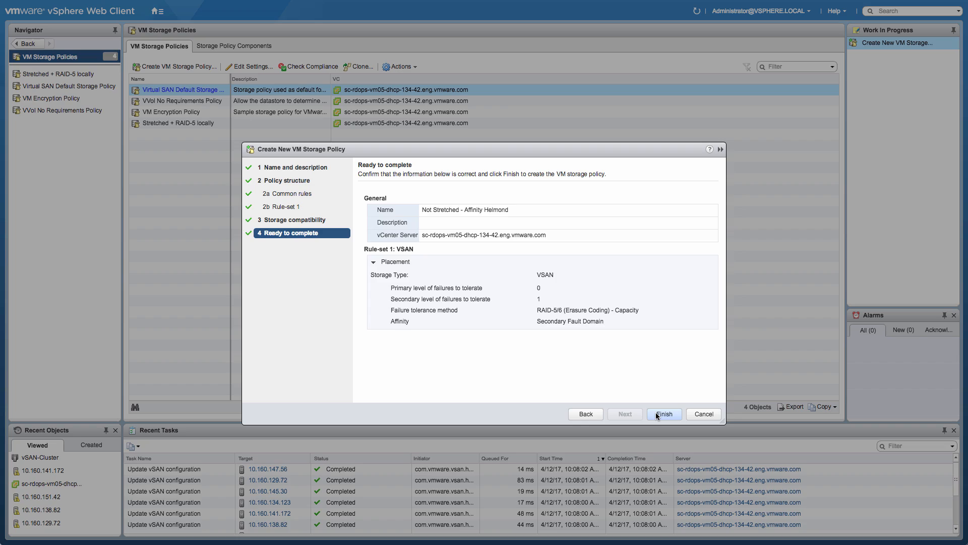
{"action": "left_click", "coordinate": [663, 413]}
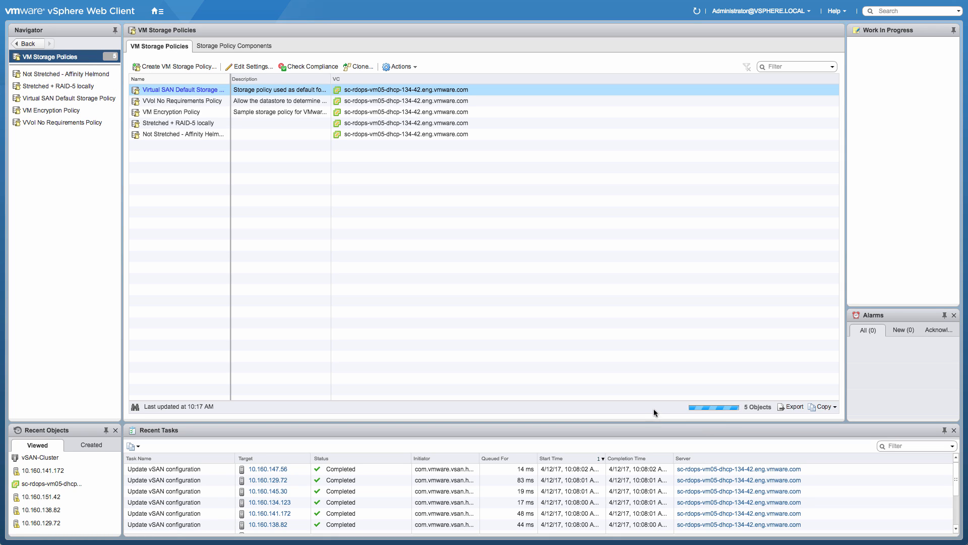
{"action": "mouse_move", "coordinate": [160, 23]}
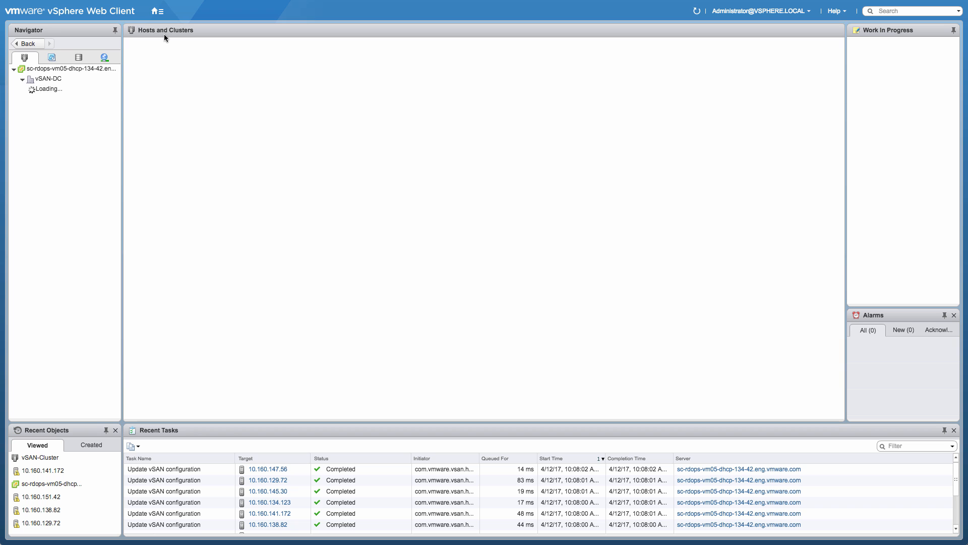
Step: Start the New Virtual Machine wizard on vSAN-Cluster, creating a brand-new VM
{"action": "left_click", "coordinate": [60, 89]}
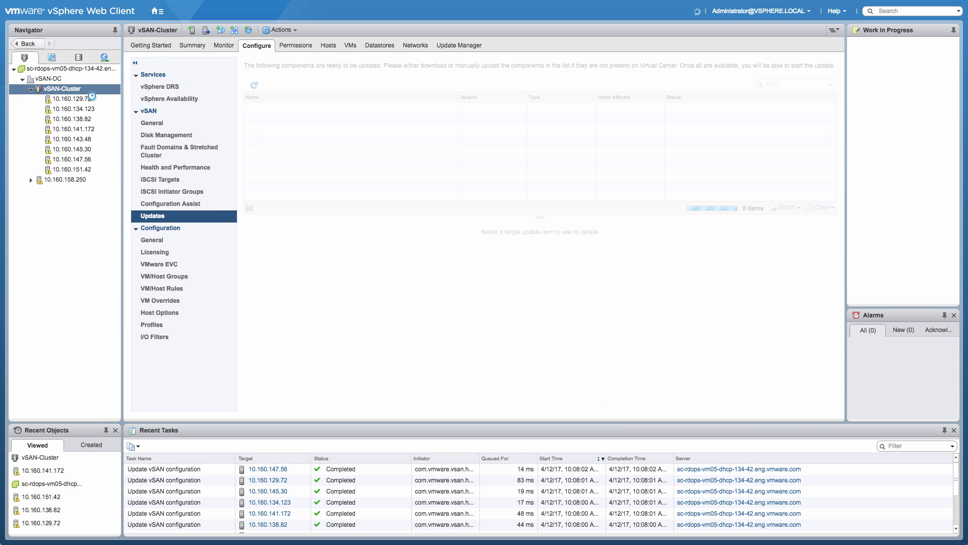
{"action": "right_click", "coordinate": [59, 89]}
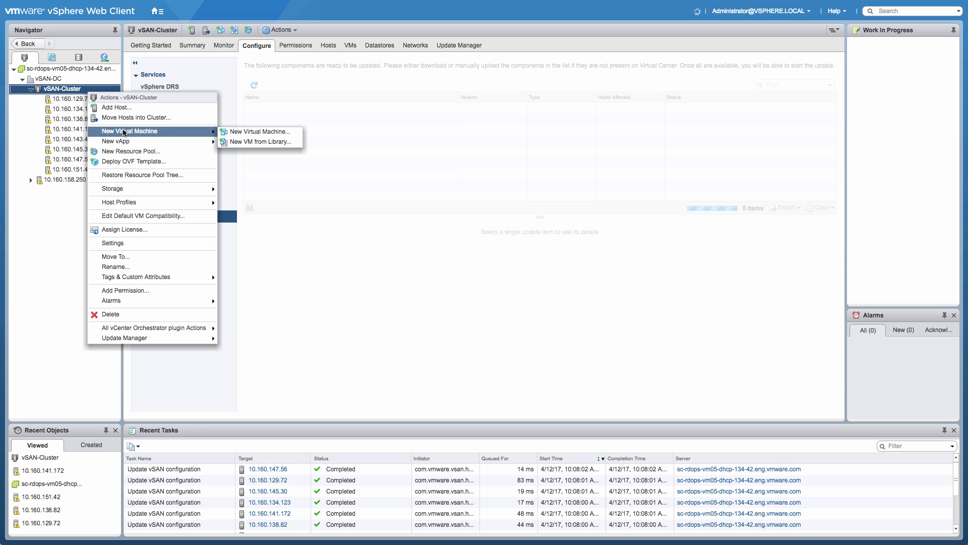
{"action": "left_click", "coordinate": [259, 131]}
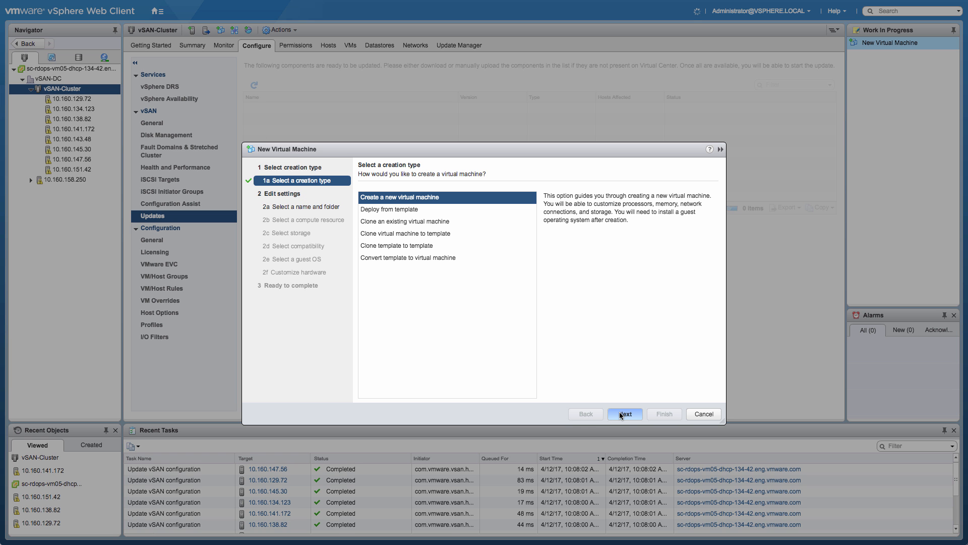
{"action": "left_click", "coordinate": [624, 413]}
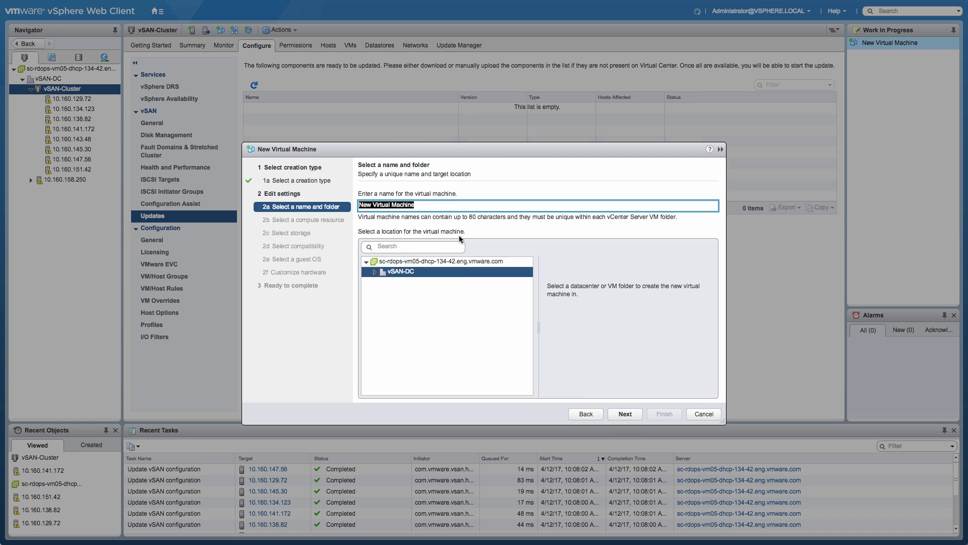
Step: Name the VM 'Stretched VM' in vSAN-DC and keep vSAN-Cluster as its compute resource
{"action": "type", "text": "Stretc"}
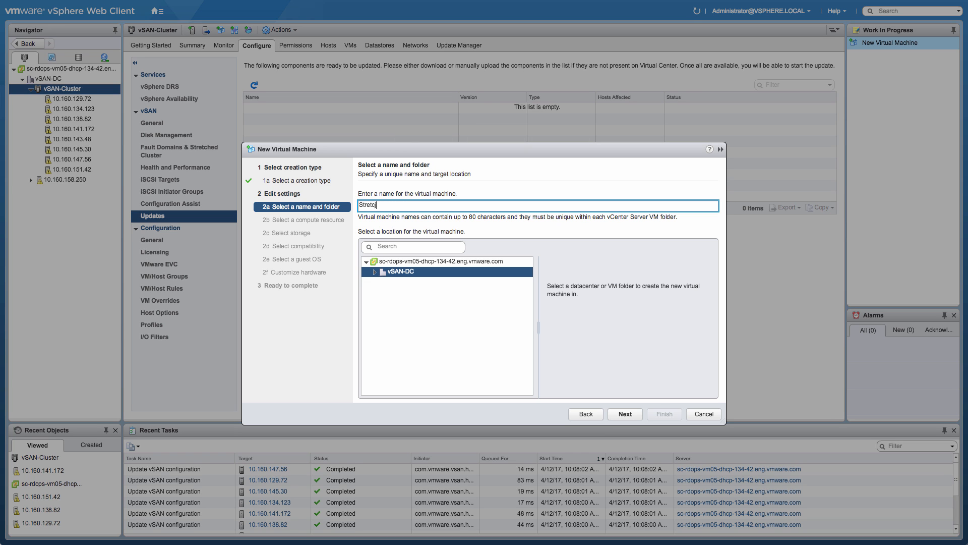
{"action": "type", "text": "hed"}
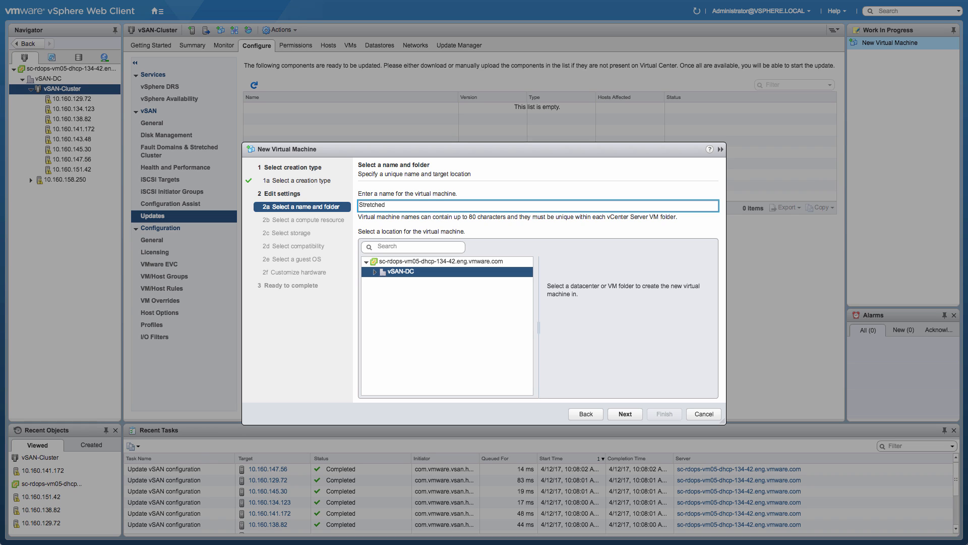
{"action": "type", "text": "VM"}
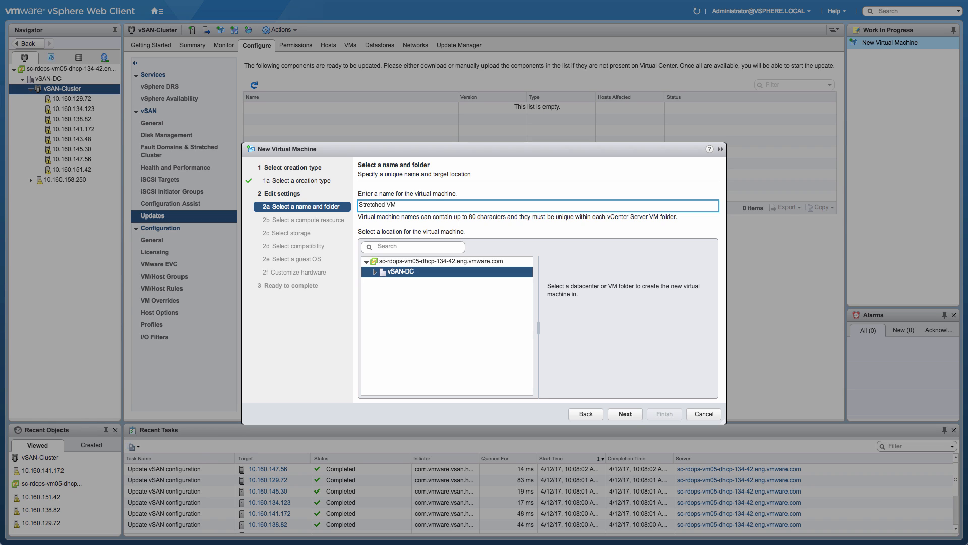
{"action": "left_click", "coordinate": [624, 414]}
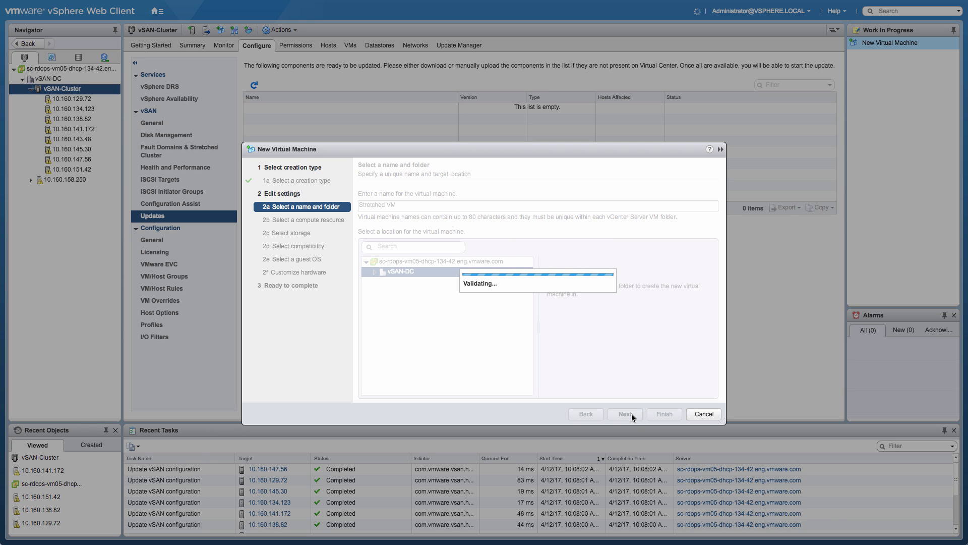
{"action": "left_click", "coordinate": [625, 413]}
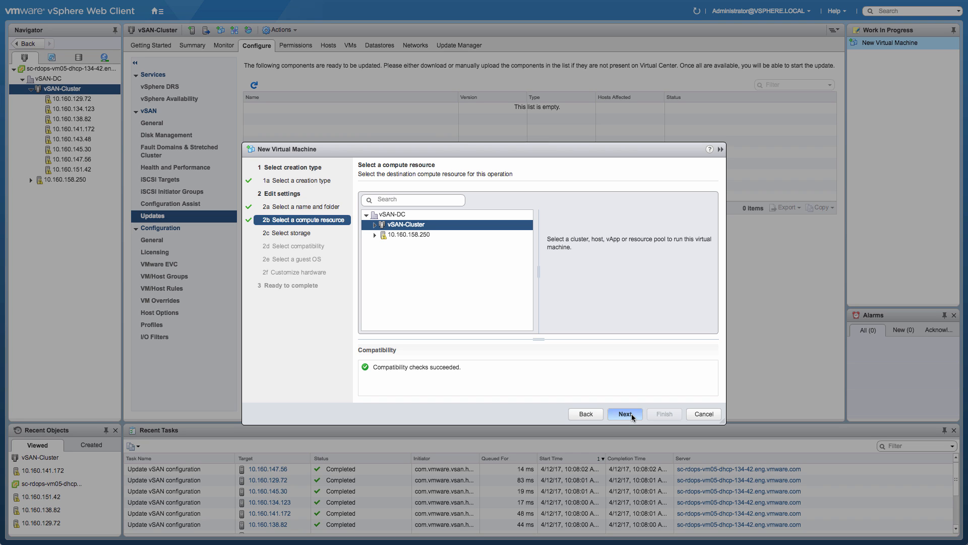
{"action": "left_click", "coordinate": [624, 413]}
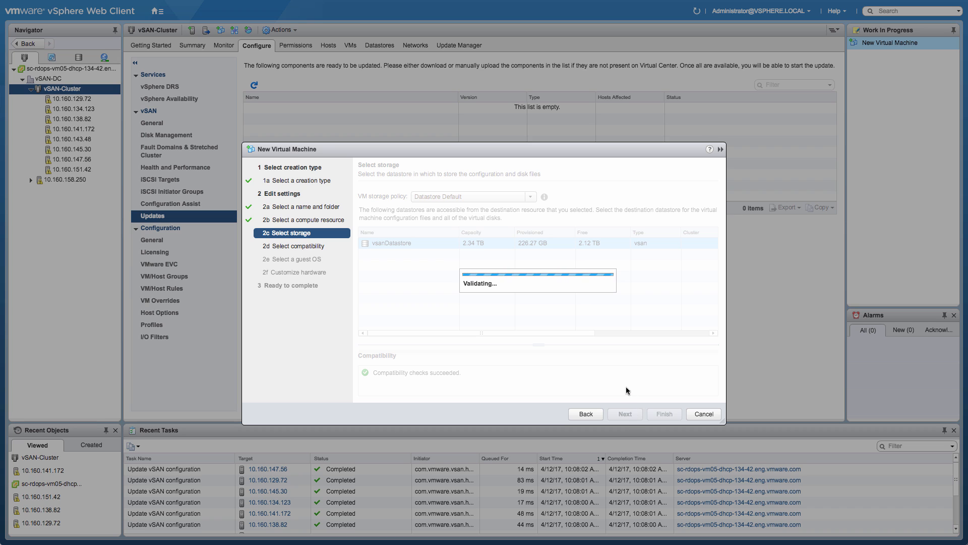
Step: Store the VM on vsanDatastore with the Stretched + RAID-5 locally policy
{"action": "left_click", "coordinate": [530, 197]}
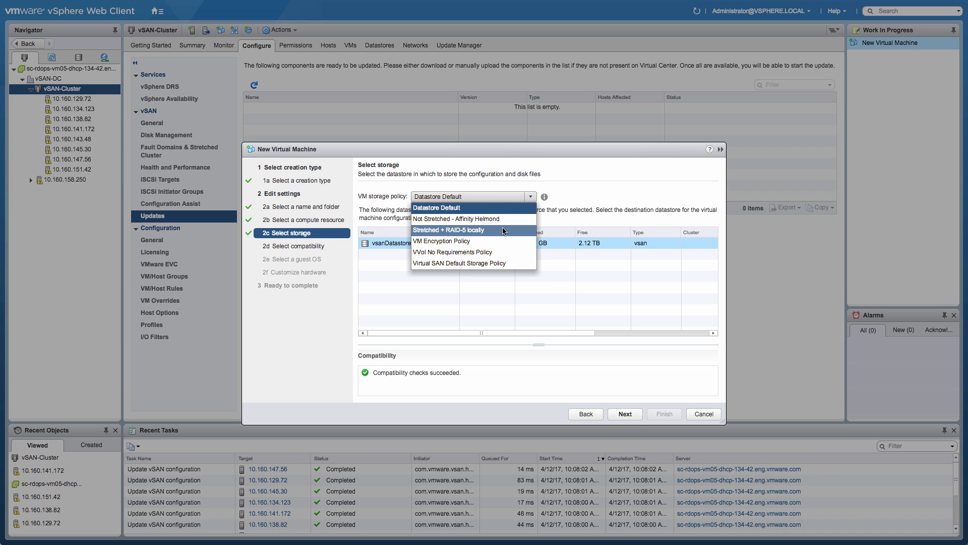
{"action": "left_click", "coordinate": [449, 230]}
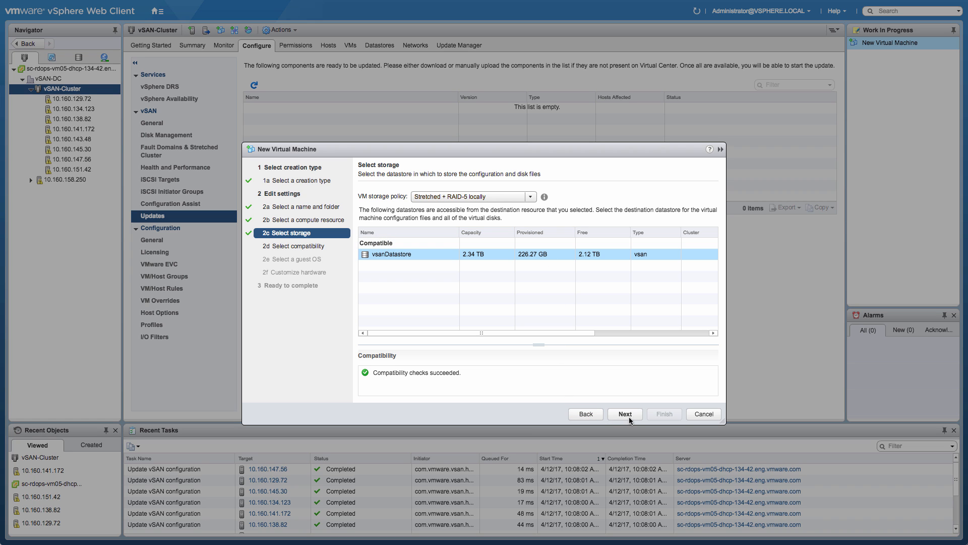
{"action": "left_click", "coordinate": [624, 414]}
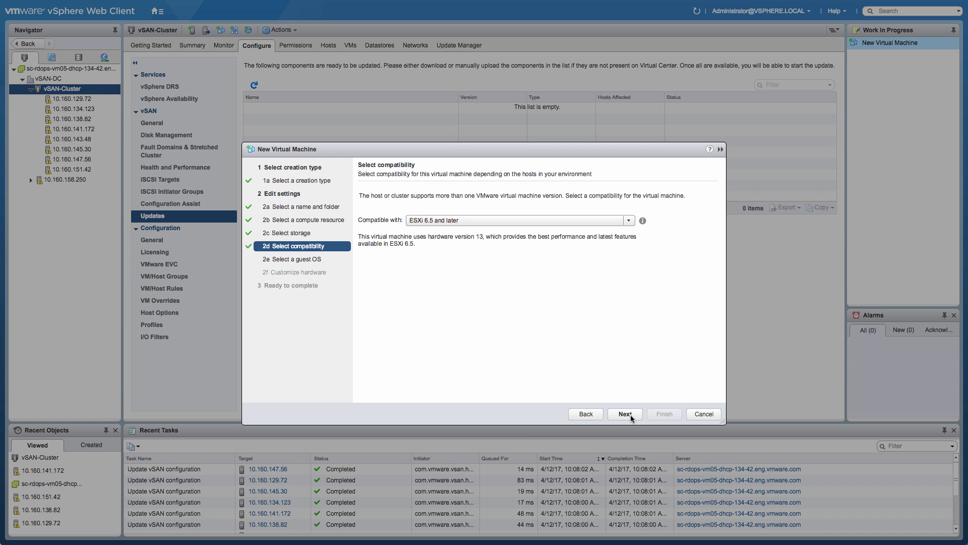
Step: Keep ESXi 6.5 compatibility, Windows guest OS and default hardware, and finish the VM
{"action": "left_click", "coordinate": [624, 413]}
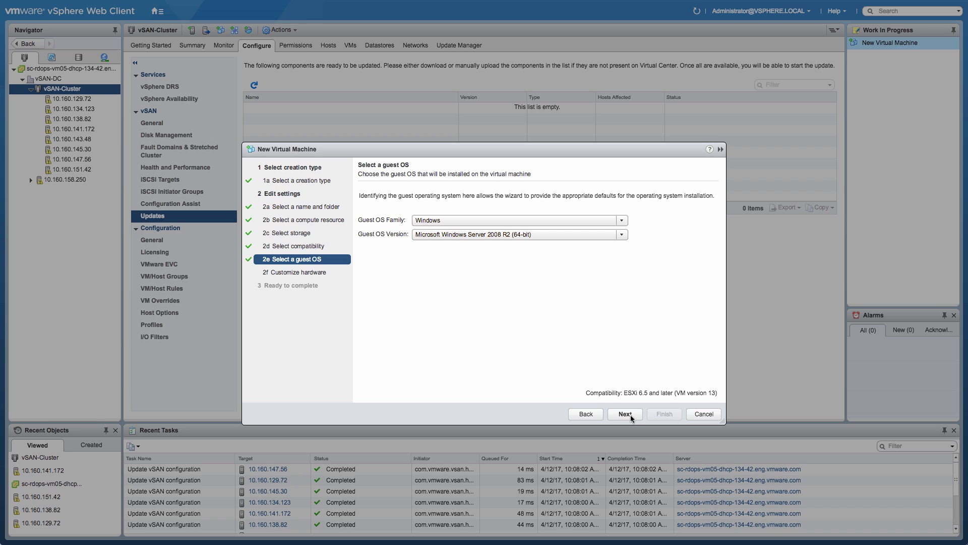
{"action": "left_click", "coordinate": [624, 413]}
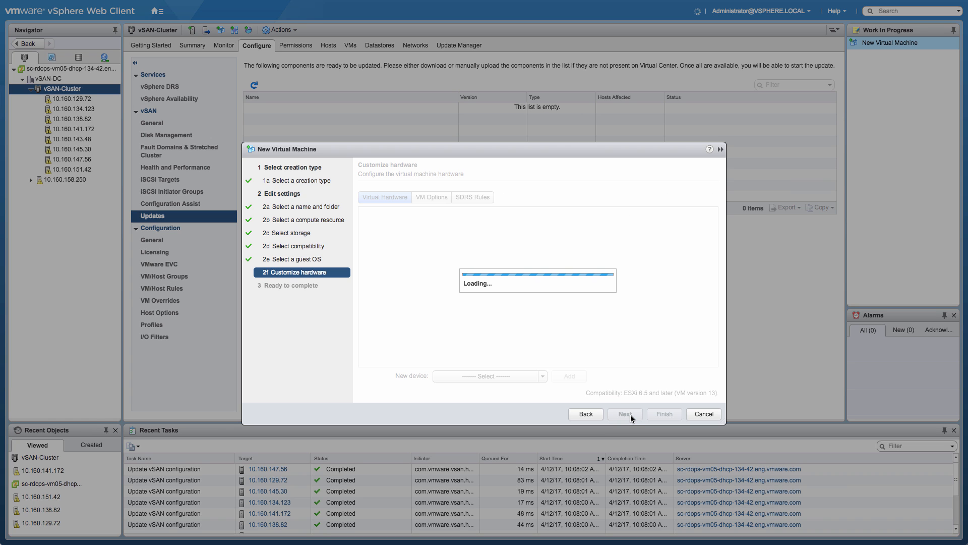
{"action": "left_click", "coordinate": [624, 414]}
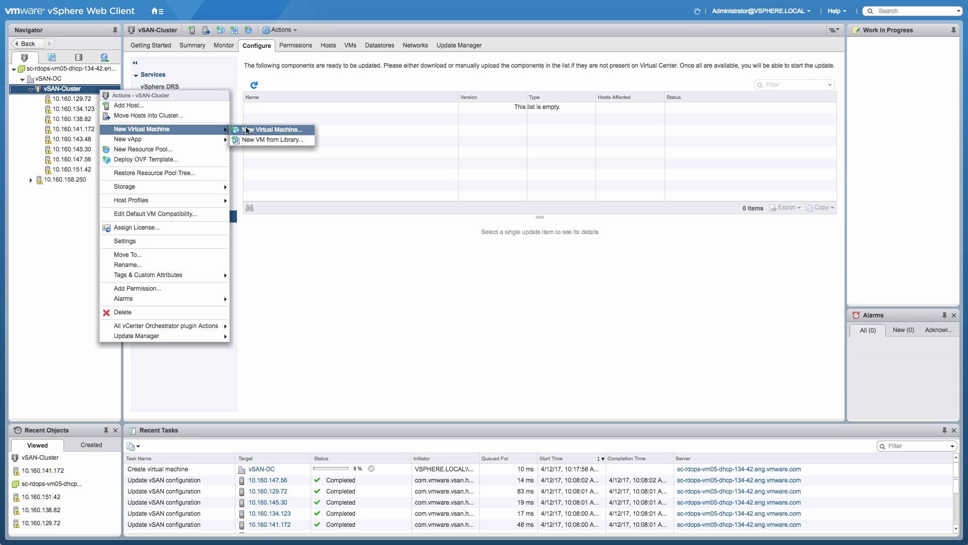
Step: Start another new VM and name it 'Not Stretched - Helmond' in vSAN-DC
{"action": "left_click", "coordinate": [271, 129]}
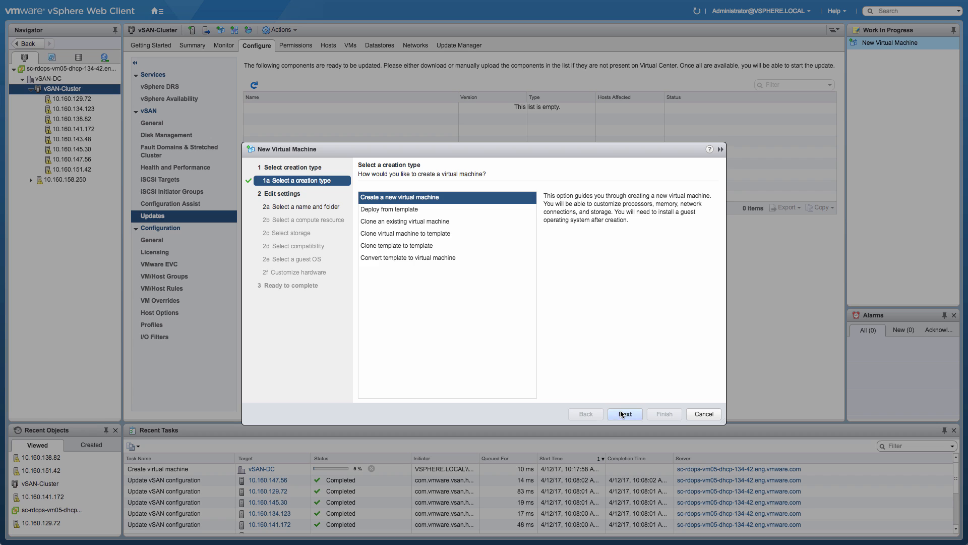
{"action": "left_click", "coordinate": [624, 414]}
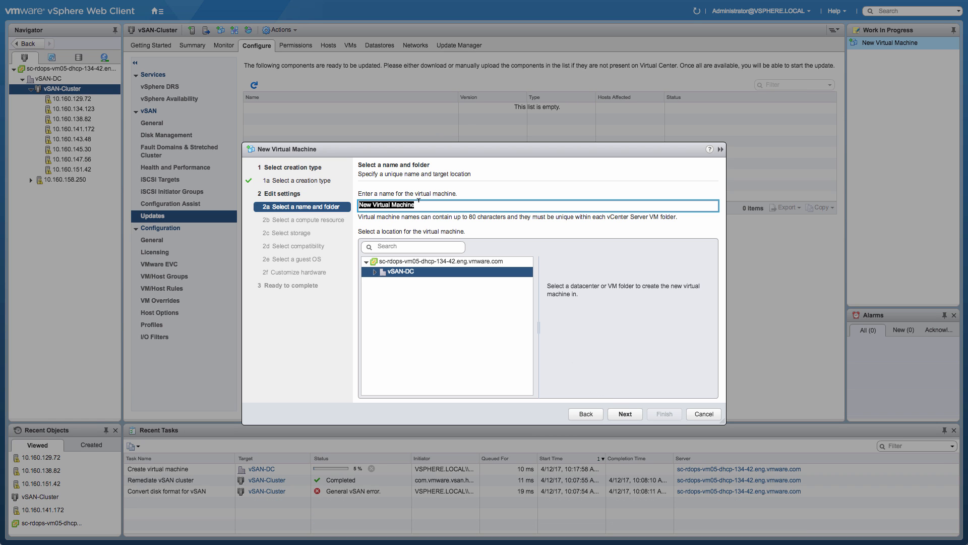
{"action": "type", "text": "Not St"}
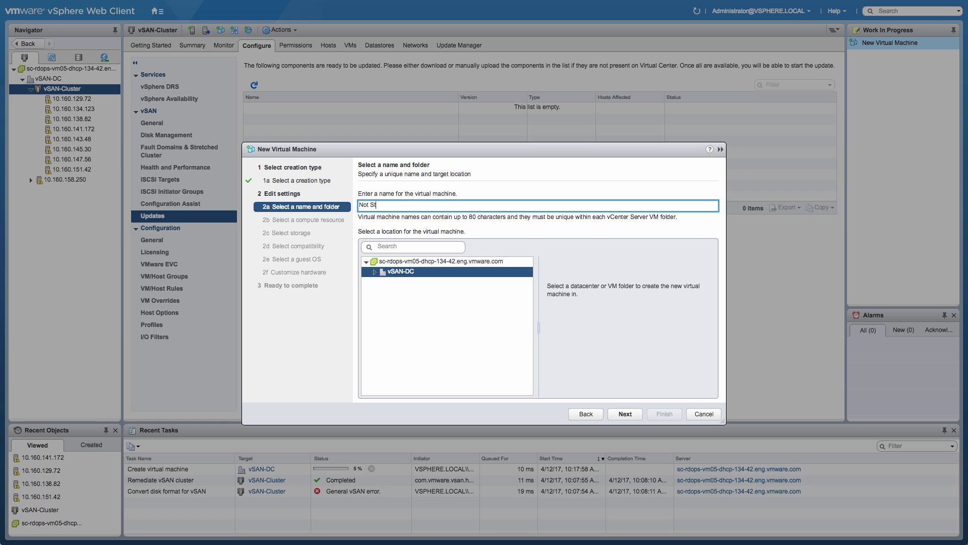
{"action": "type", "text": "re"}
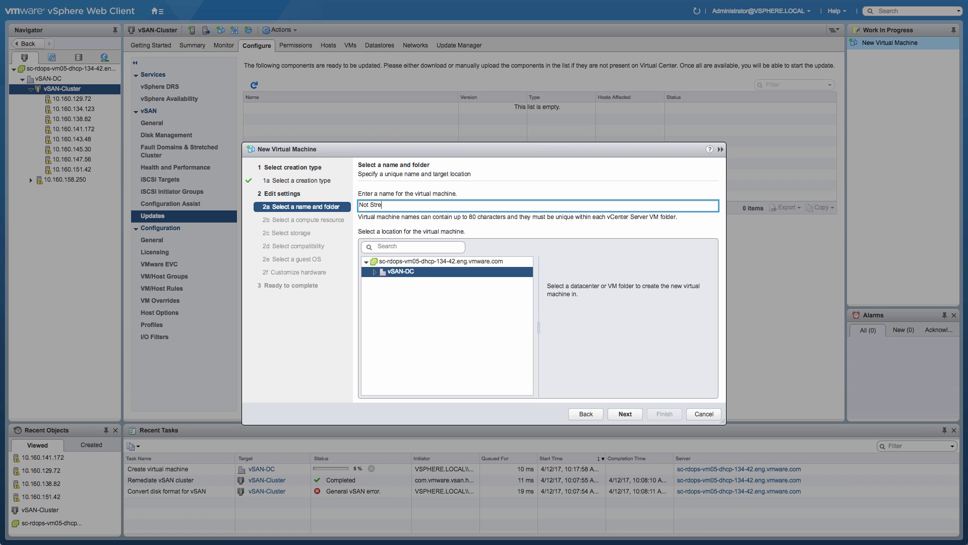
{"action": "type", "text": "tched -"}
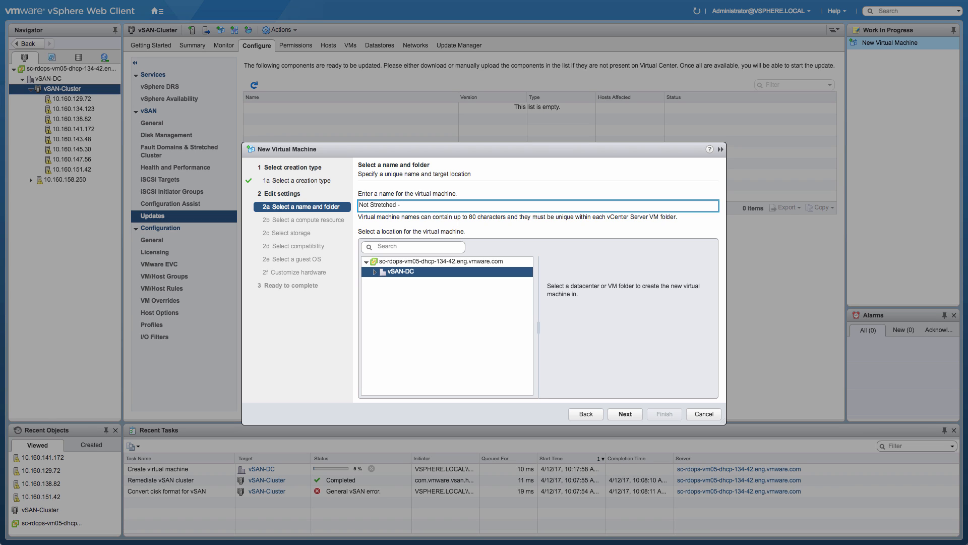
{"action": "type", "text": "Helmond"}
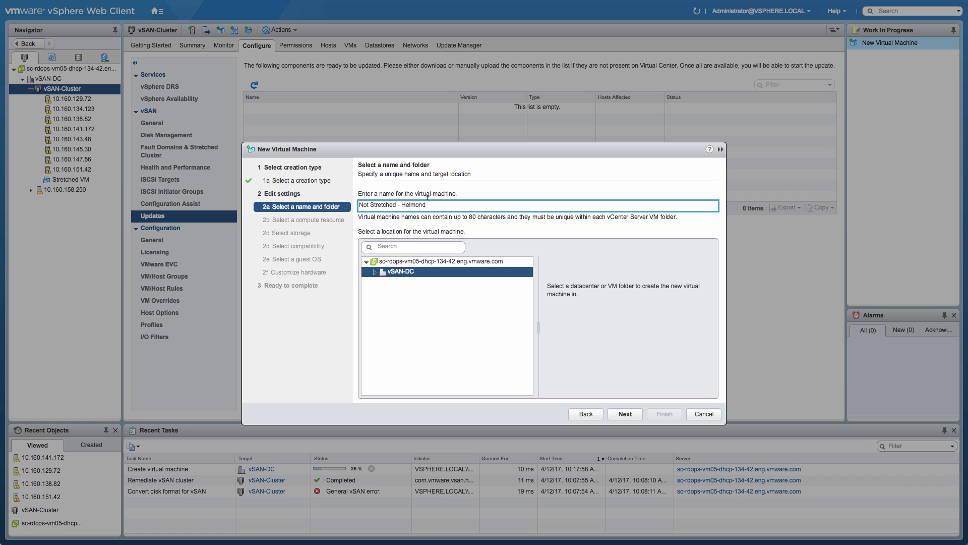
Step: Place the VM on vSAN-Cluster as compute resource and continue to storage
{"action": "left_click", "coordinate": [625, 414]}
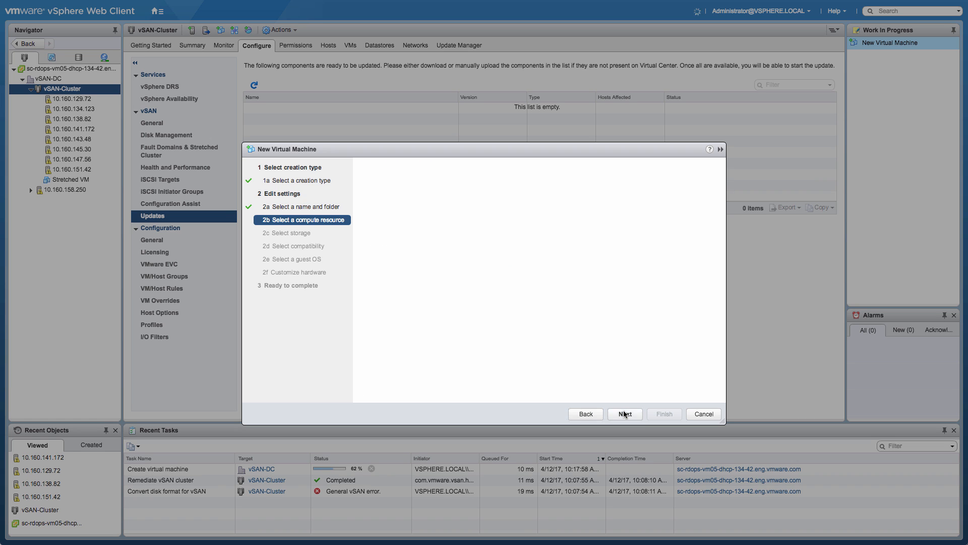
{"action": "left_click", "coordinate": [624, 413]}
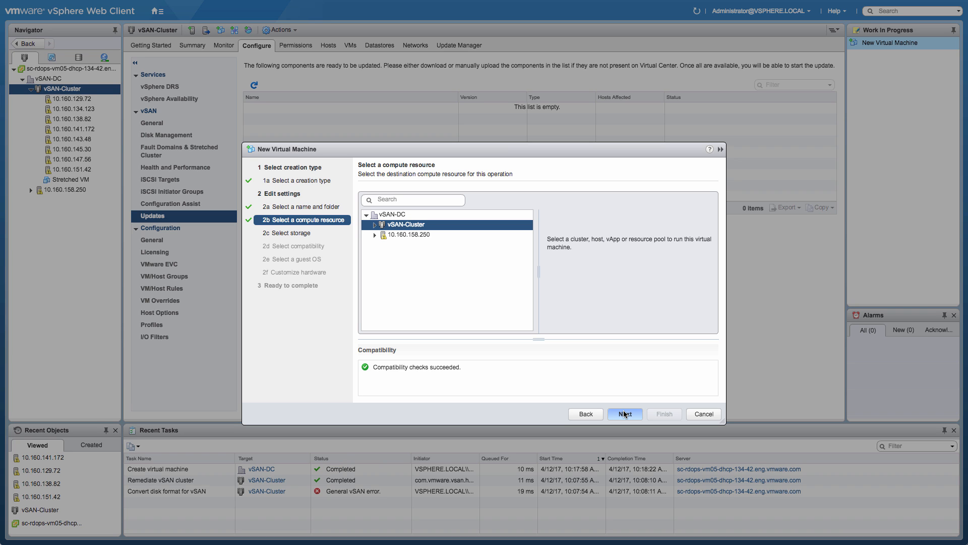
{"action": "left_click", "coordinate": [624, 413]}
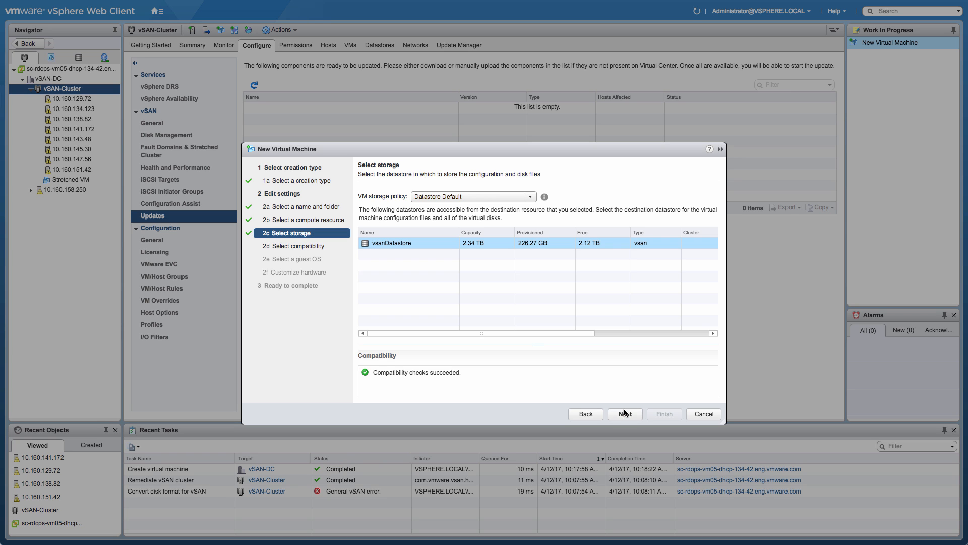
Step: Store the VM on vsanDatastore with the Not Stretched - Affinity Helmond policy
{"action": "left_click", "coordinate": [529, 197]}
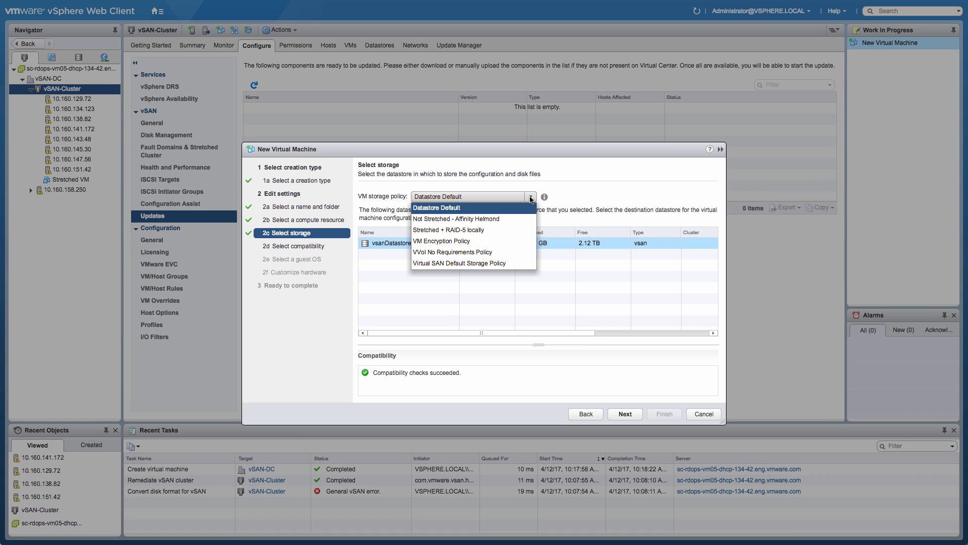
{"action": "left_click", "coordinate": [456, 218]}
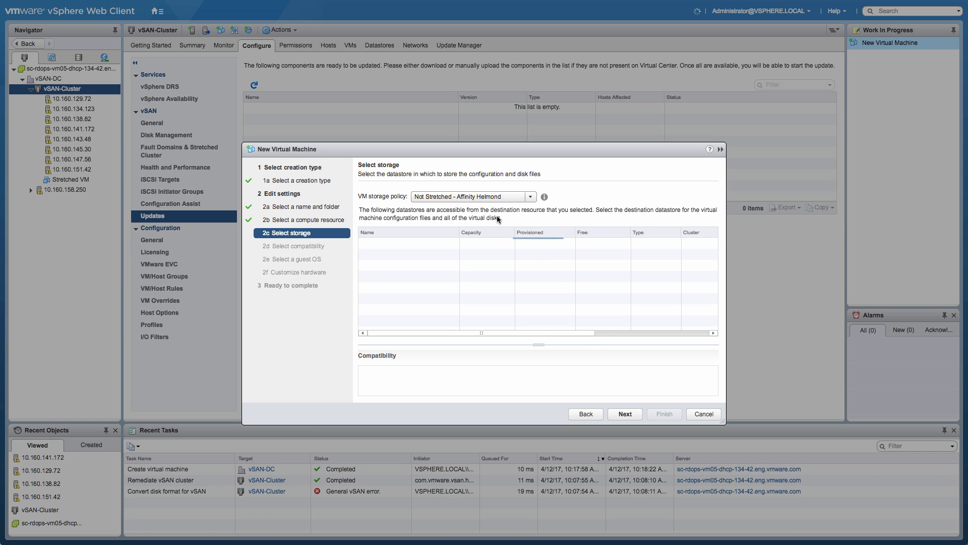
{"action": "left_click", "coordinate": [390, 254]}
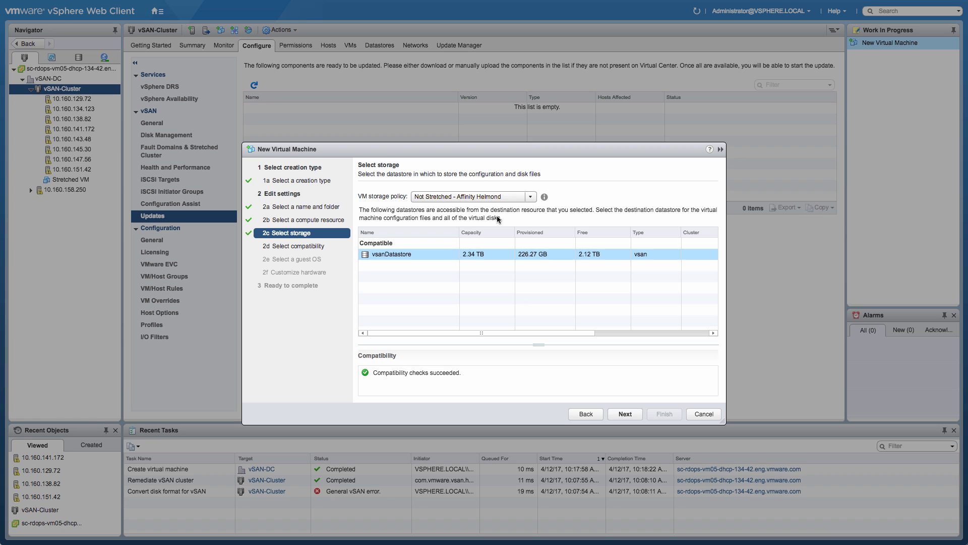
{"action": "left_click", "coordinate": [624, 414]}
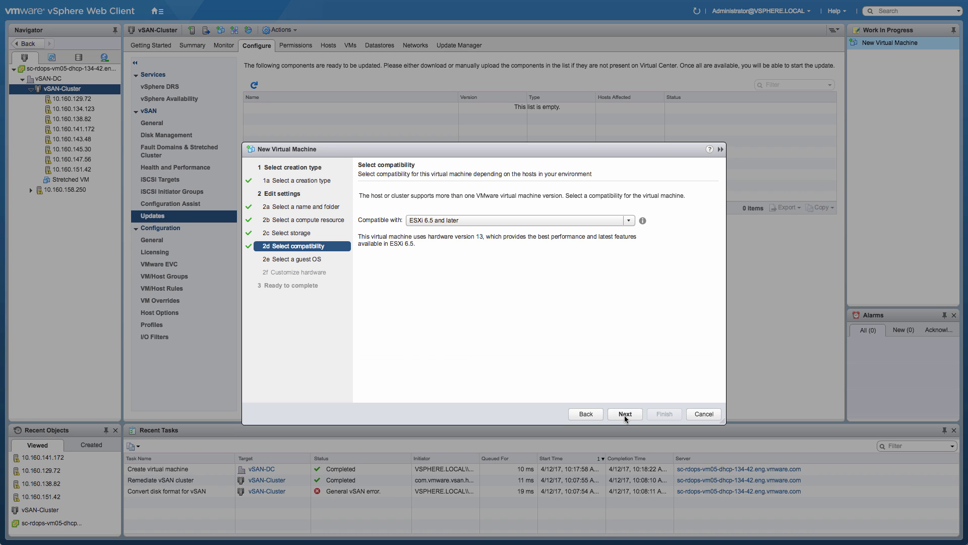
Step: Accept ESXi 6.5 compatibility, guest OS and hardware defaults, and finish the VM
{"action": "left_click", "coordinate": [624, 414]}
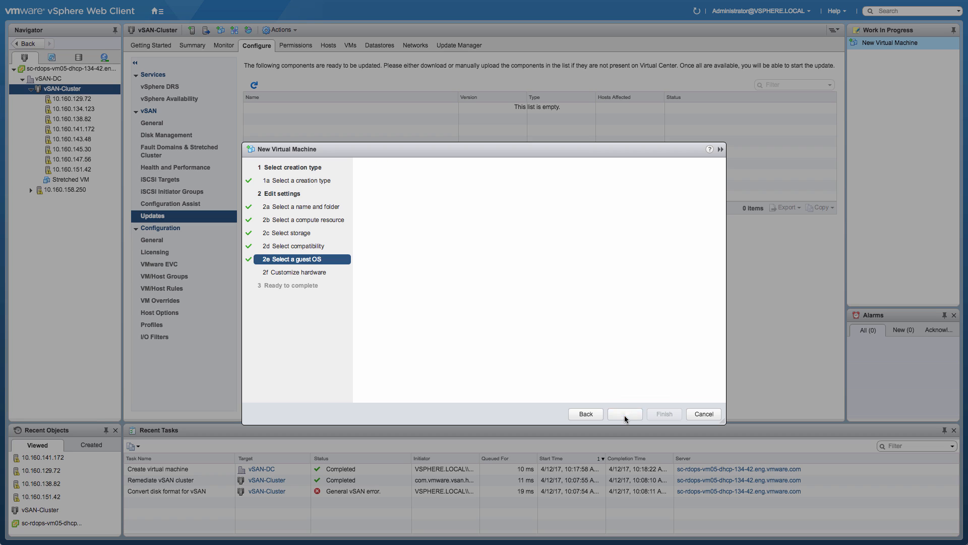
{"action": "left_click", "coordinate": [623, 414]}
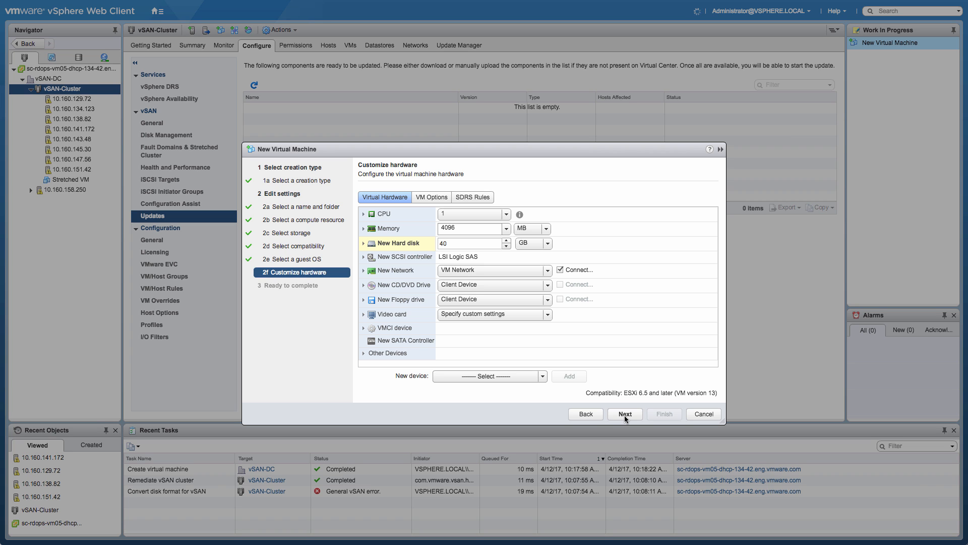
{"action": "left_click", "coordinate": [623, 414]}
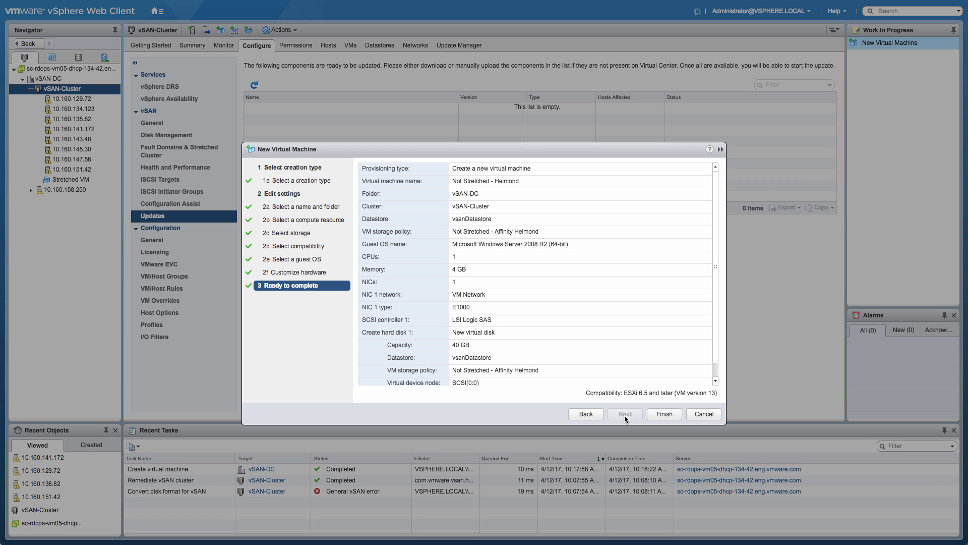
{"action": "mouse_move", "coordinate": [663, 413]}
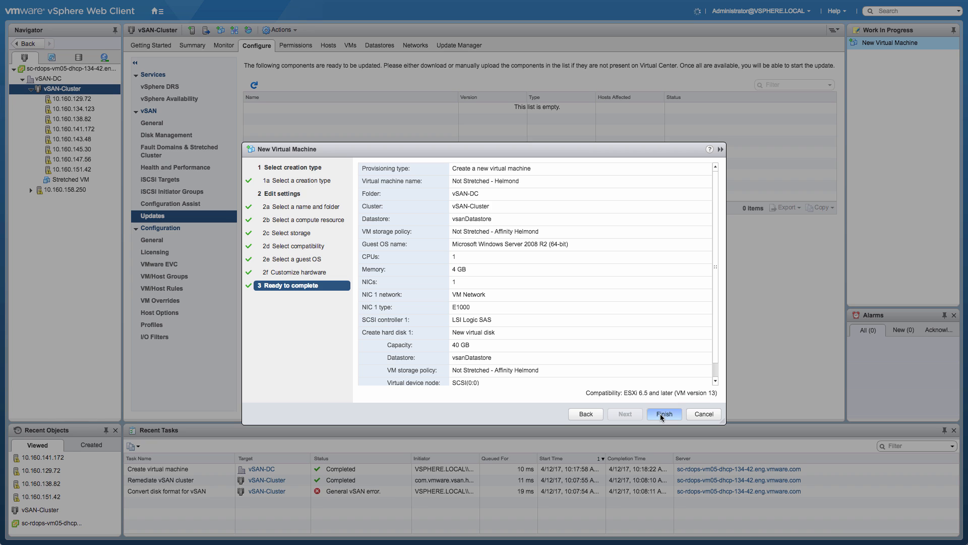
{"action": "left_click", "coordinate": [663, 414]}
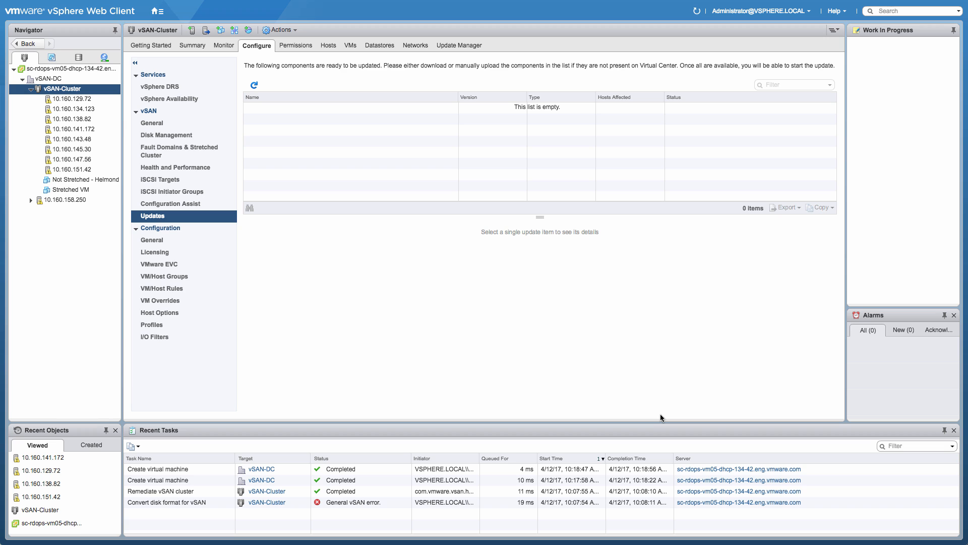
{"action": "mouse_move", "coordinate": [241, 74]}
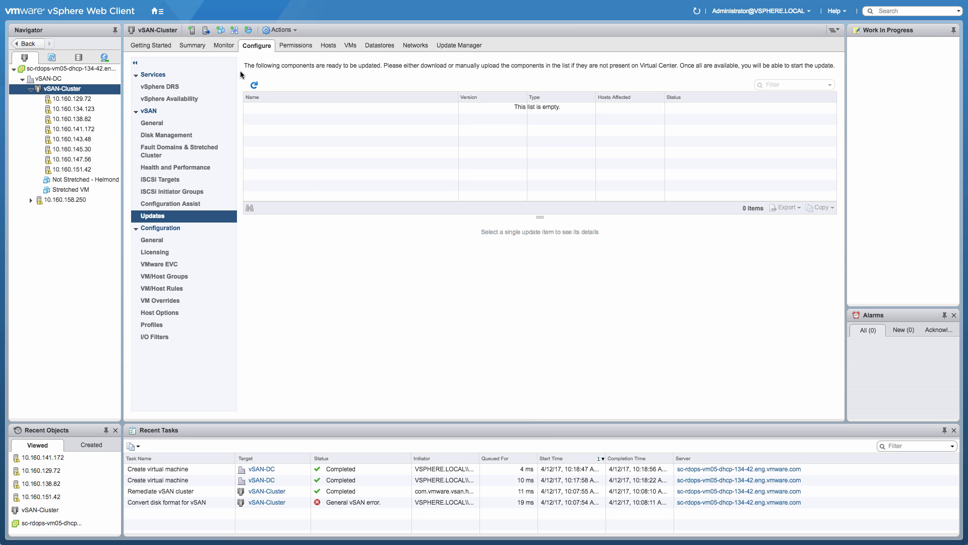
Step: Show vSAN-Cluster's vSAN health test results under Monitor
{"action": "left_click", "coordinate": [224, 46]}
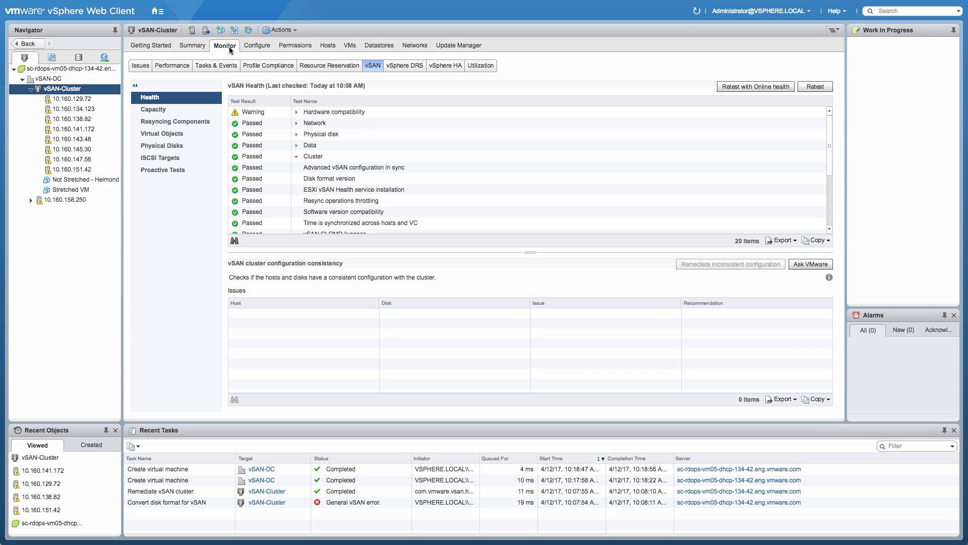
Step: View physical disk placement of Stretched VM, then of Not Stretched - Helmond in Virtual Objects
{"action": "left_click", "coordinate": [161, 133]}
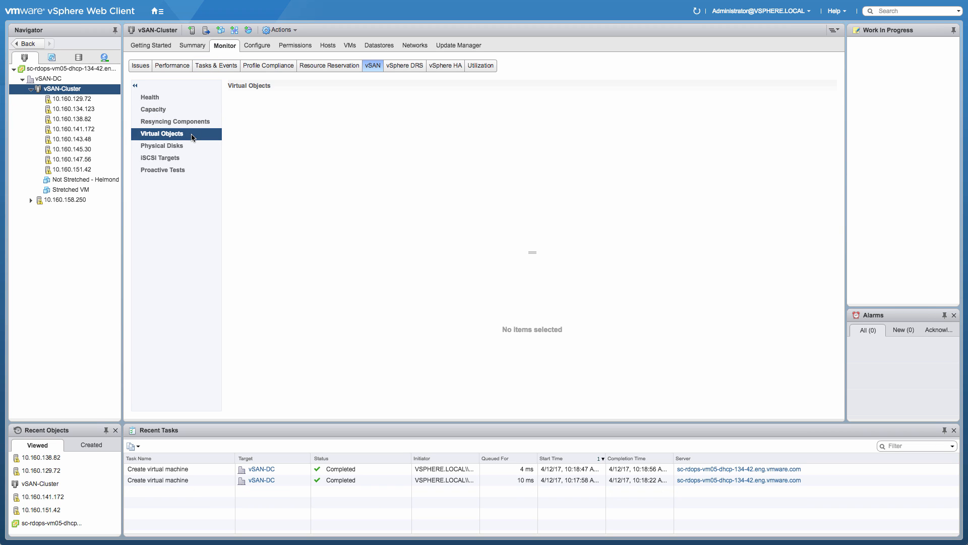
{"action": "left_click", "coordinate": [162, 133]}
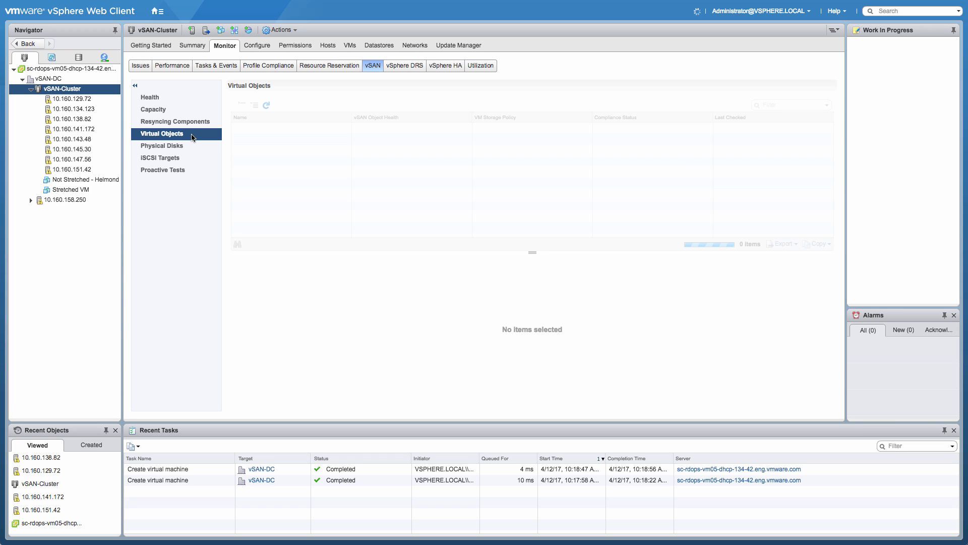
{"action": "left_click", "coordinate": [265, 104]}
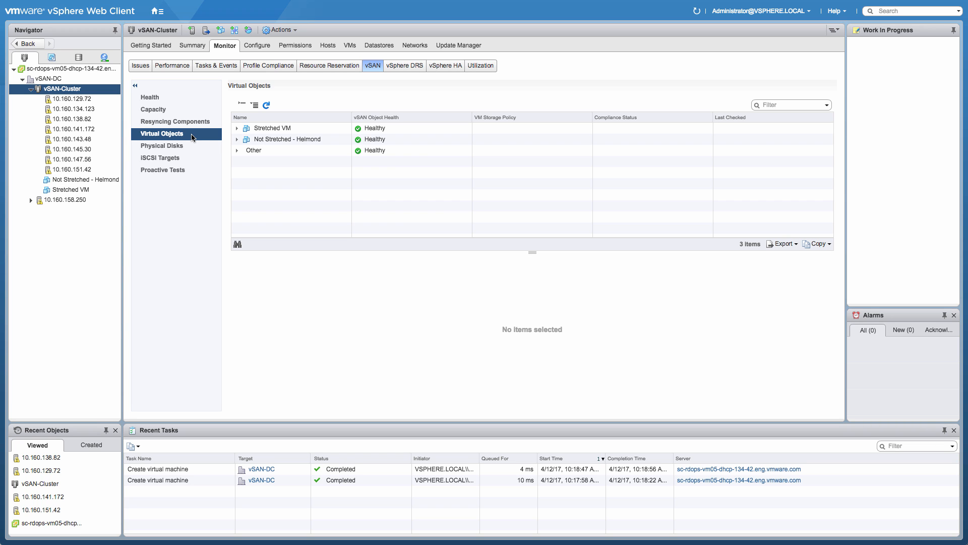
{"action": "left_click", "coordinate": [271, 128]}
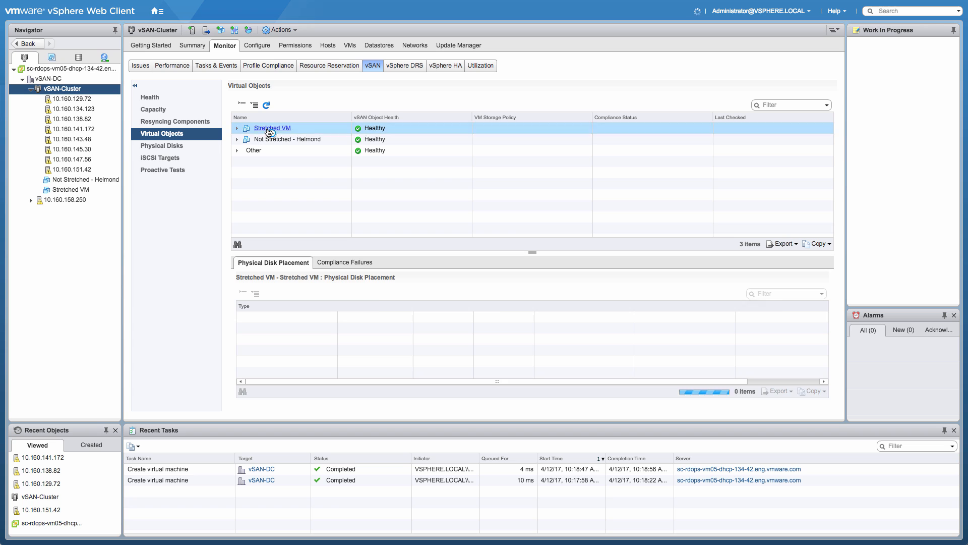
{"action": "left_click", "coordinate": [272, 129]}
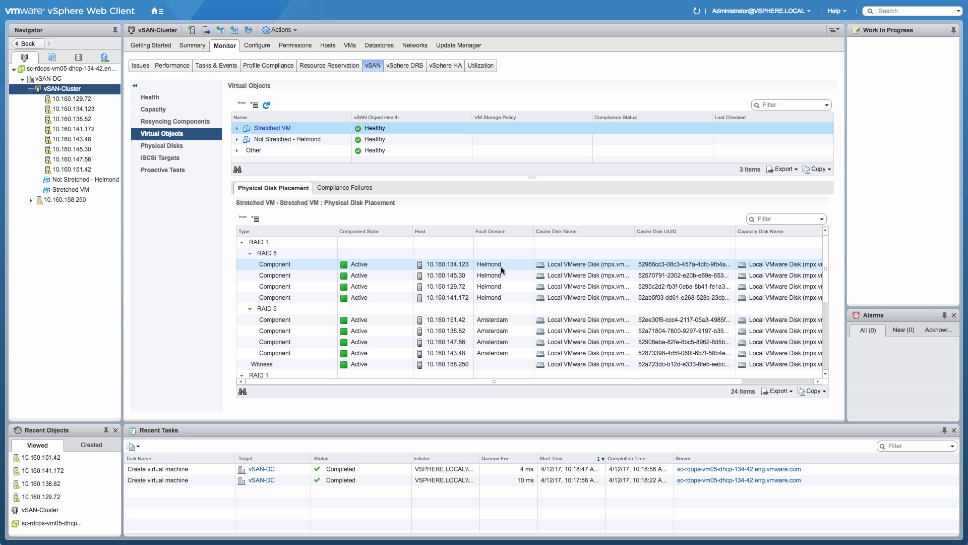
{"action": "mouse_move", "coordinate": [312, 148]}
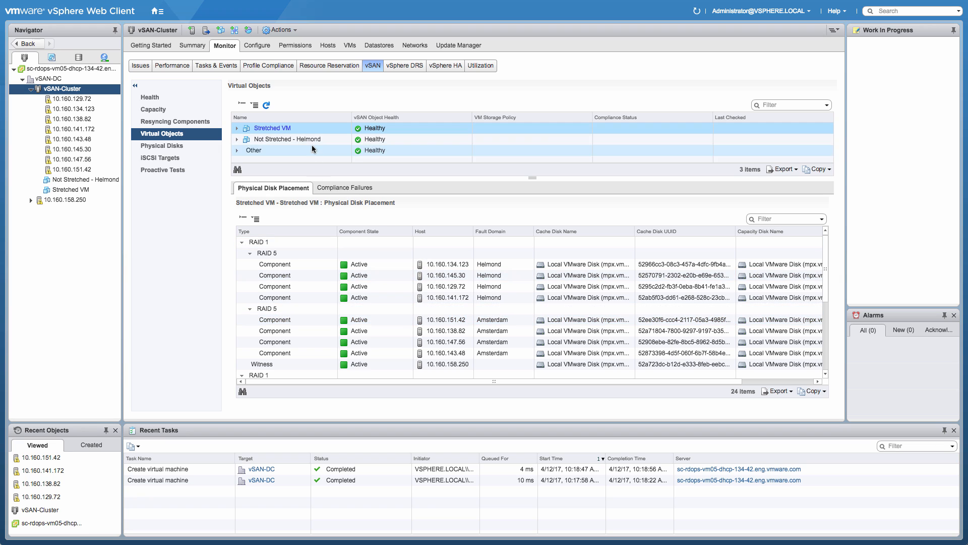
{"action": "left_click", "coordinate": [287, 139]}
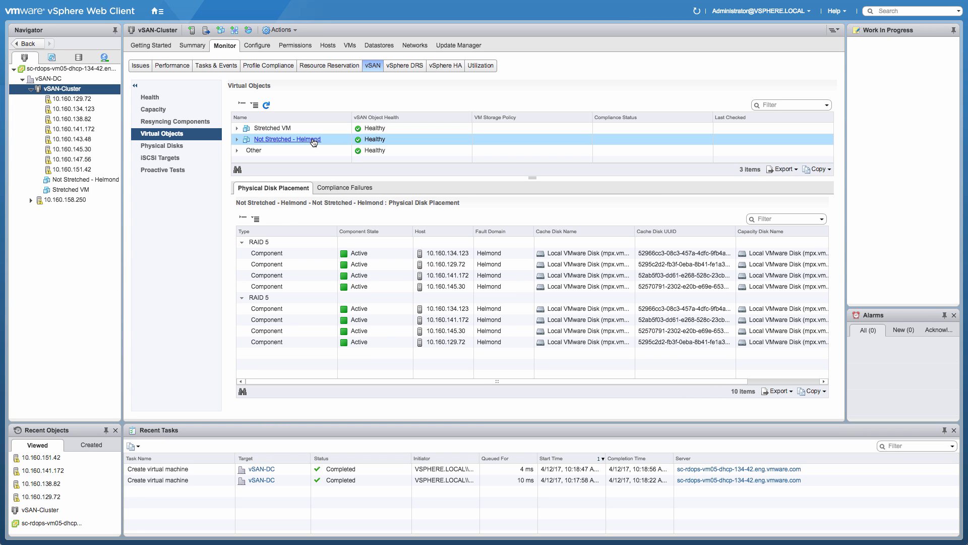
{"action": "mouse_move", "coordinate": [293, 143]}
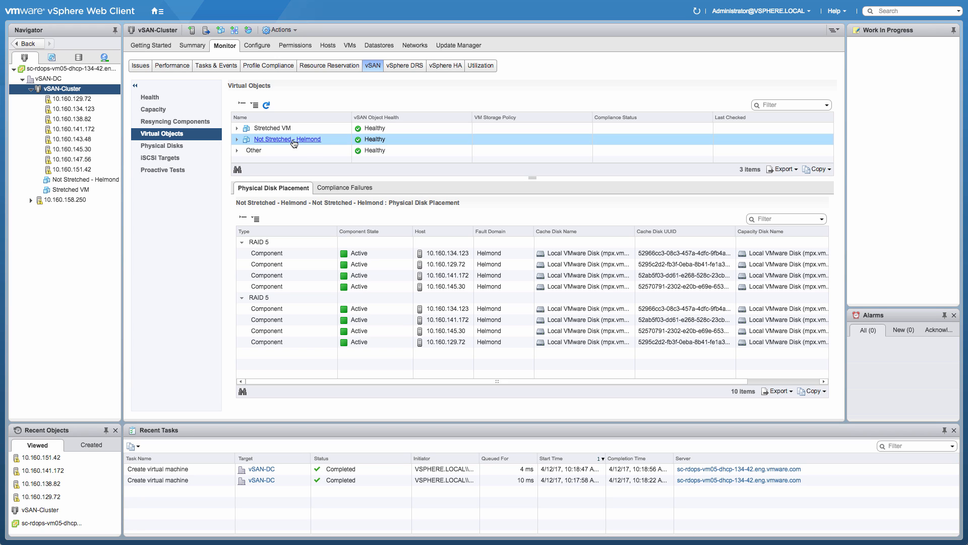
{"action": "mouse_move", "coordinate": [237, 142]}
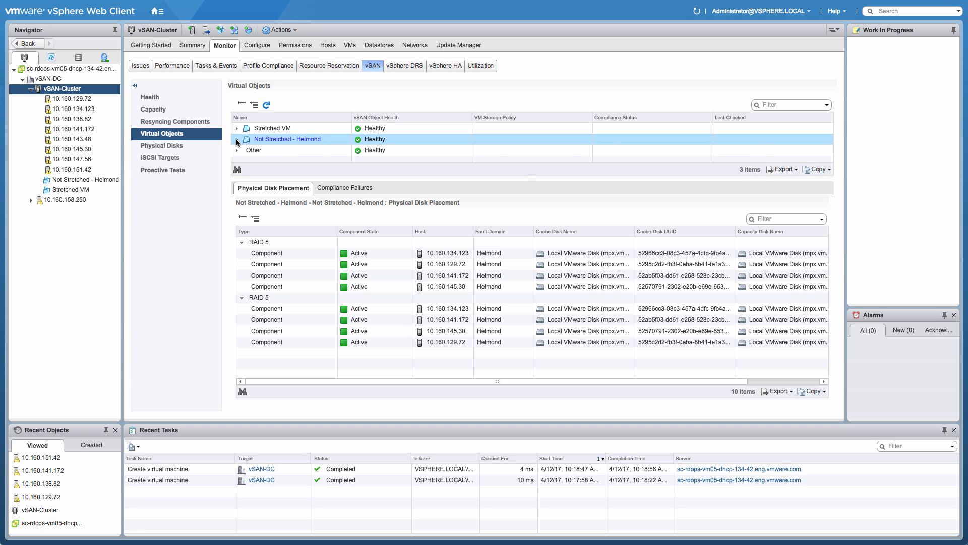
Step: Show Hard disk 1 placement of Not Stretched - Helmond, then return to the vSAN health results
{"action": "left_click", "coordinate": [237, 139]}
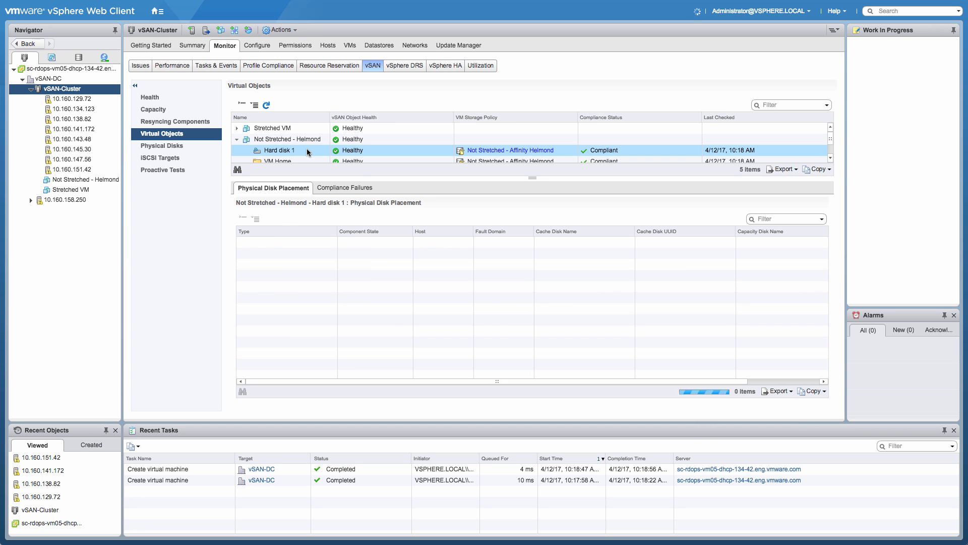
{"action": "left_click", "coordinate": [279, 151]}
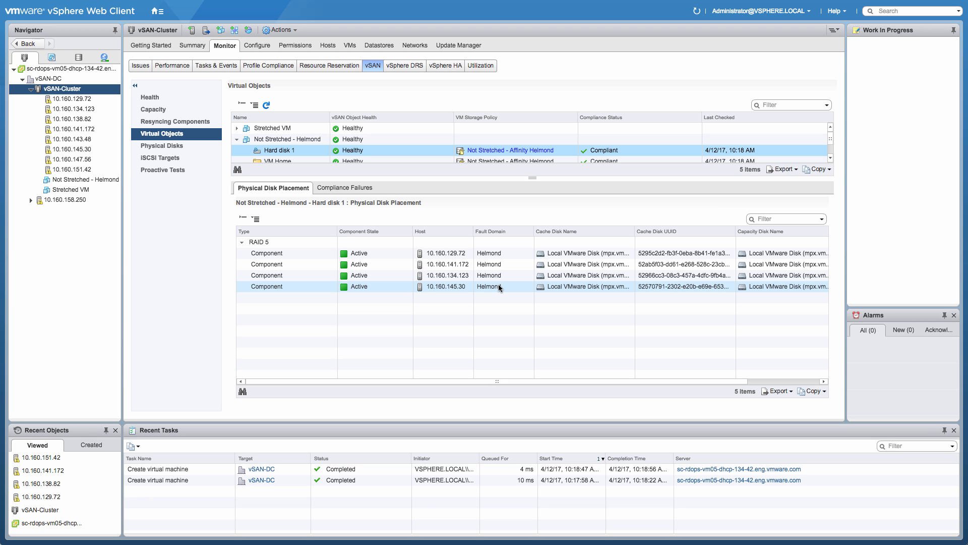
{"action": "mouse_move", "coordinate": [209, 213]}
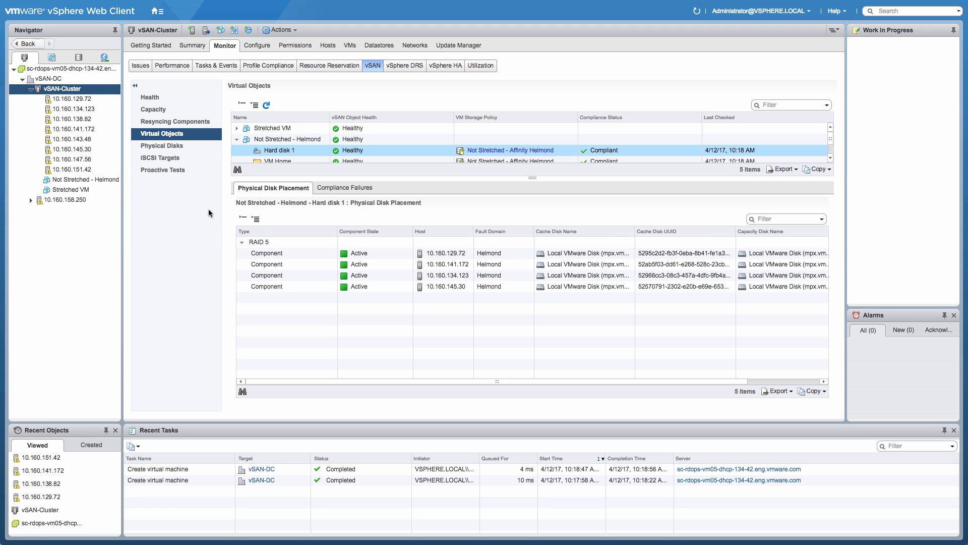
{"action": "left_click", "coordinate": [150, 97]}
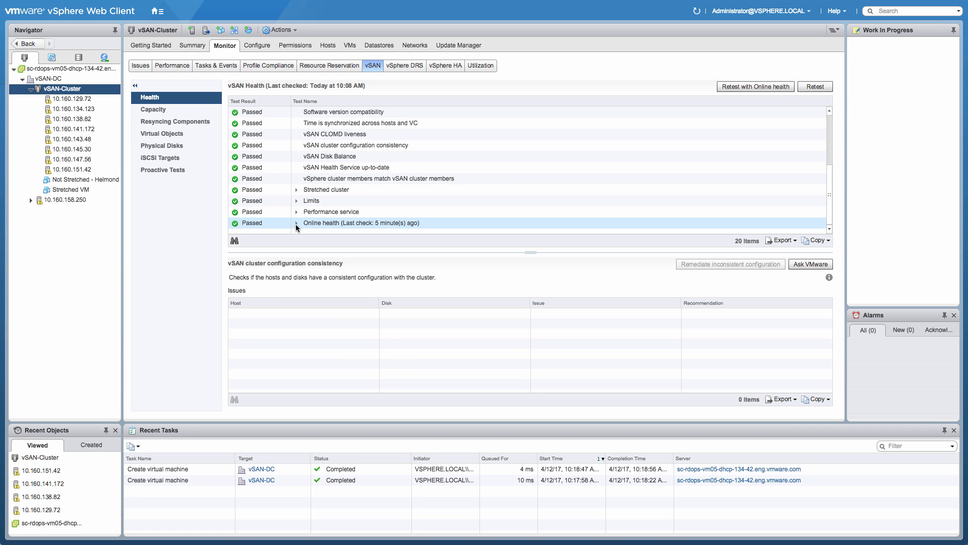
Step: Expand Online health and view the connectivity and same storage controller check results
{"action": "left_click", "coordinate": [296, 222]}
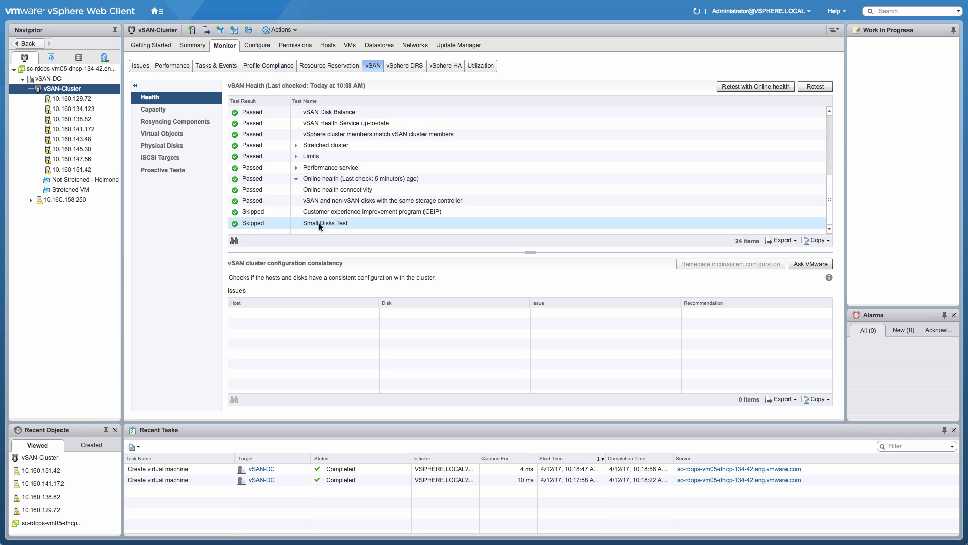
{"action": "mouse_move", "coordinate": [332, 227]}
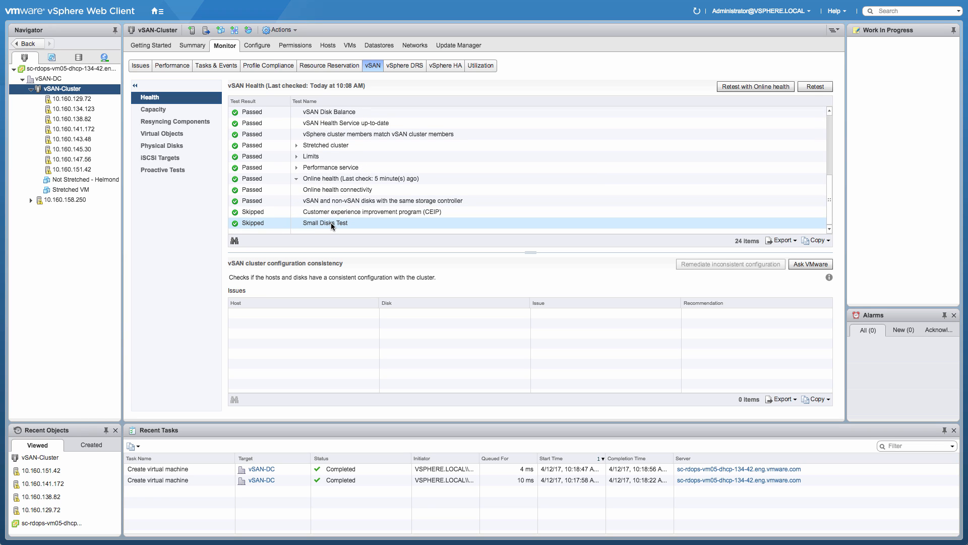
{"action": "left_click", "coordinate": [338, 190]}
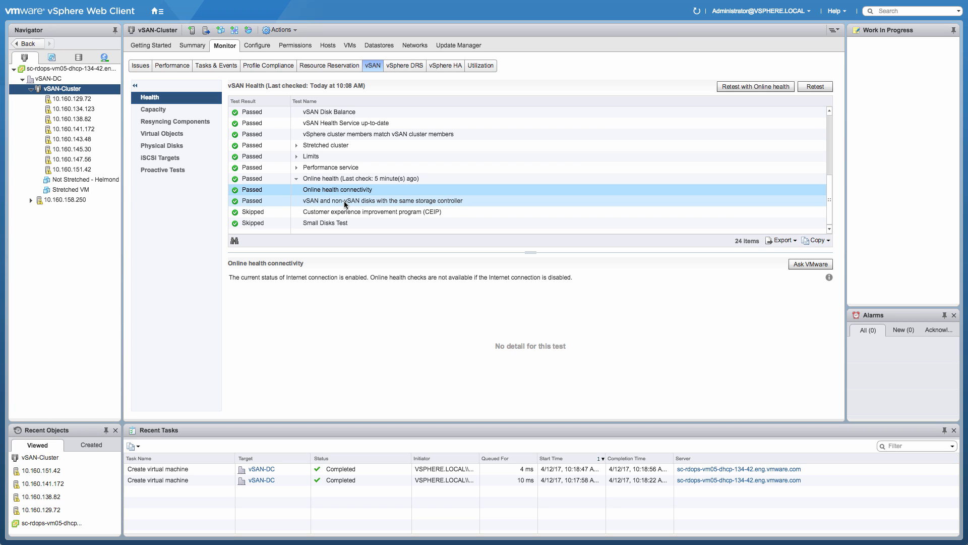
{"action": "left_click", "coordinate": [383, 199]}
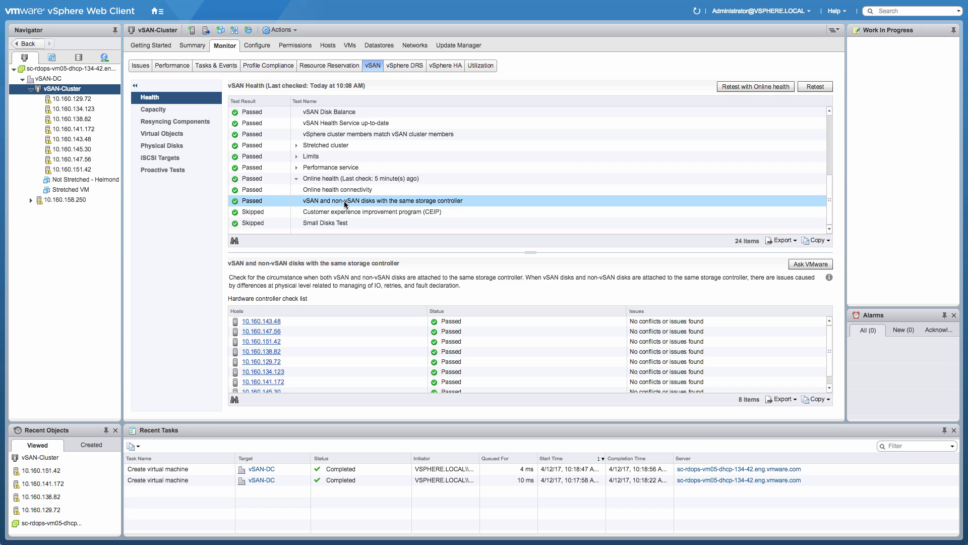
{"action": "mouse_move", "coordinate": [364, 322]}
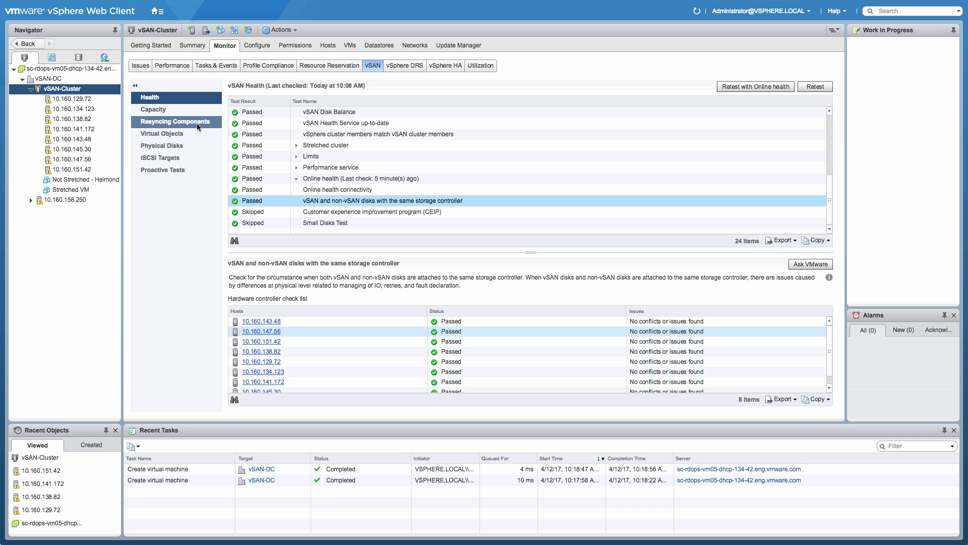
Step: Preview resync throttling at 128 Mbps with current per-host resync traffic, then cancel without saving
{"action": "left_click", "coordinate": [175, 122]}
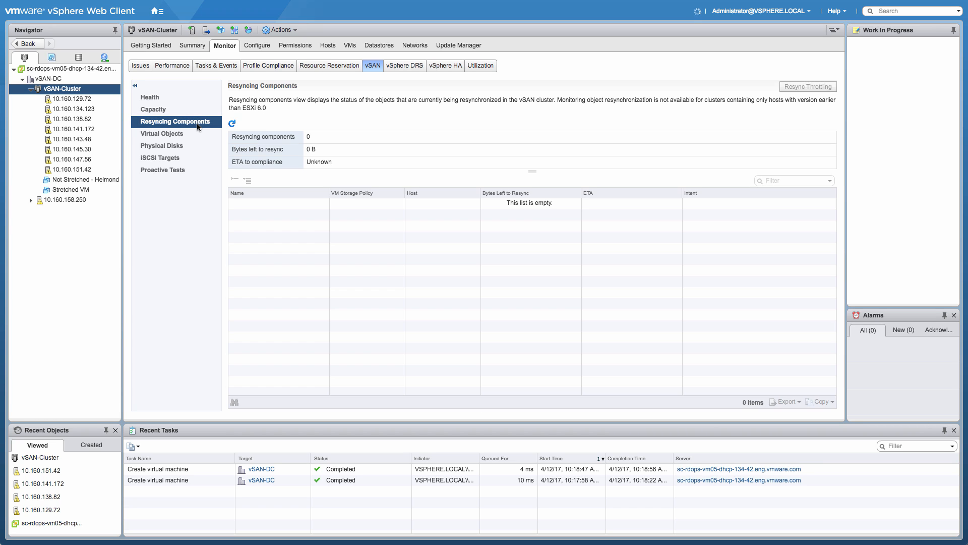
{"action": "mouse_move", "coordinate": [808, 86]}
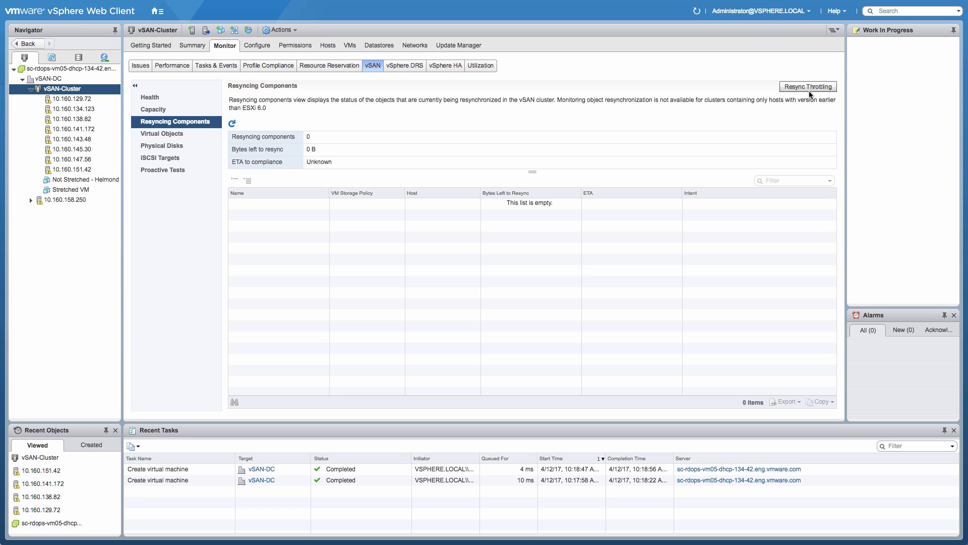
{"action": "left_click", "coordinate": [807, 87]}
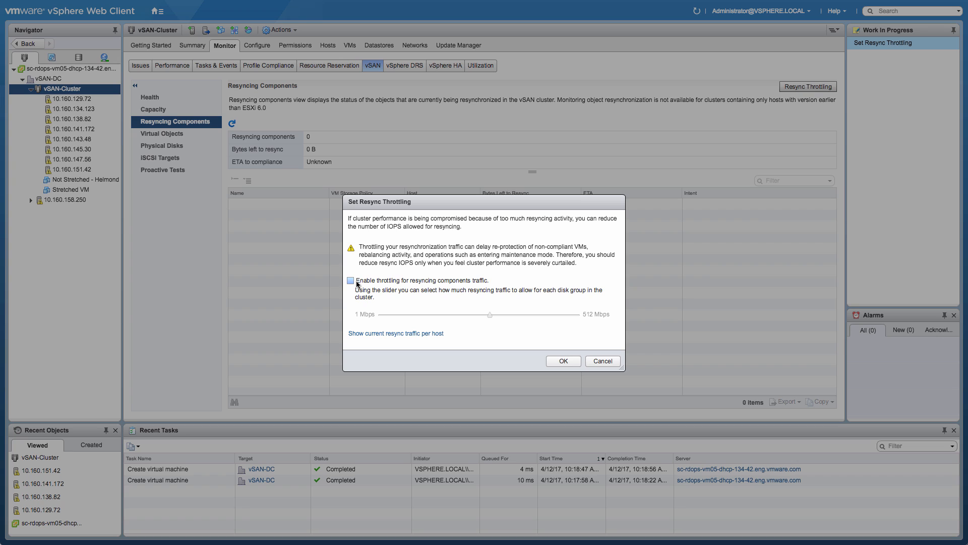
{"action": "left_click", "coordinate": [350, 281]}
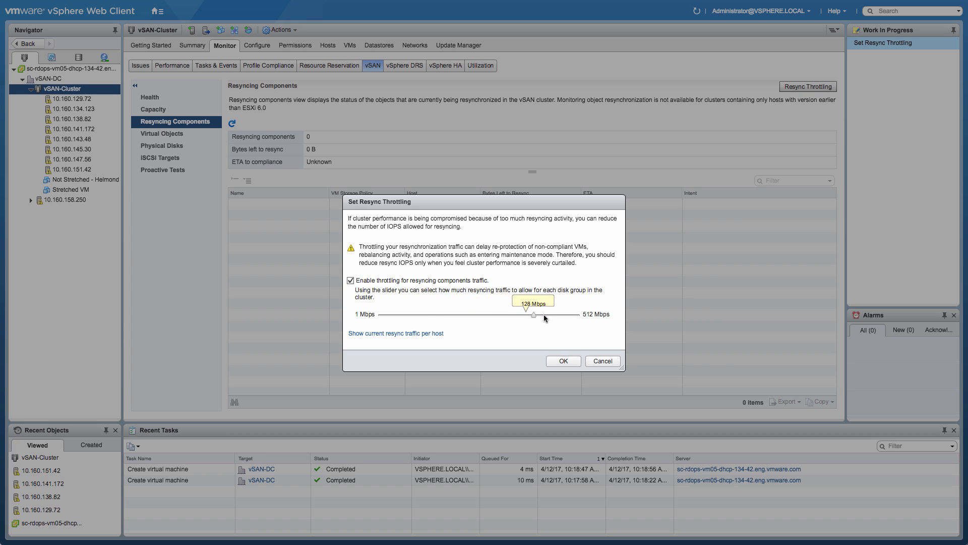
{"action": "left_click", "coordinate": [395, 332]}
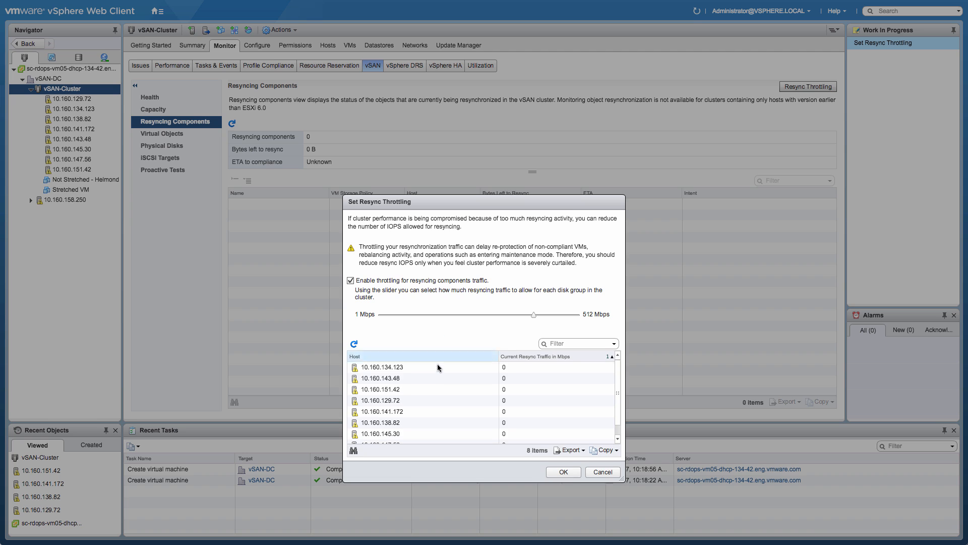
{"action": "scroll", "scroll_direction": "down", "scroll_amount": 3}
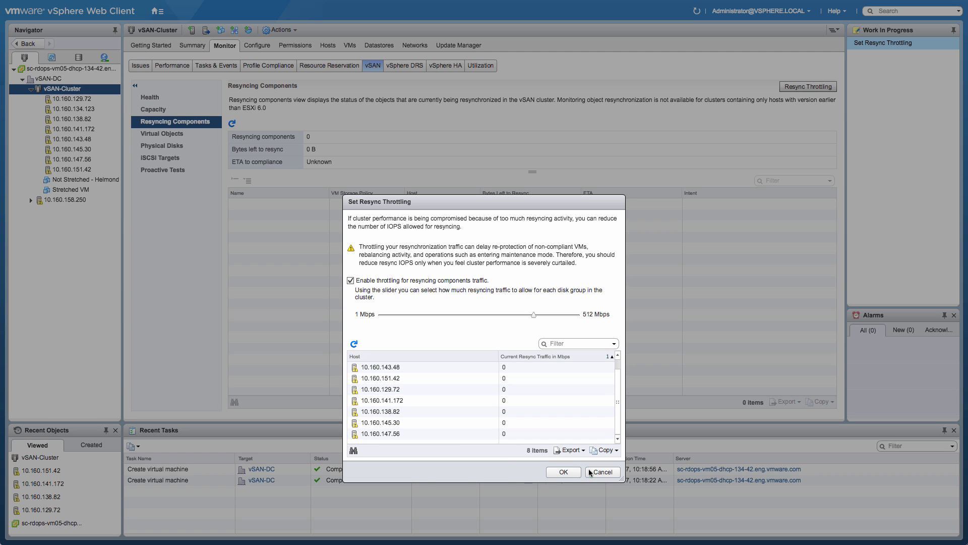
{"action": "left_click", "coordinate": [600, 472]}
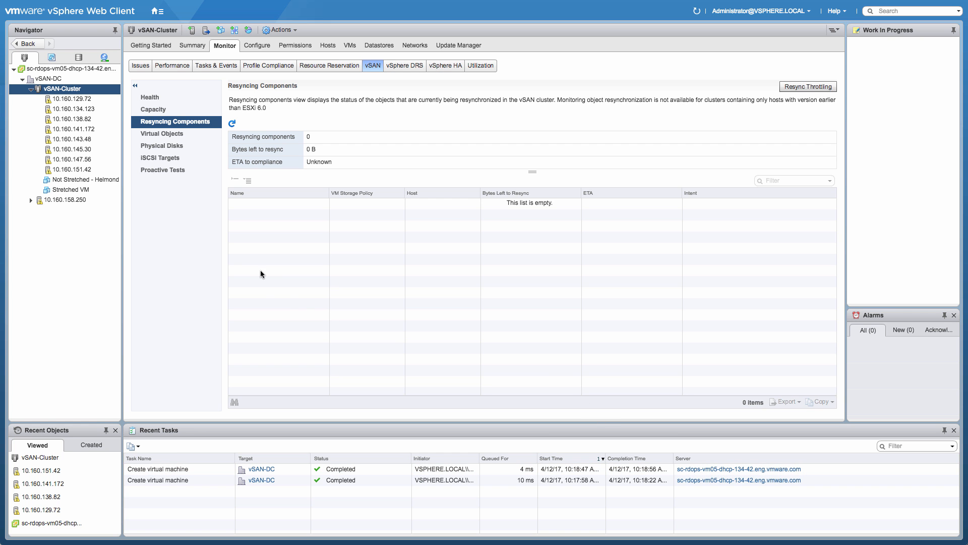
{"action": "mouse_move", "coordinate": [221, 197]}
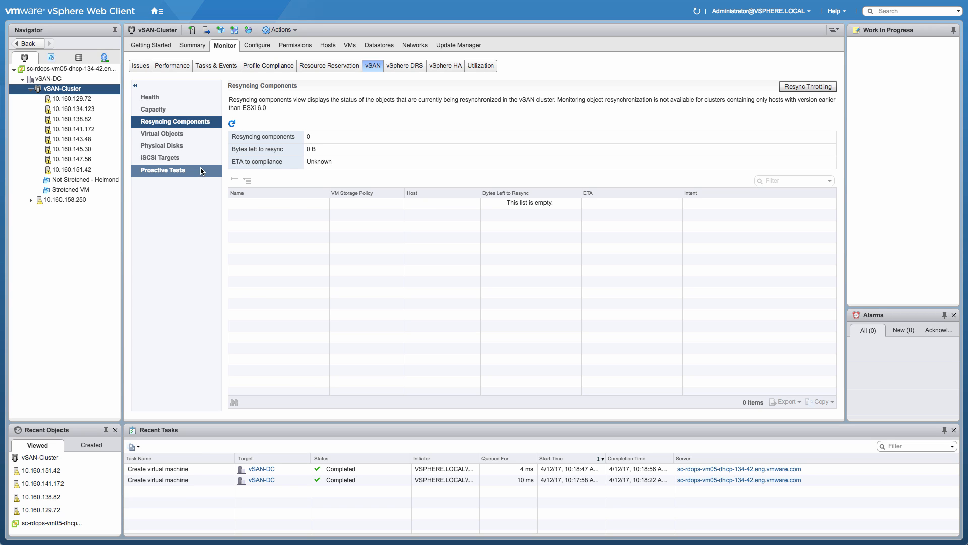
{"action": "mouse_move", "coordinate": [176, 145]}
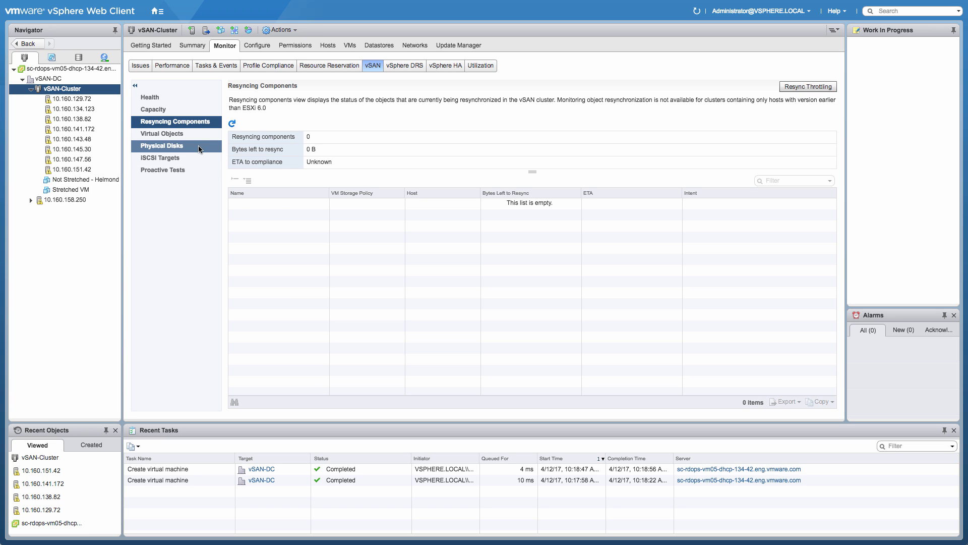
Step: Show the cluster's Physical Disks list with 40 mounted, healthy flash disks per host
{"action": "left_click", "coordinate": [161, 145]}
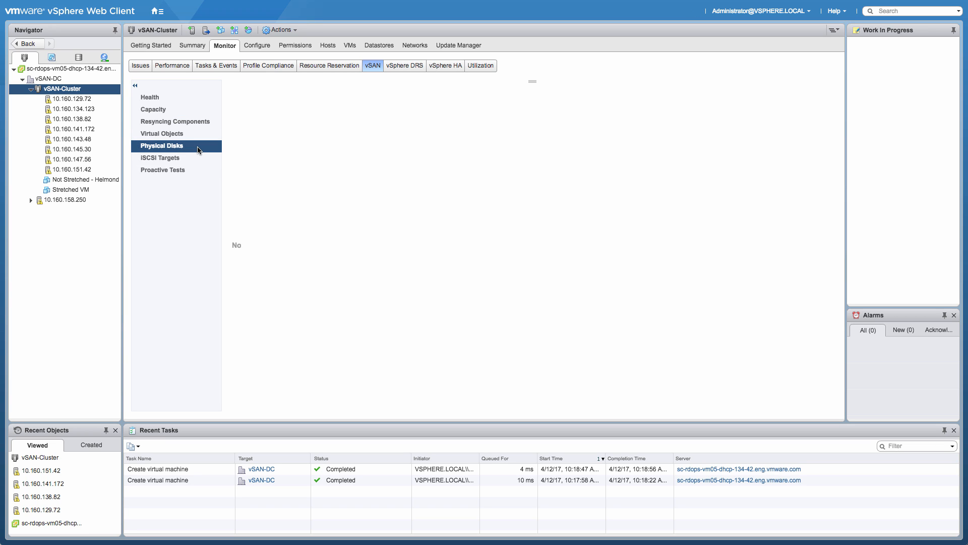
{"action": "left_click", "coordinate": [163, 145]}
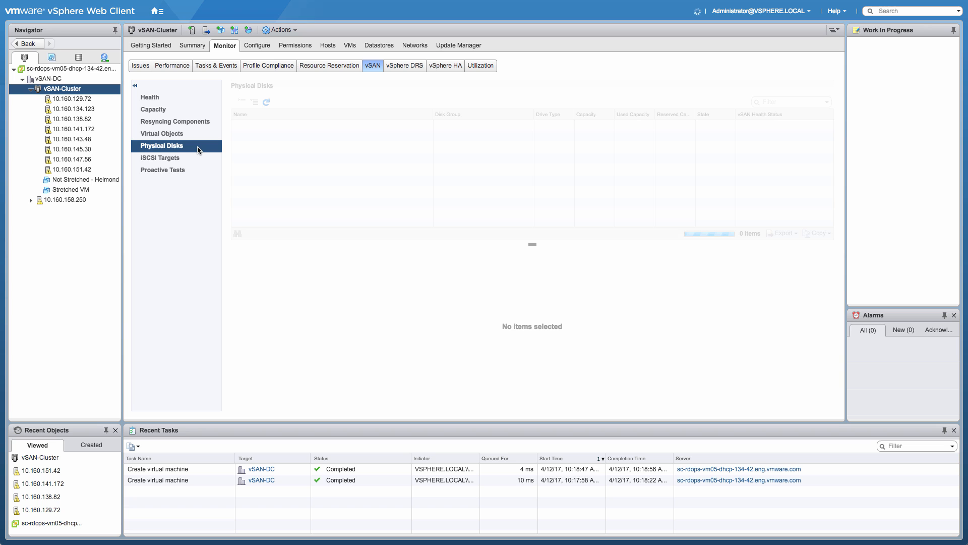
{"action": "left_click", "coordinate": [265, 102]}
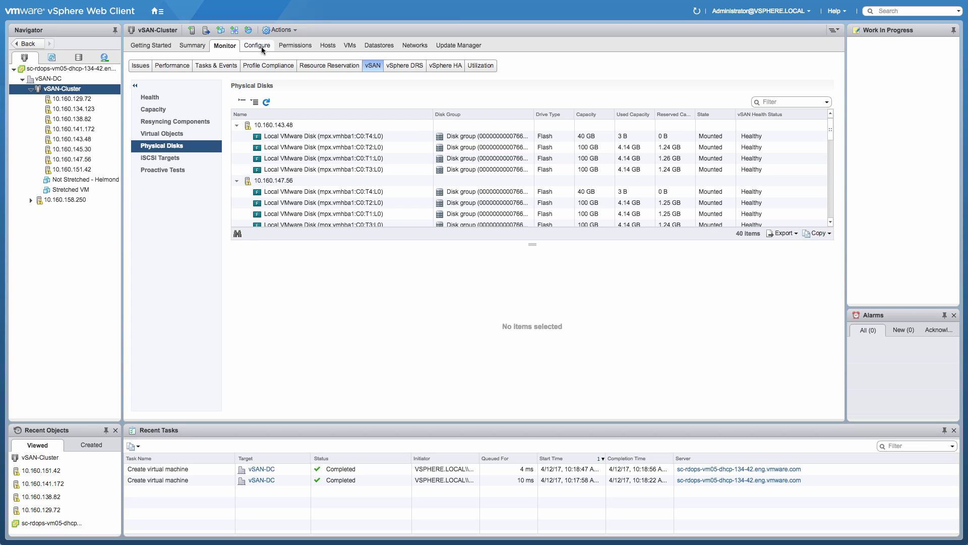
Step: Show vSAN Disk Management and the disks in host 10.160.151.42's disk group
{"action": "left_click", "coordinate": [257, 45]}
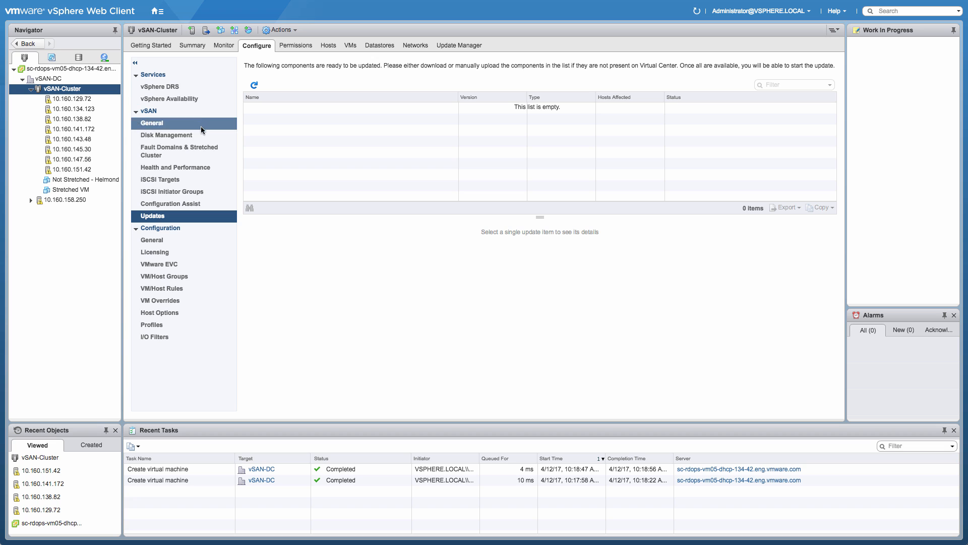
{"action": "left_click", "coordinate": [166, 135]}
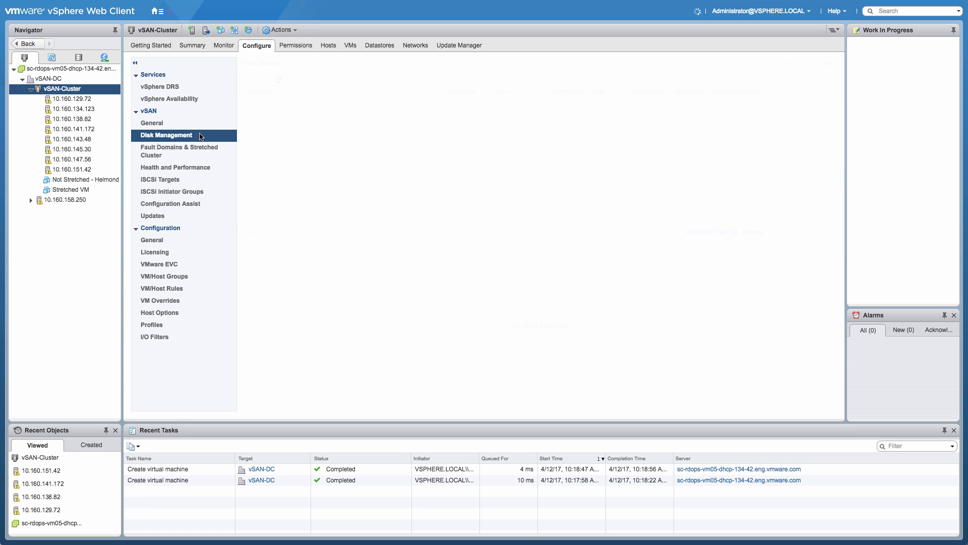
{"action": "left_click", "coordinate": [165, 135]}
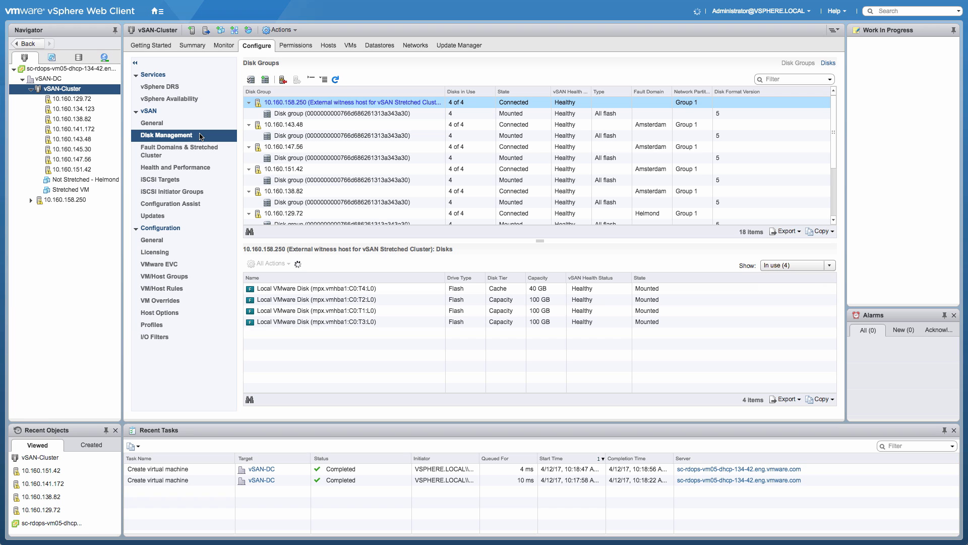
{"action": "left_click", "coordinate": [342, 180]}
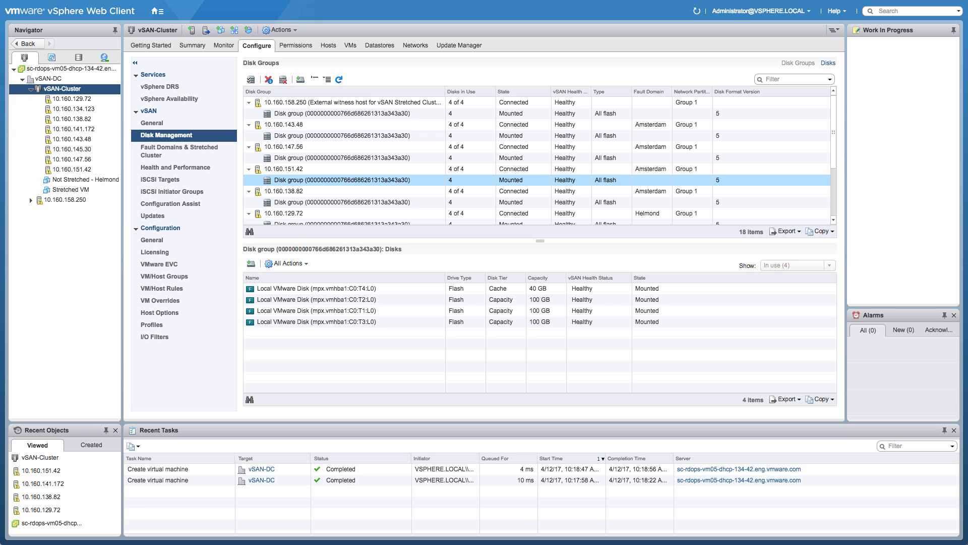
Step: Start removing the disk group to see the data migration pre-check, then decline with No
{"action": "left_click", "coordinate": [282, 79]}
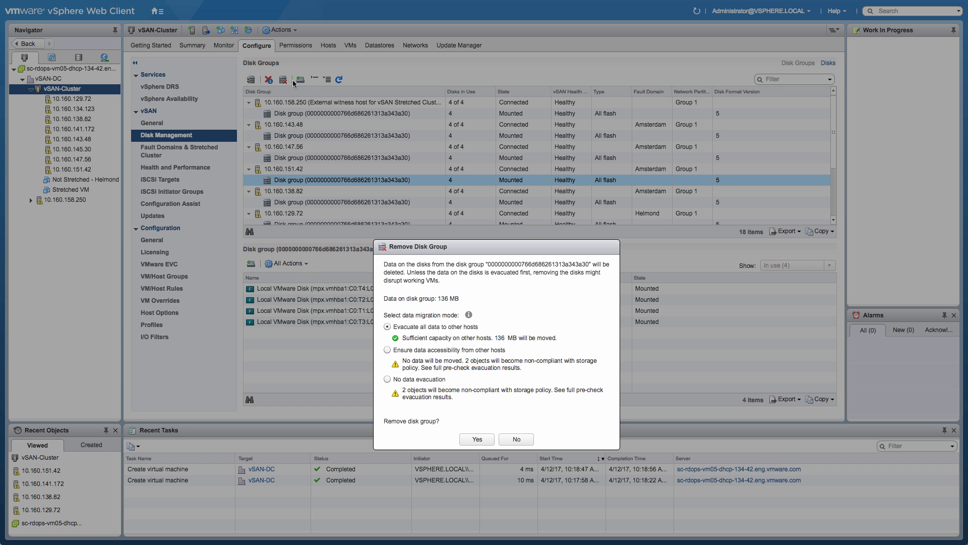
{"action": "mouse_move", "coordinate": [439, 303]}
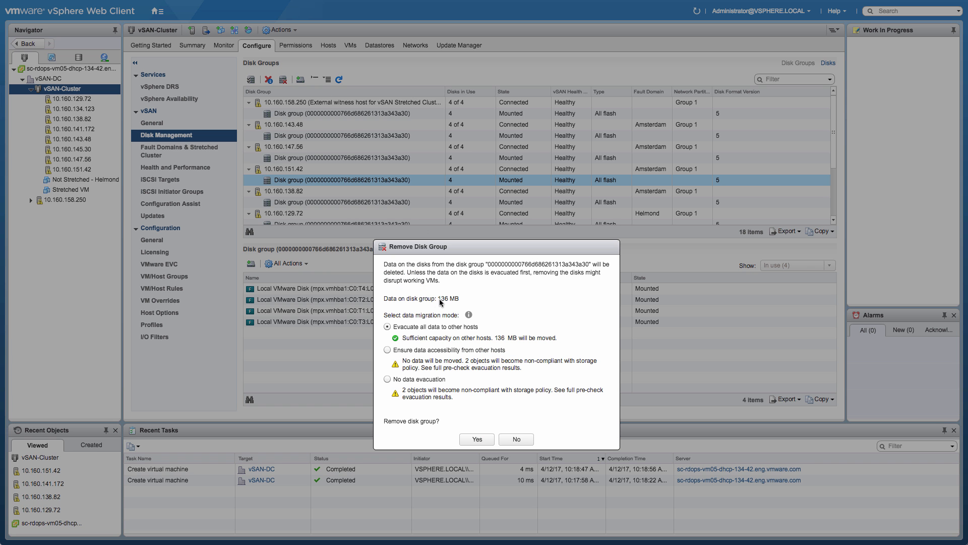
{"action": "mouse_move", "coordinate": [408, 336]}
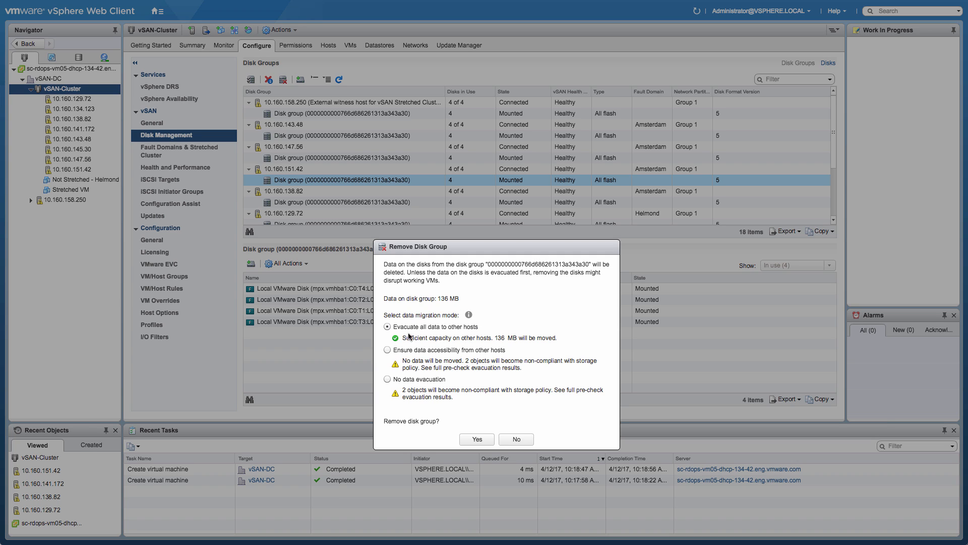
{"action": "mouse_move", "coordinate": [553, 348]}
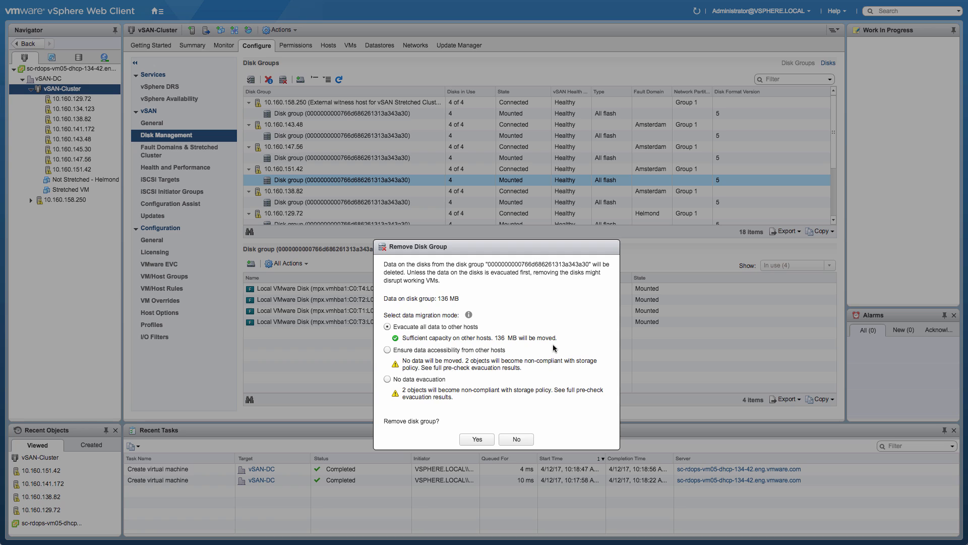
{"action": "mouse_move", "coordinate": [517, 370]}
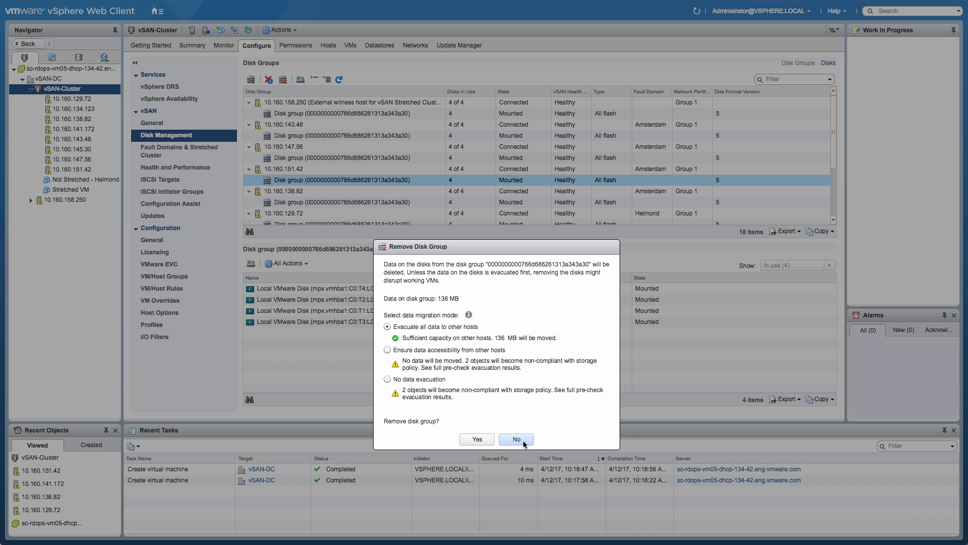
{"action": "left_click", "coordinate": [517, 439]}
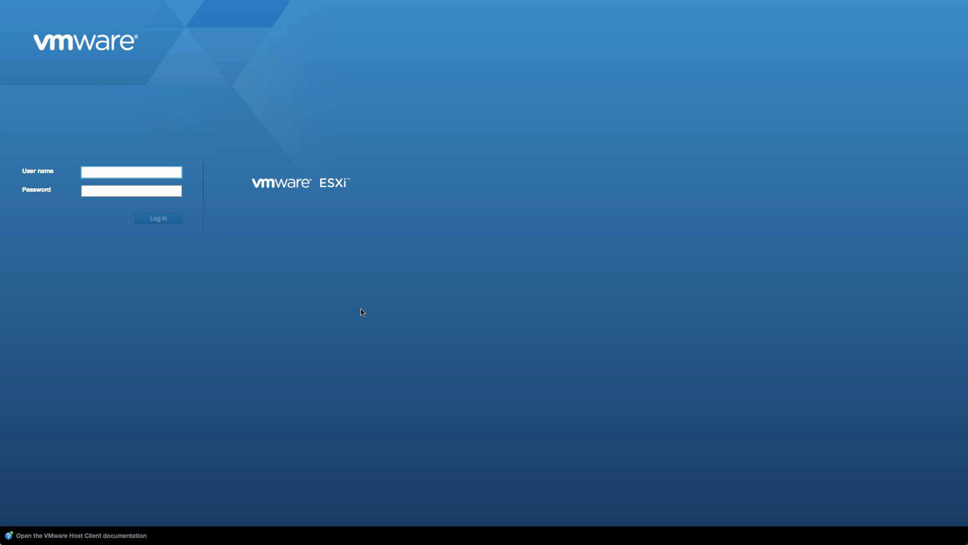
Step: Log in to the ESXi host as root and reach the host summary page
{"action": "type", "text": "root"}
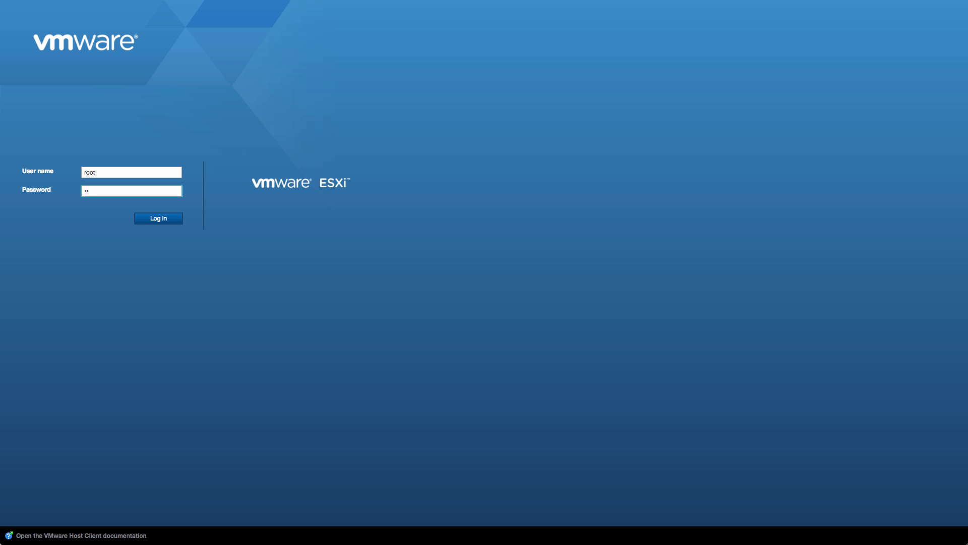
{"action": "left_click", "coordinate": [159, 218]}
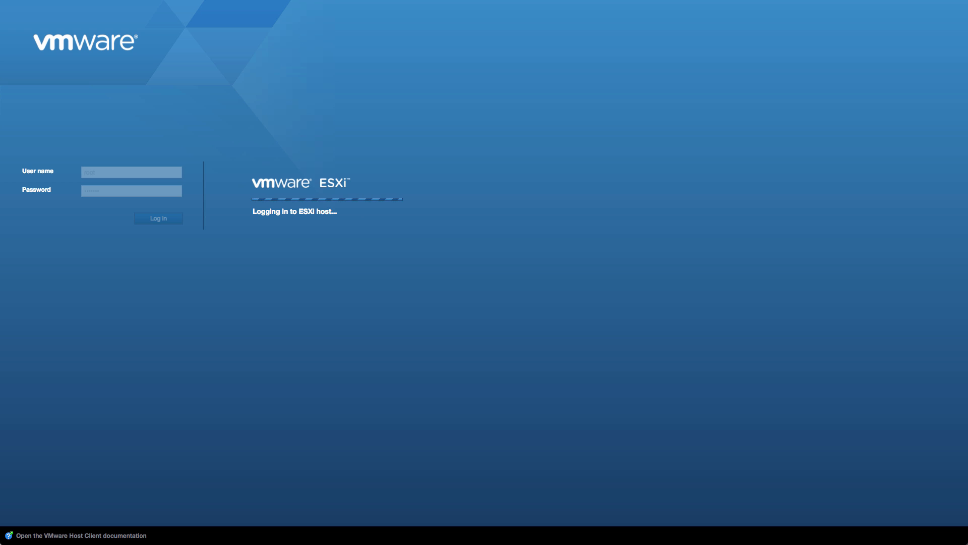
{"action": "left_click", "coordinate": [159, 218]}
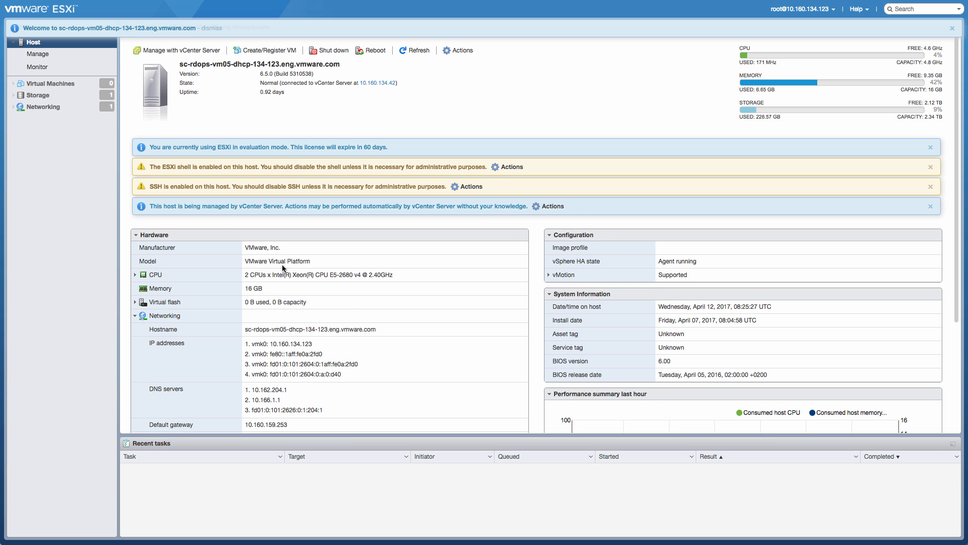
Step: Reach the vSAN Datastore's Monitor events under the host's Storage section
{"action": "left_click", "coordinate": [38, 95]}
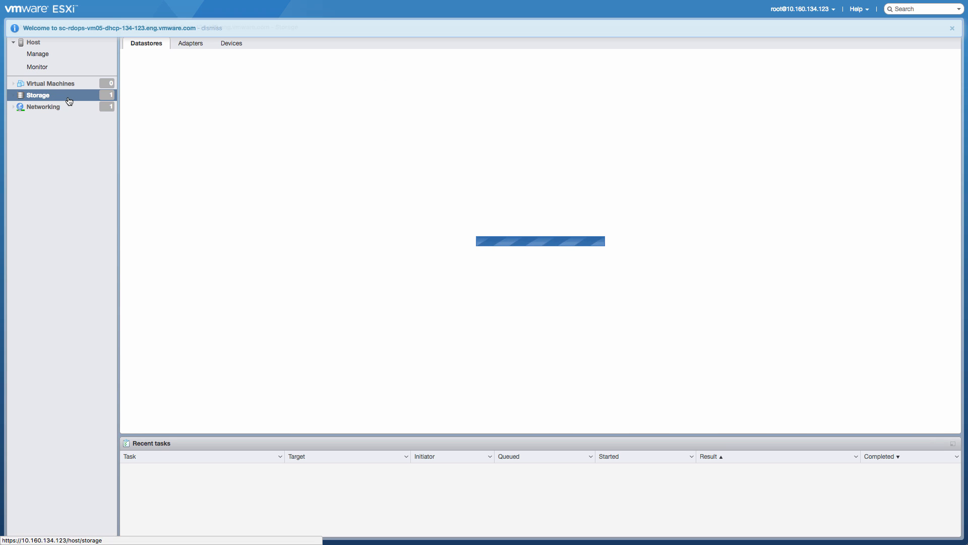
{"action": "left_click", "coordinate": [39, 94]}
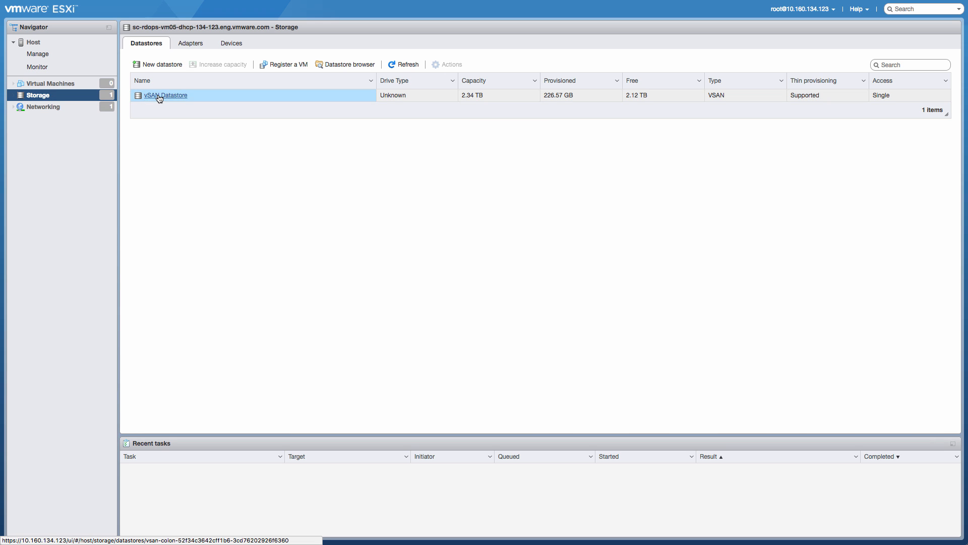
{"action": "left_click", "coordinate": [164, 95]}
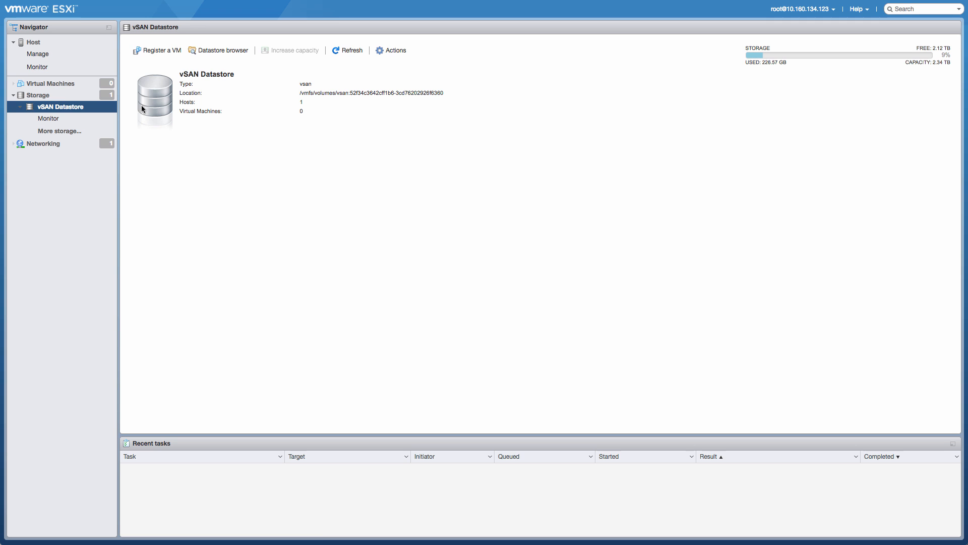
{"action": "left_click", "coordinate": [49, 119]}
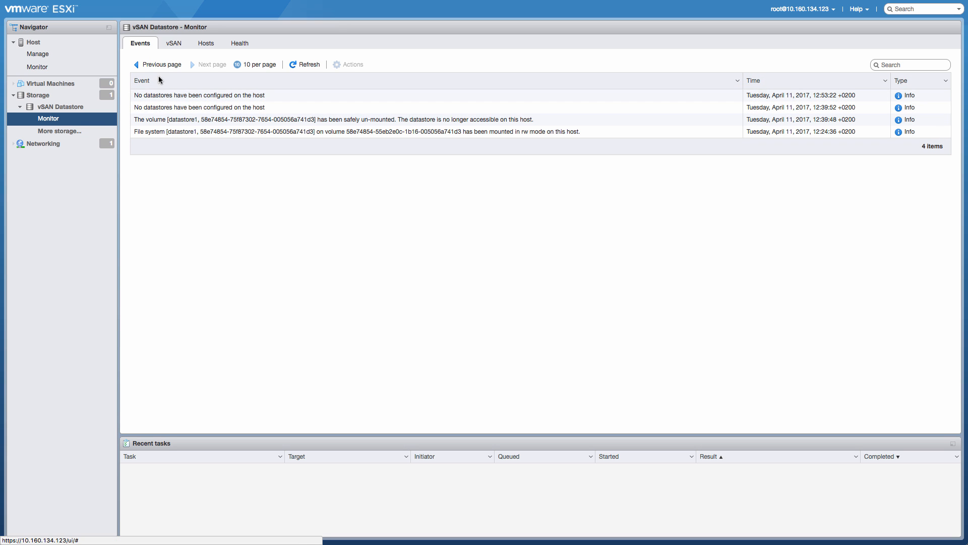
Step: View the datastore's vSAN configuration and its Edit settings dialog, cancelling without changes
{"action": "left_click", "coordinate": [173, 42]}
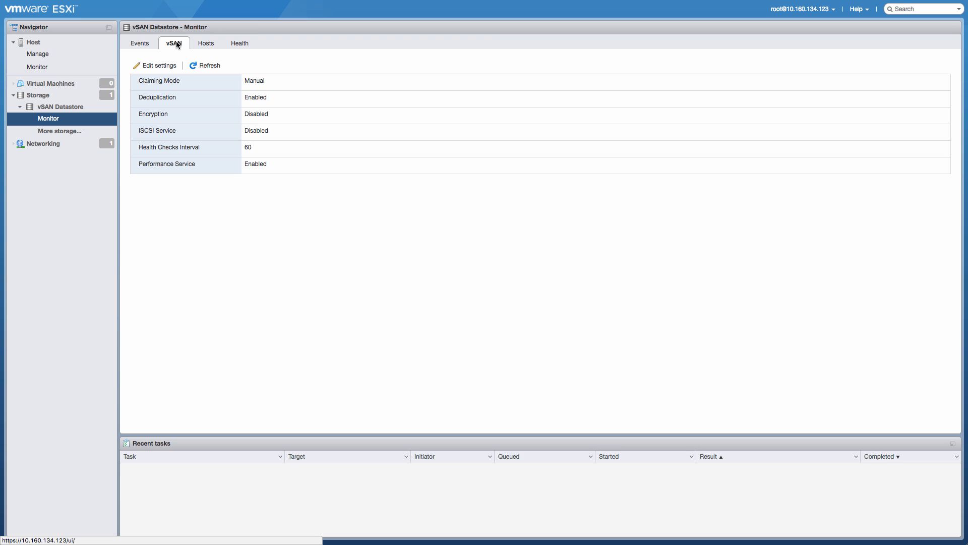
{"action": "left_click", "coordinate": [159, 65]}
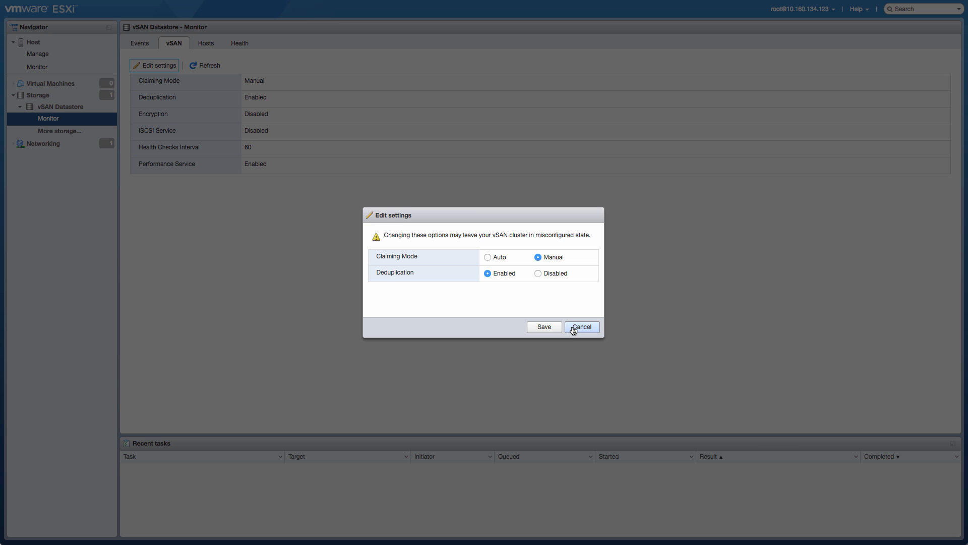
{"action": "left_click", "coordinate": [581, 326]}
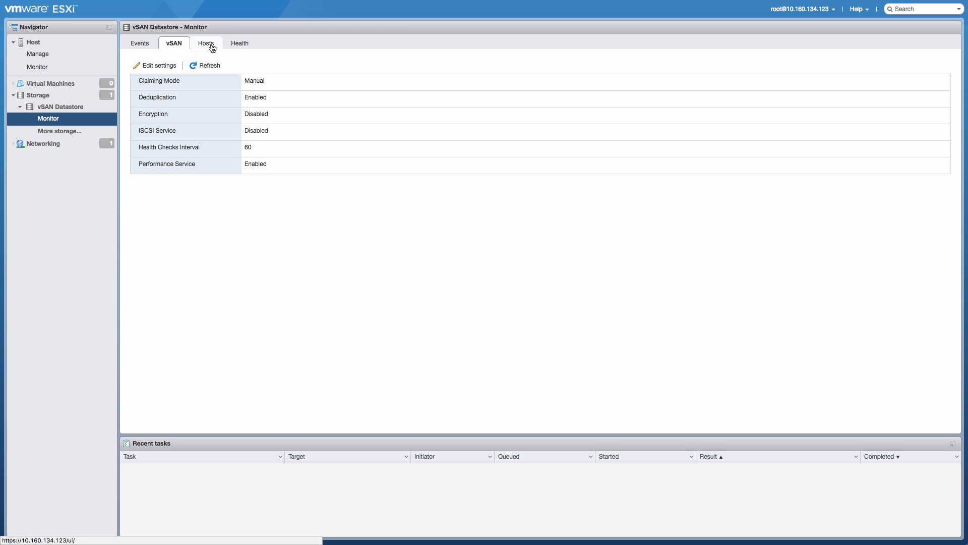
Step: List the vSAN cluster's hosts sorted by Fault Domain, then show the Health overview
{"action": "left_click", "coordinate": [205, 43]}
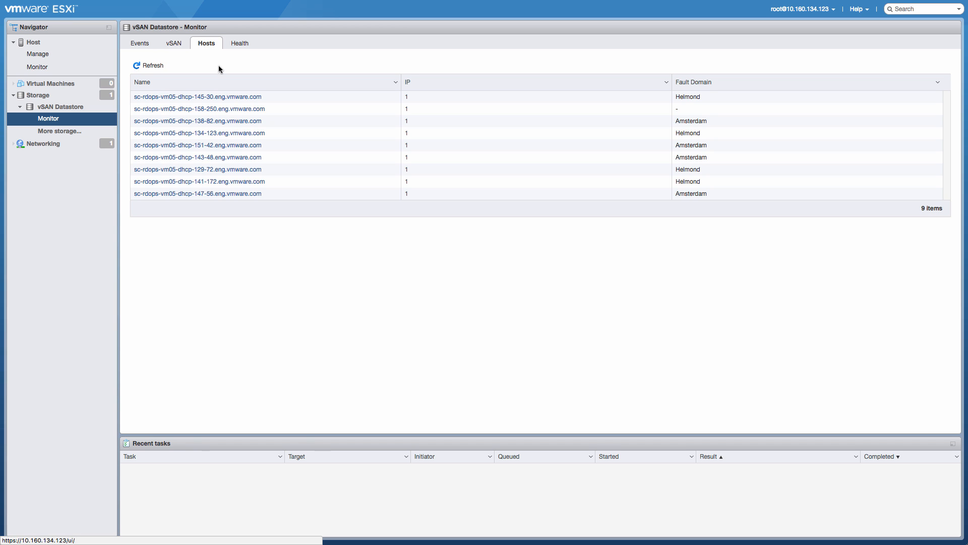
{"action": "left_click", "coordinate": [694, 82]}
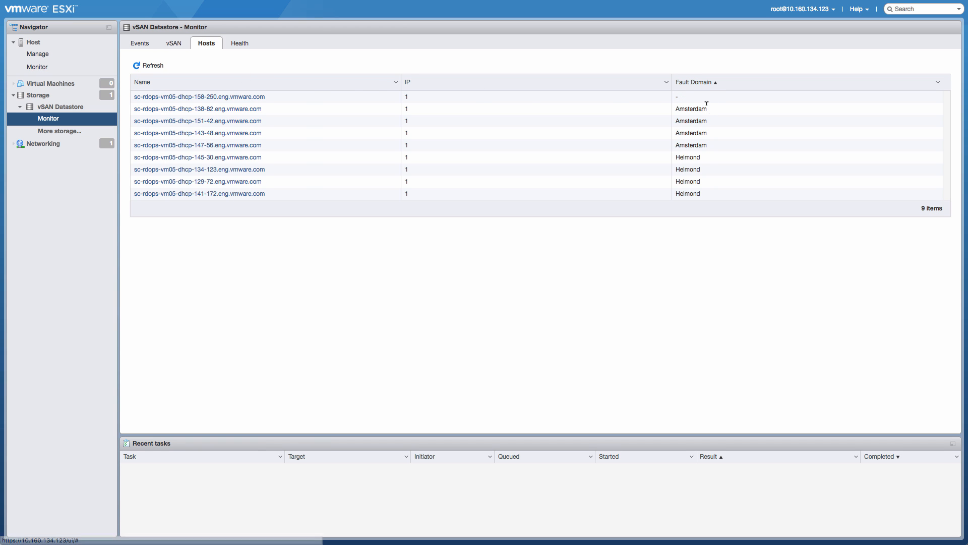
{"action": "mouse_move", "coordinate": [309, 169]}
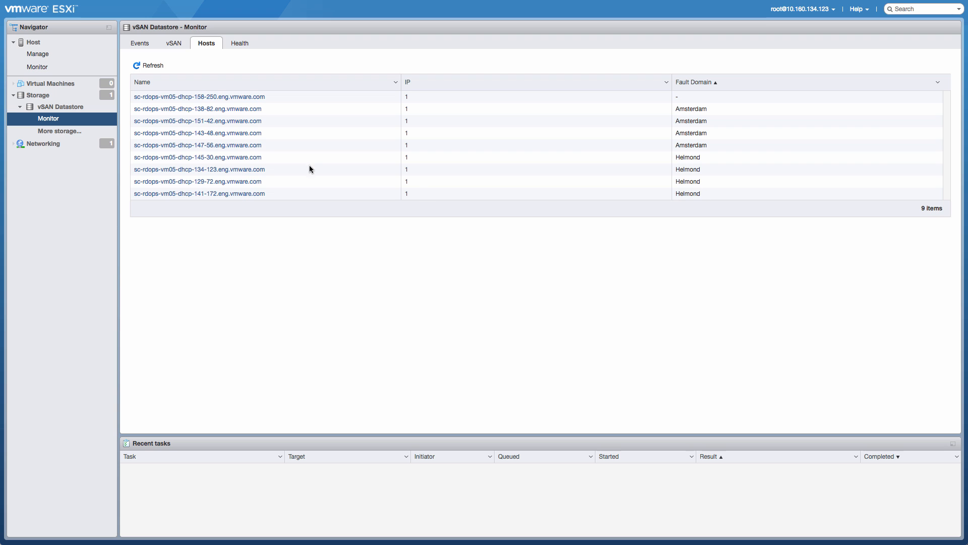
{"action": "left_click", "coordinate": [240, 42]}
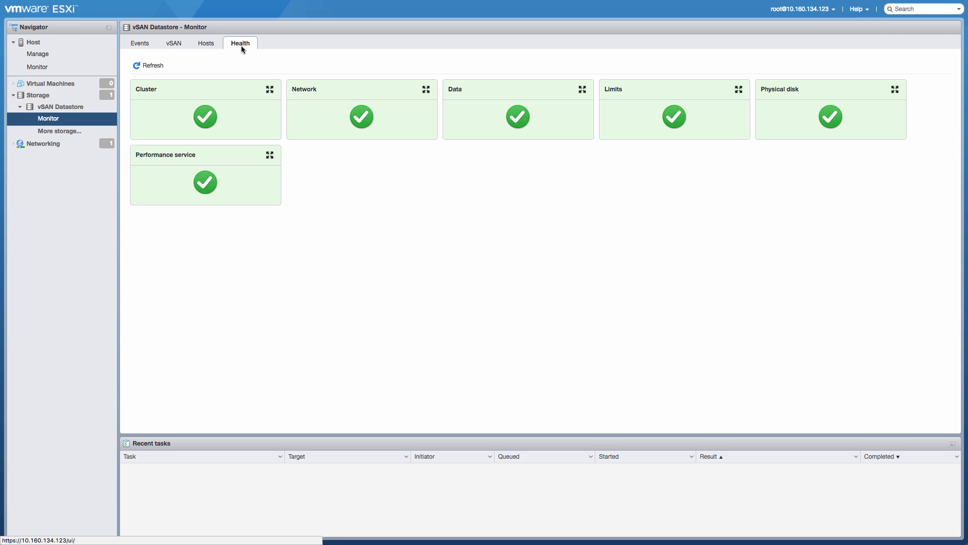
{"action": "mouse_move", "coordinate": [269, 89]}
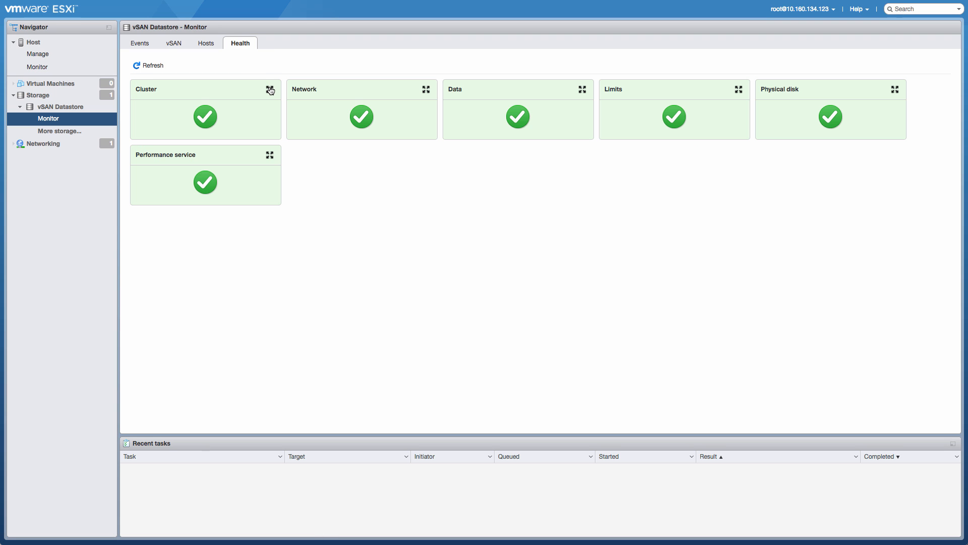
Step: Review the Cluster checks vSAN Disk Balance and Advanced vSAN configuration in sync, then return to Events
{"action": "left_click", "coordinate": [269, 89]}
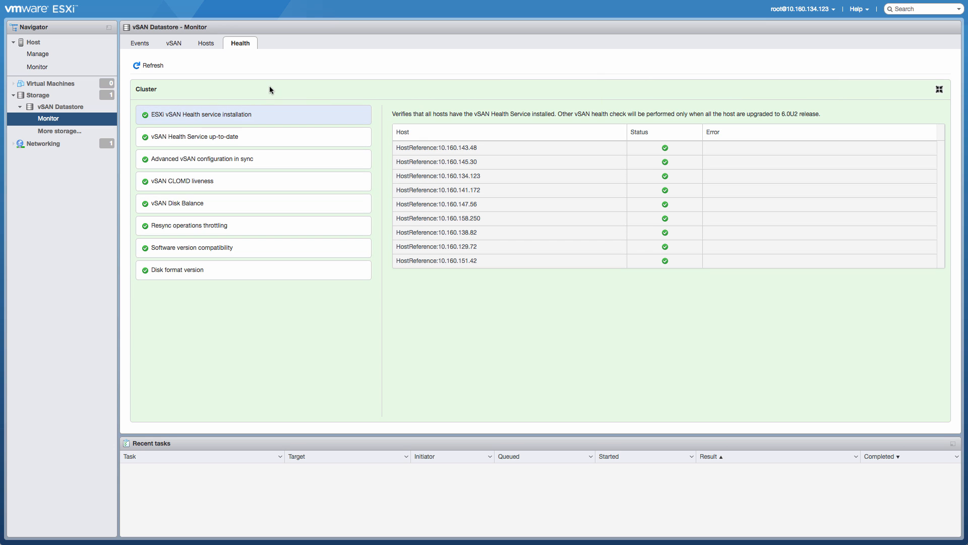
{"action": "left_click", "coordinate": [252, 203]}
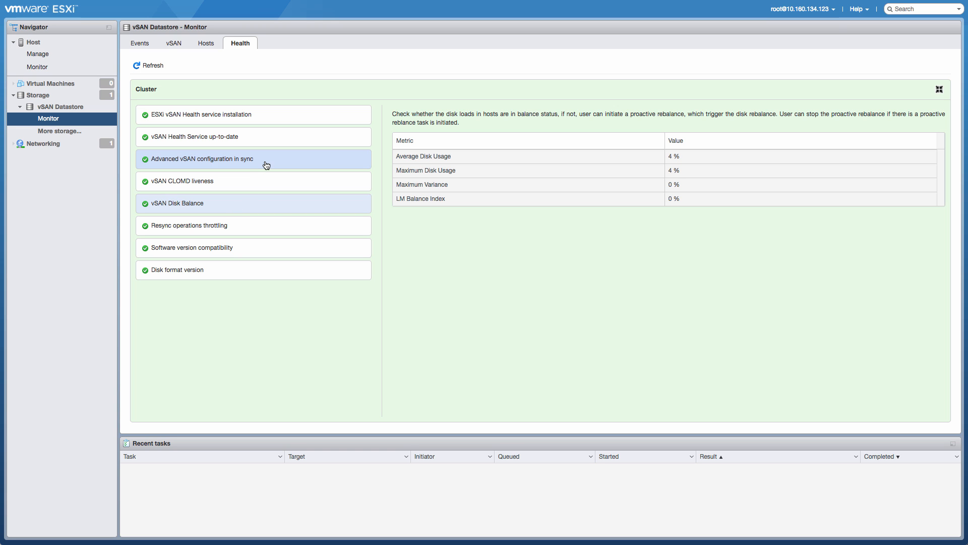
{"action": "left_click", "coordinate": [201, 159]}
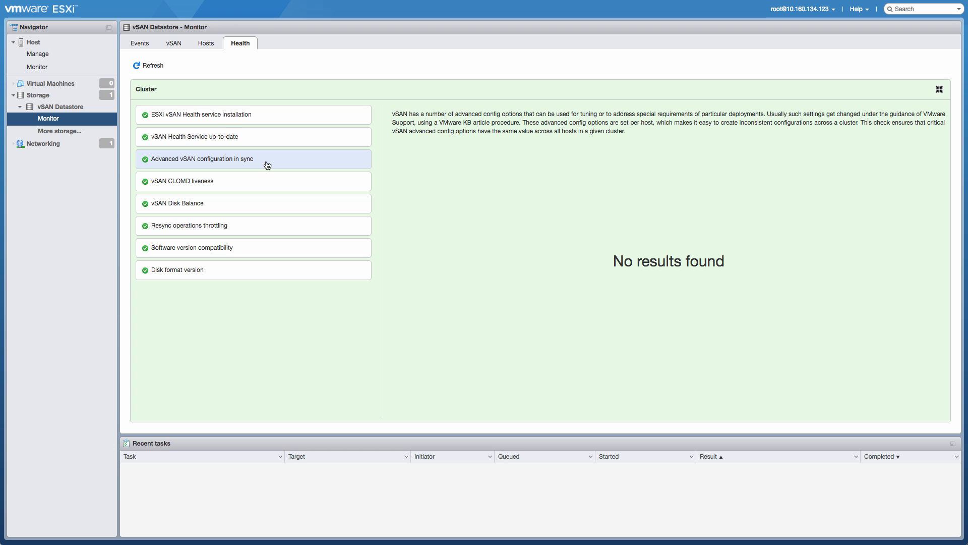
{"action": "mouse_move", "coordinate": [152, 54]}
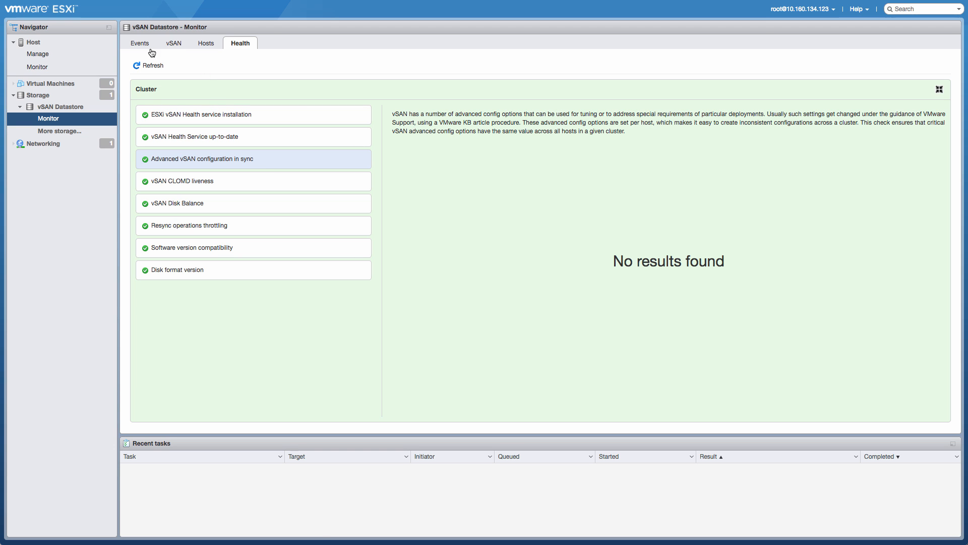
{"action": "left_click", "coordinate": [139, 42]}
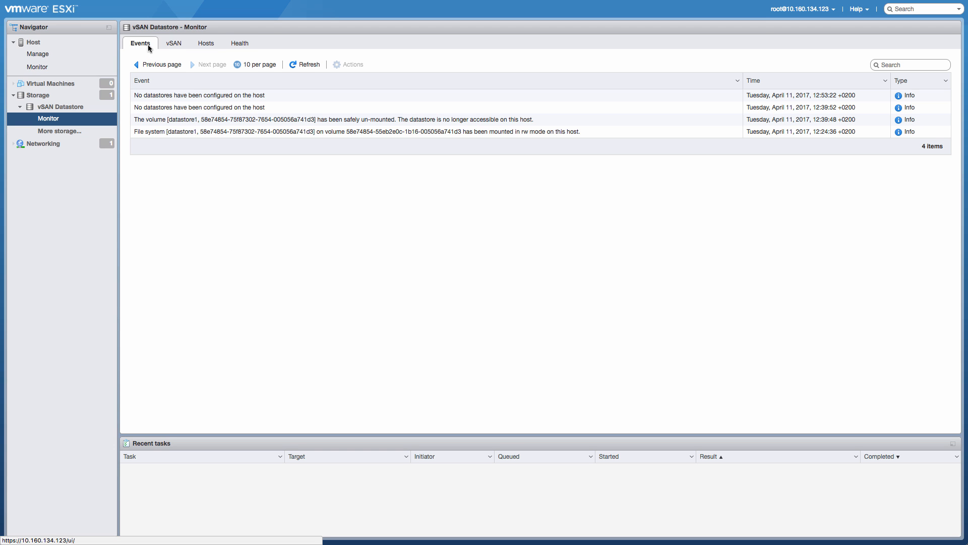